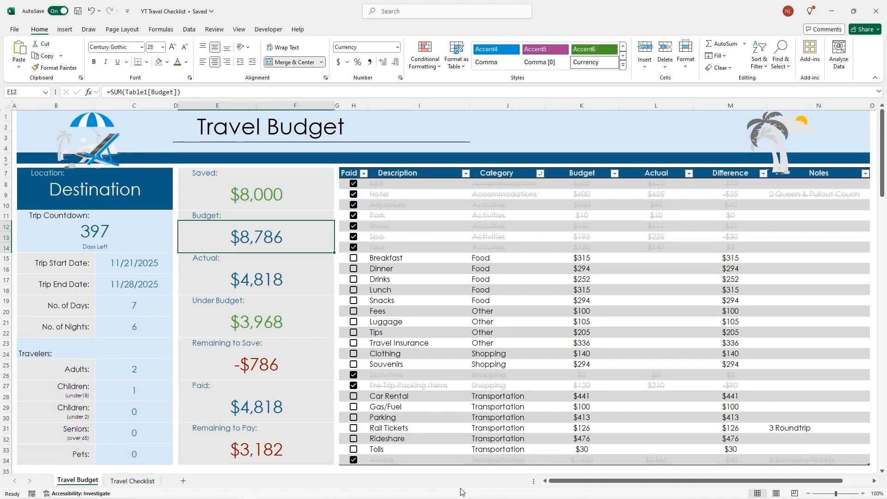
mouse_move(457, 487)
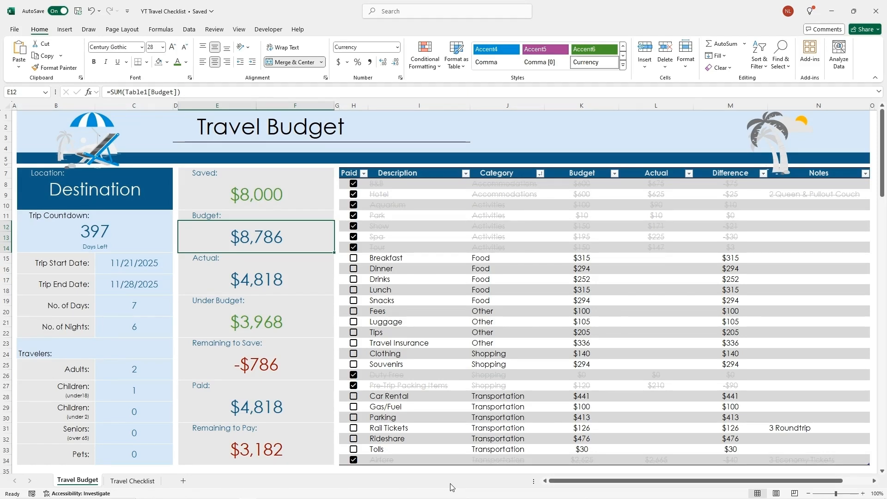
mouse_move(450, 488)
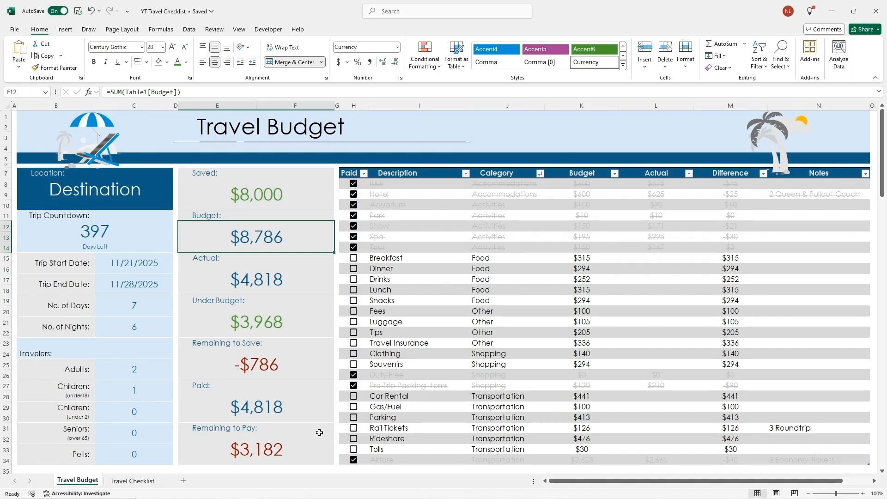
Step: Review the Destination cell and the trip countdown formula, leaving both unchanged
left_click(95, 191)
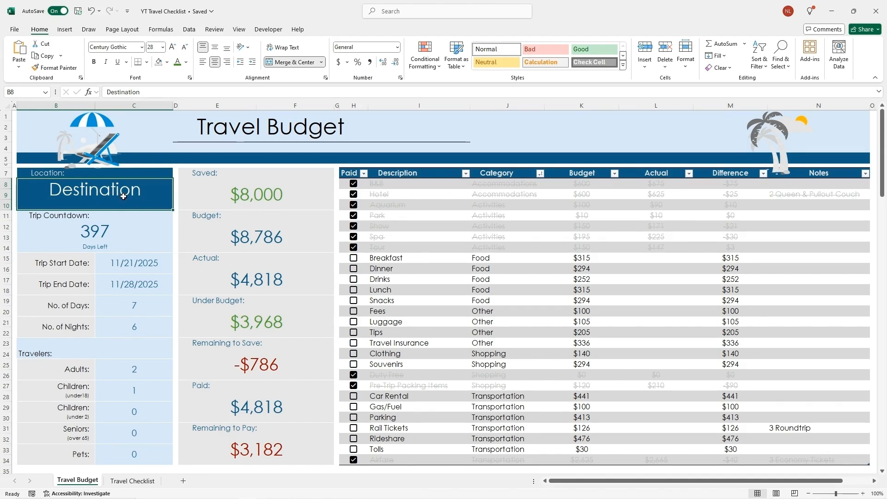
mouse_move(124, 196)
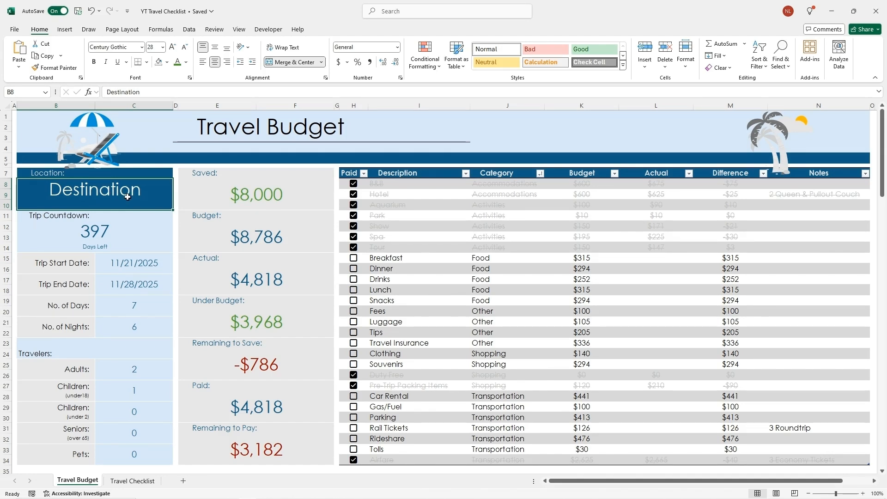
left_click(94, 231)
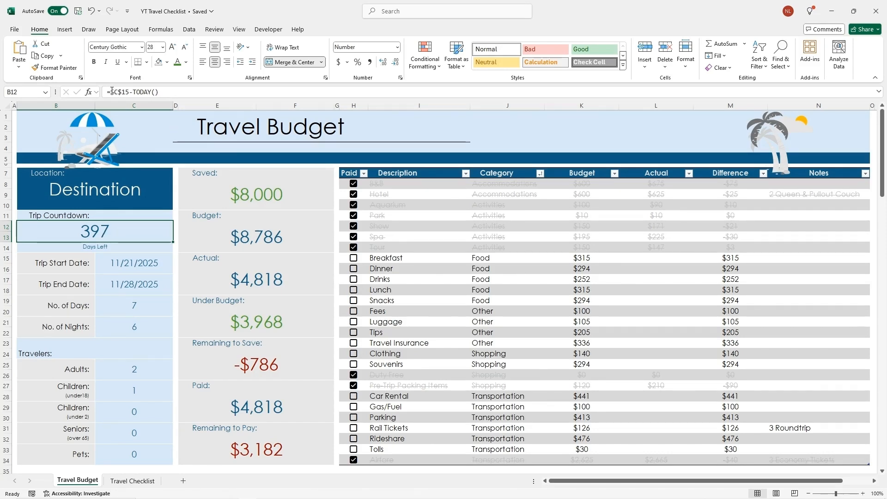
double_click(94, 231)
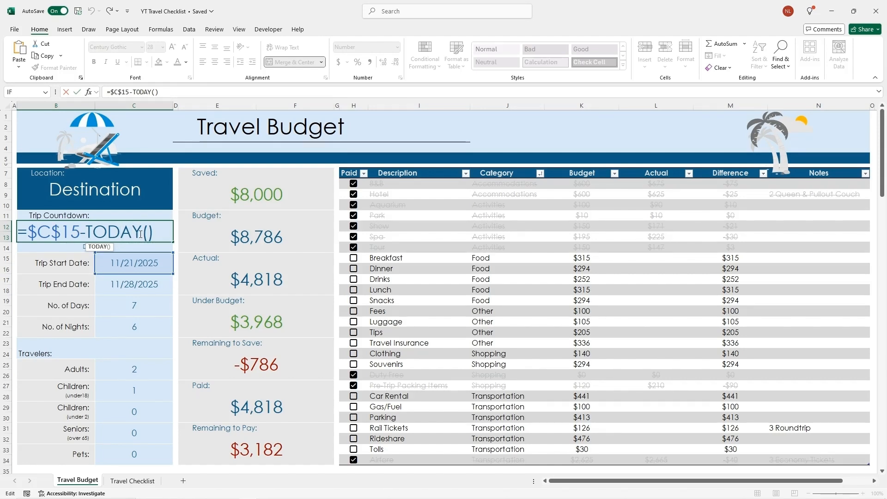
key("Enter")
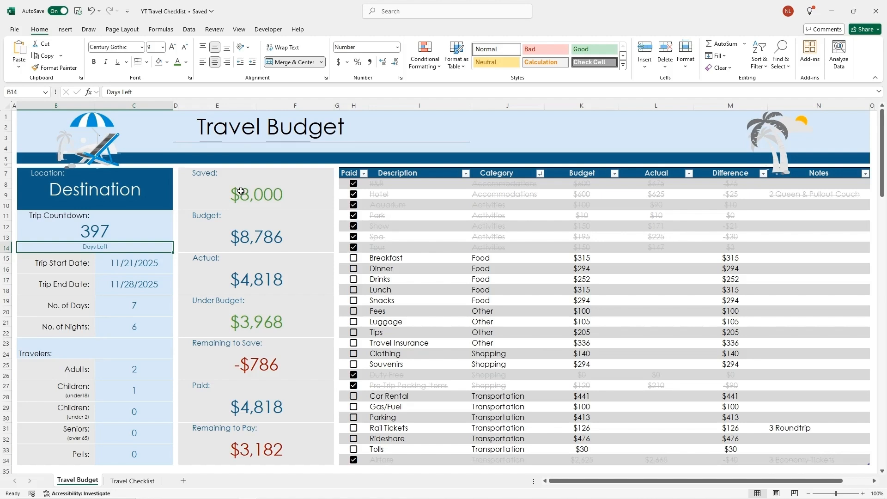
mouse_move(120, 278)
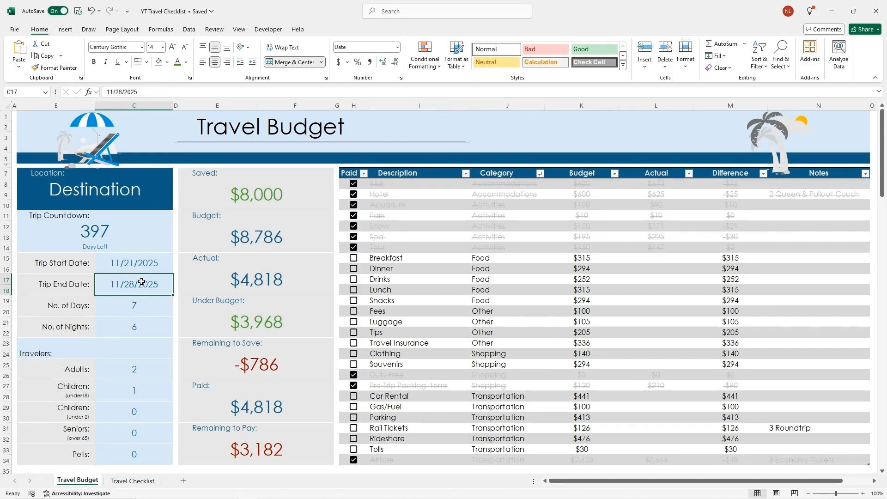
mouse_move(148, 283)
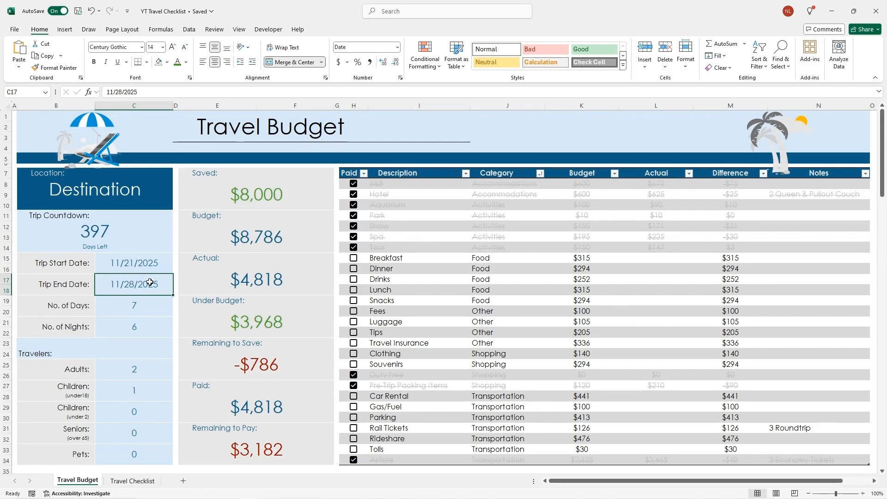
mouse_move(158, 289)
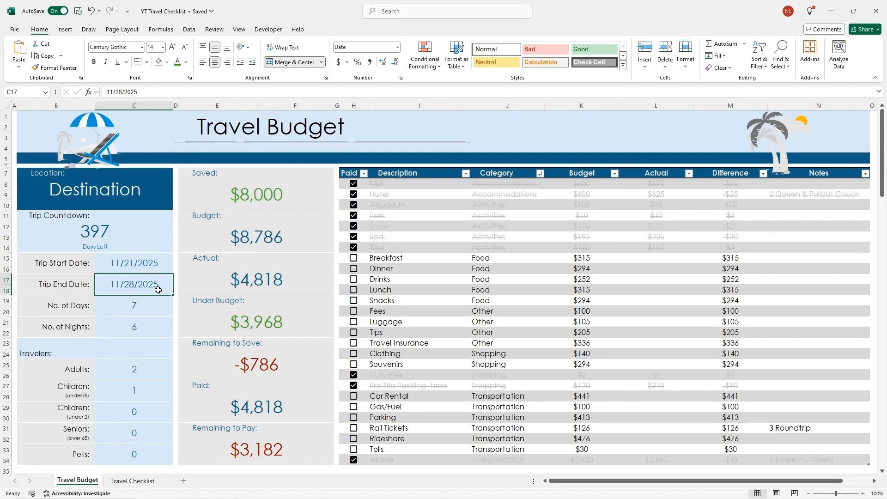
mouse_move(165, 299)
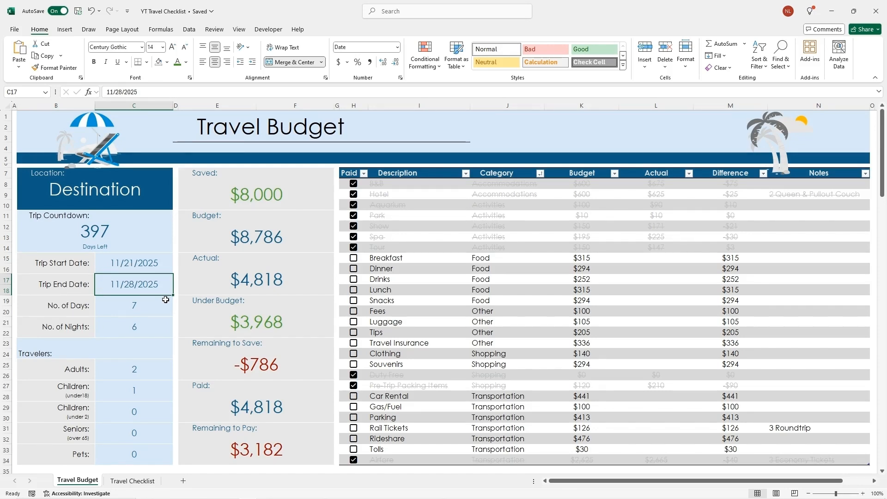
mouse_move(157, 286)
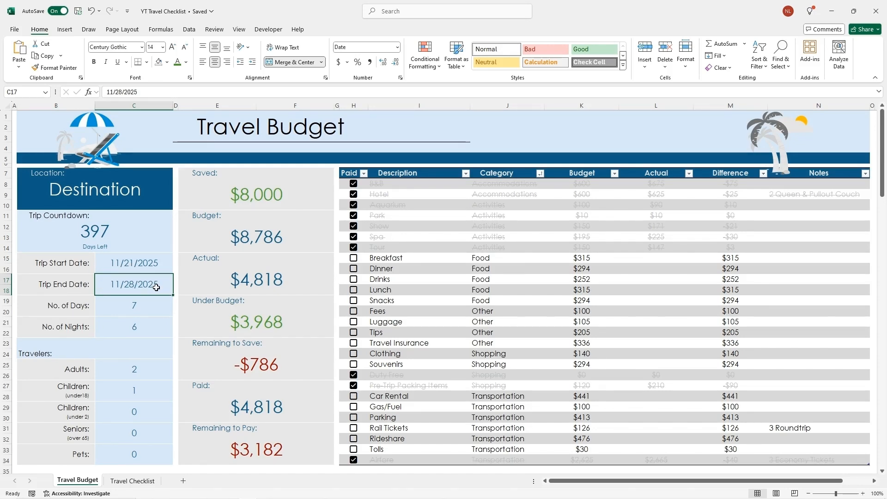
Step: Check the days and nights values, then change Trip End Date to 11/30/2025
left_click(134, 306)
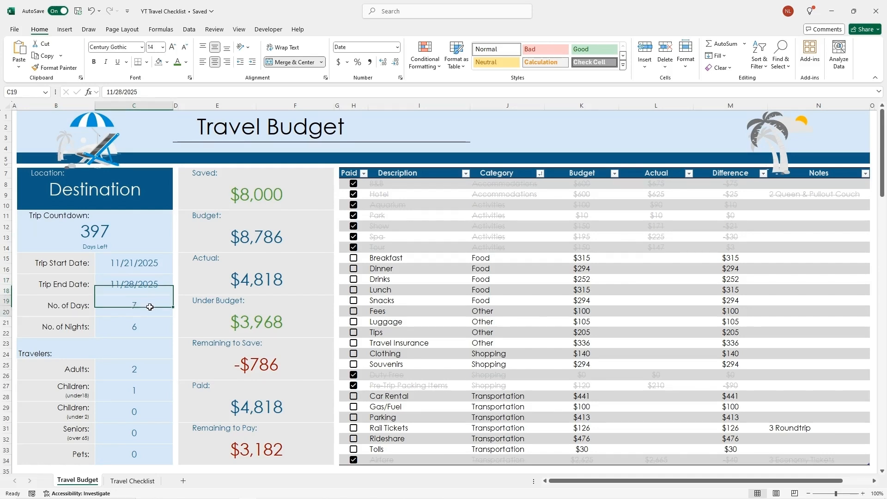
left_click(134, 305)
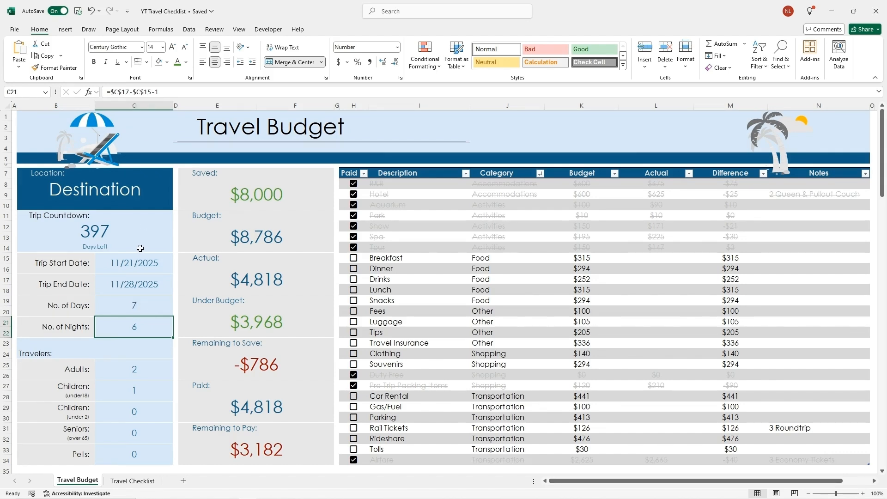
mouse_move(162, 264)
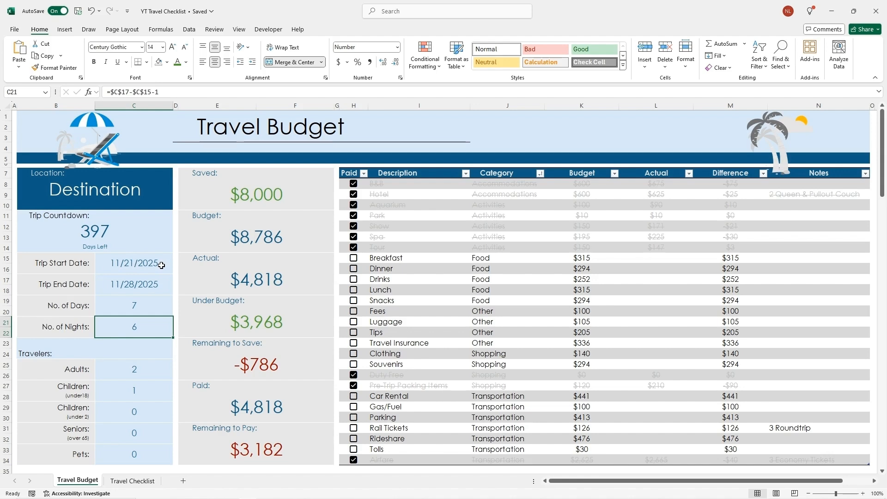
double_click(133, 326)
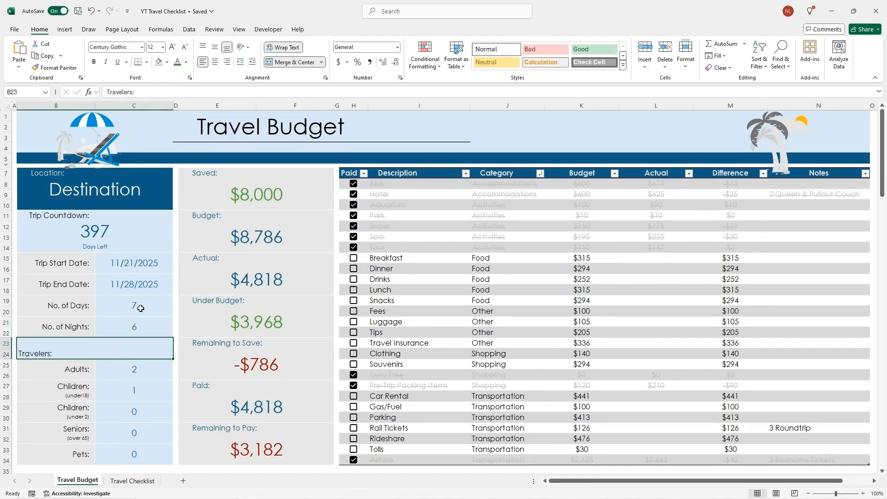
double_click(133, 283)
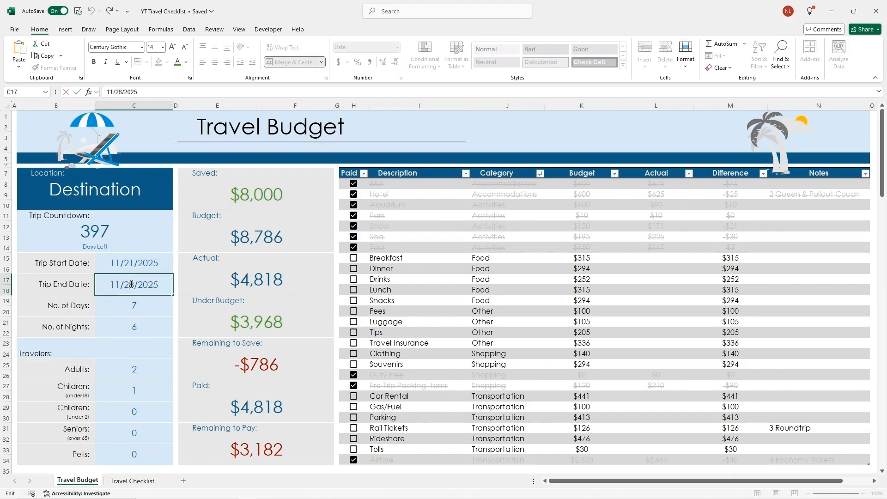
type("11/30/2025")
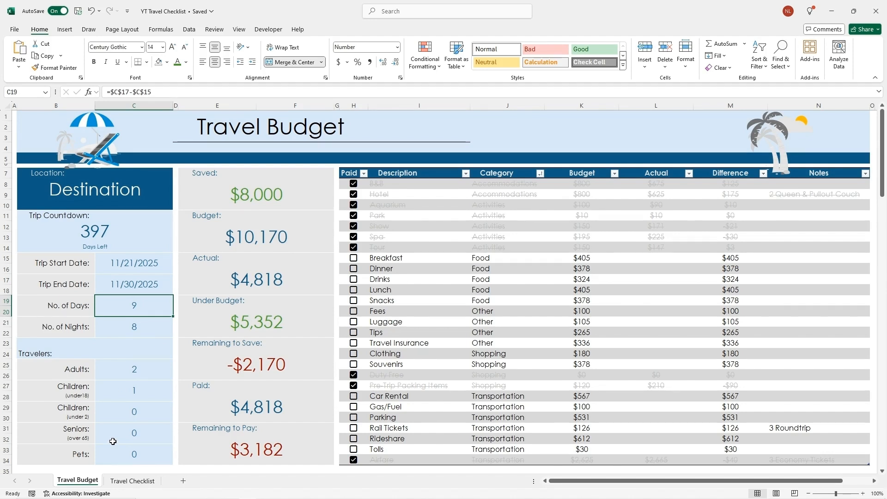
mouse_move(120, 448)
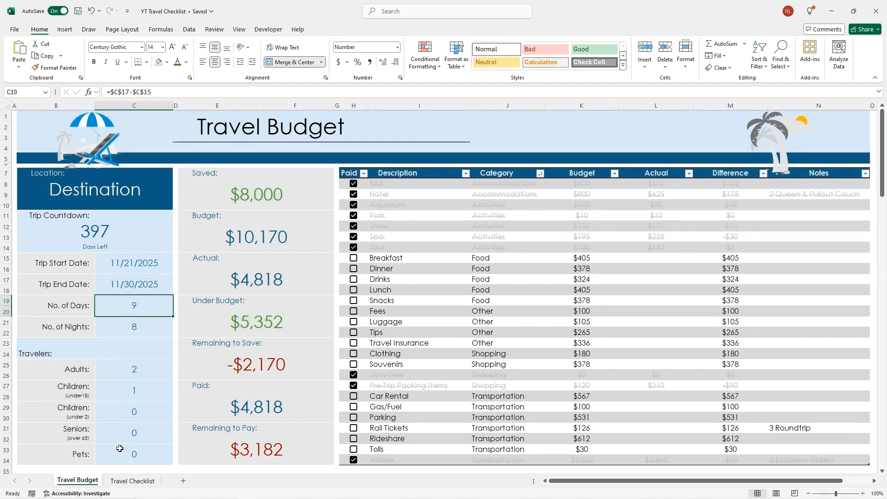
mouse_move(129, 372)
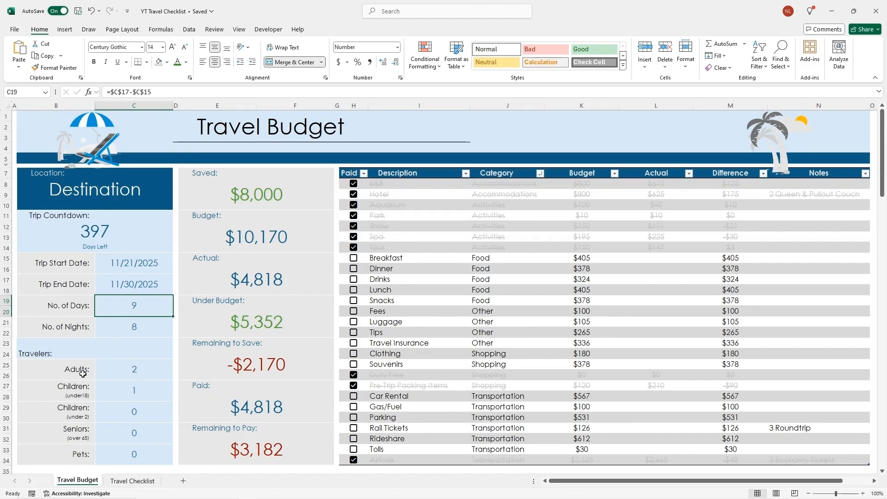
mouse_move(123, 372)
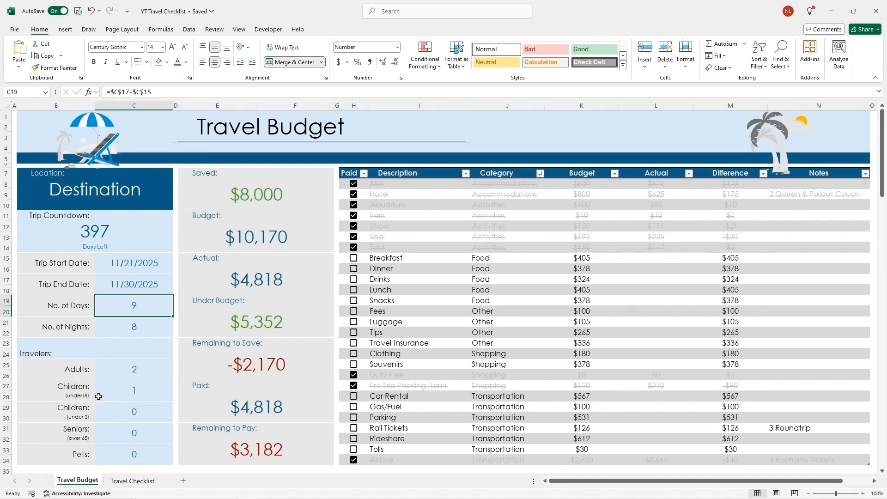
mouse_move(110, 408)
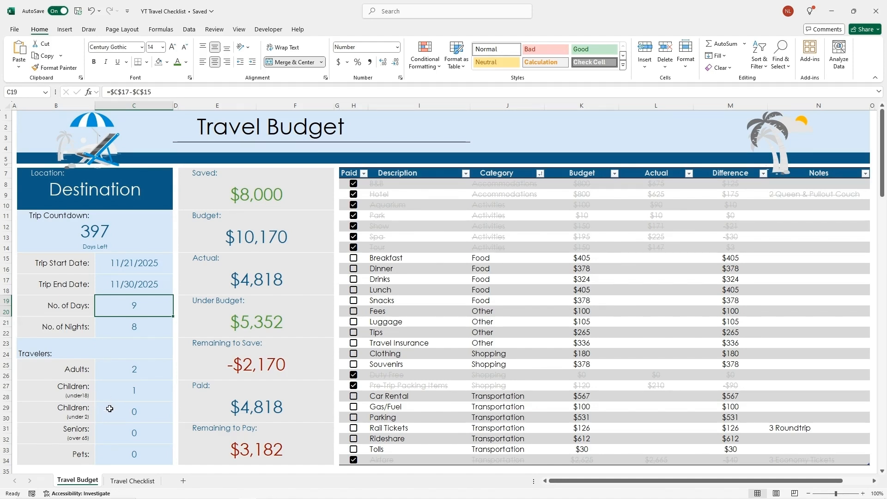
mouse_move(120, 417)
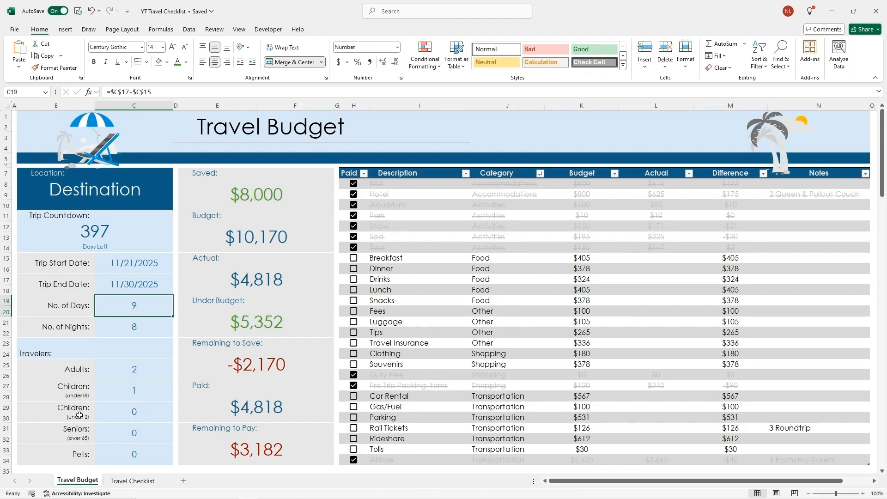
mouse_move(108, 418)
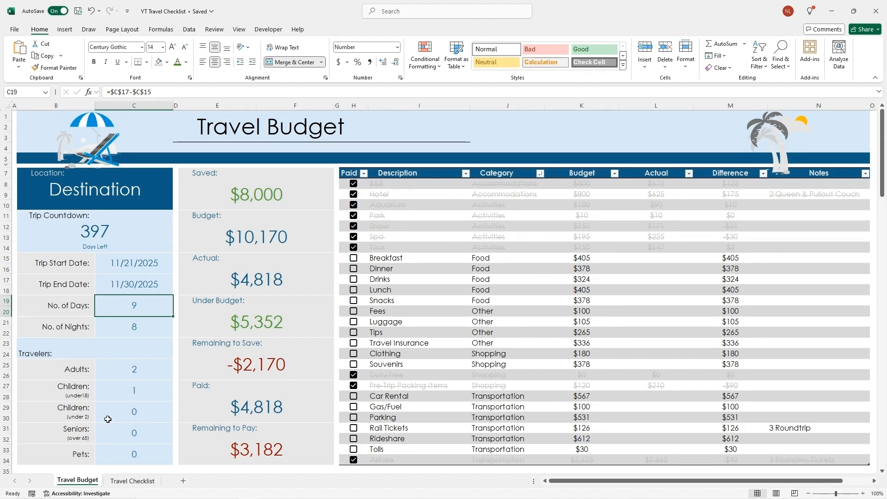
mouse_move(77, 428)
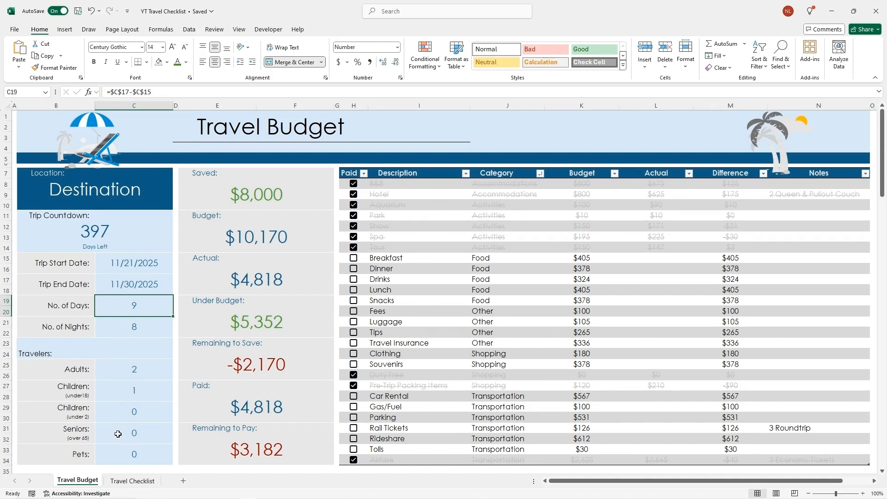
mouse_move(149, 453)
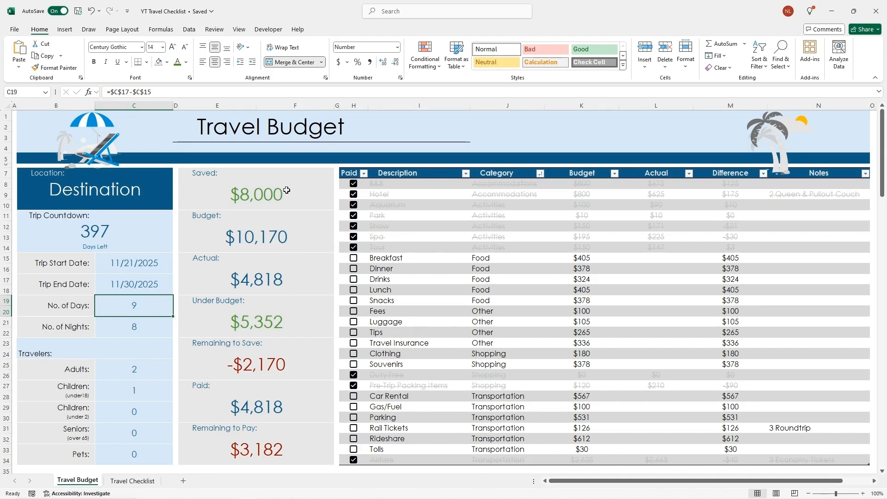
mouse_move(303, 187)
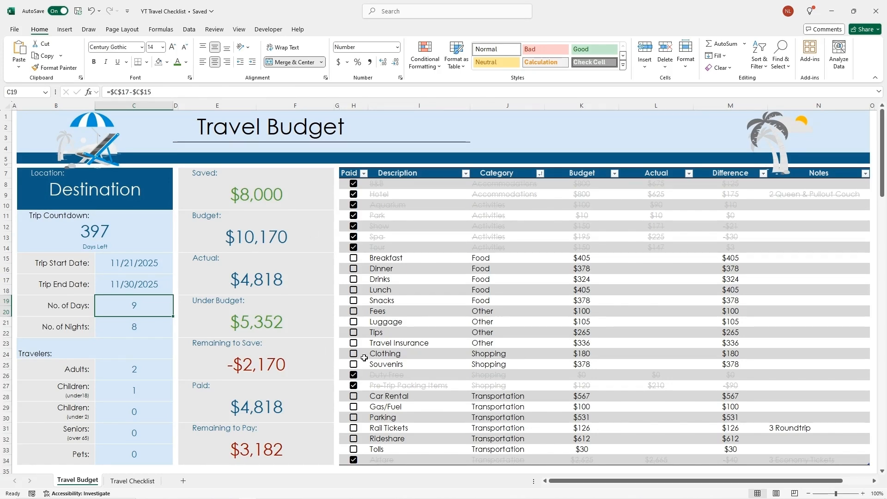
mouse_move(461, 186)
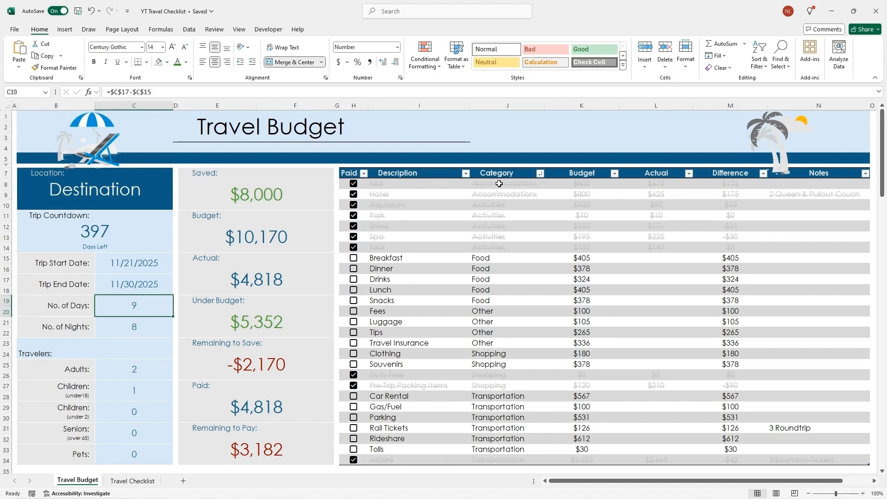
left_click(504, 183)
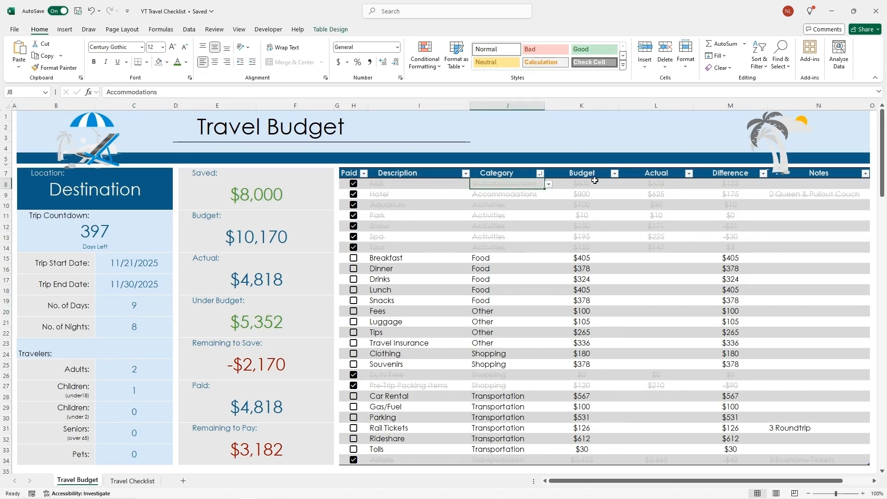
mouse_move(577, 305)
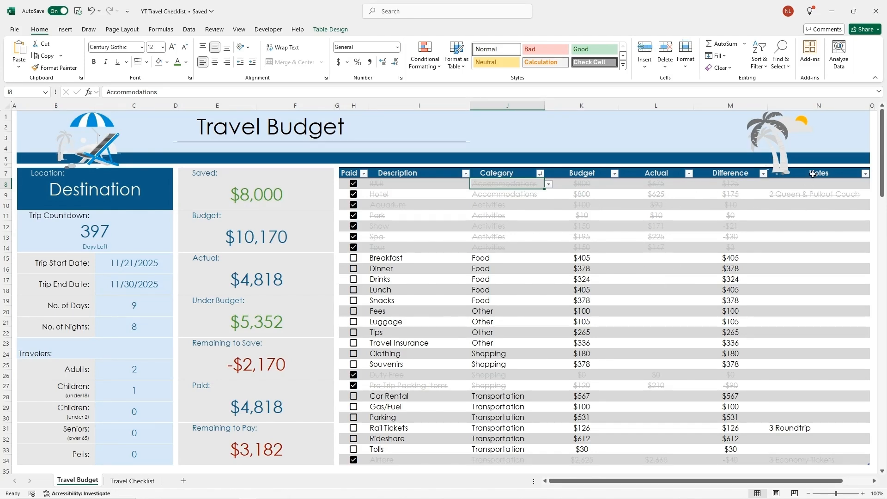
mouse_move(588, 178)
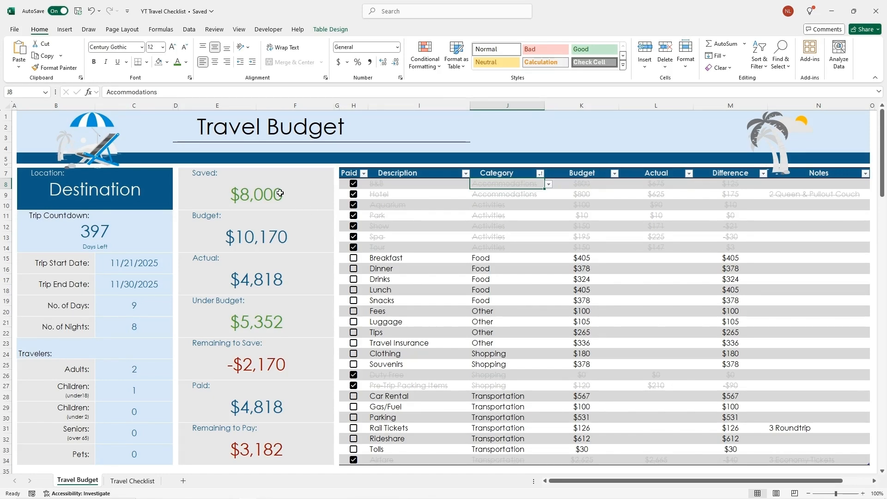
left_click(256, 194)
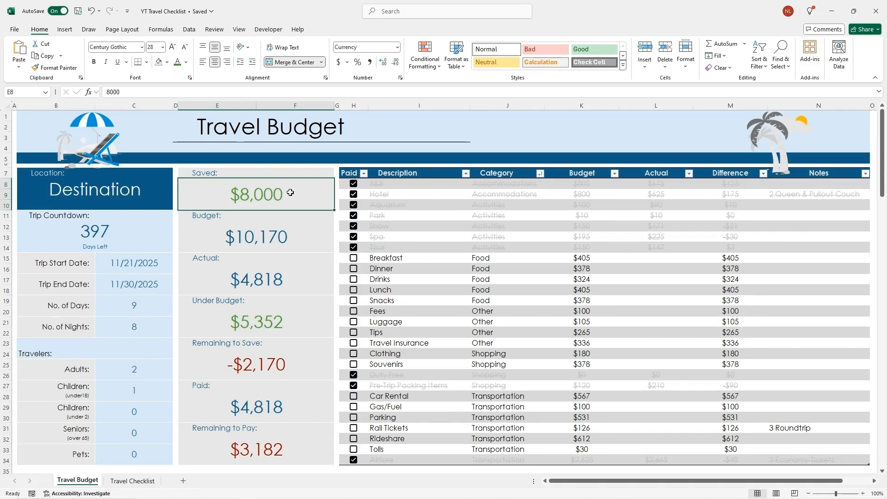
mouse_move(308, 227)
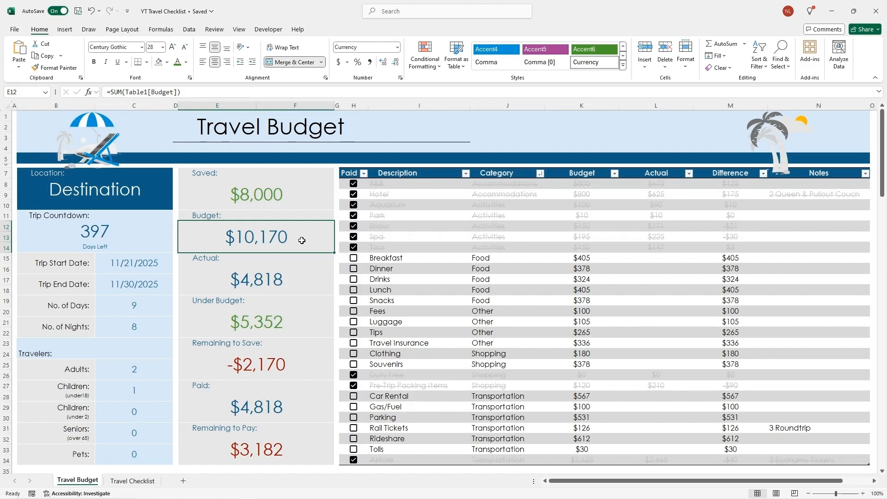
Step: Inspect the Budget, Actual and Under Budget SUM formulas, then enter a $6,000 Lunch actual
double_click(255, 237)
type("$400")
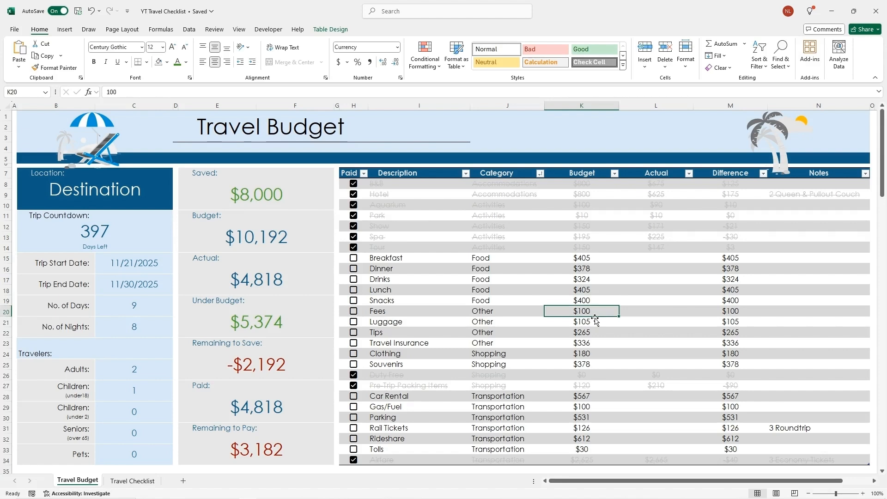
mouse_move(655, 321)
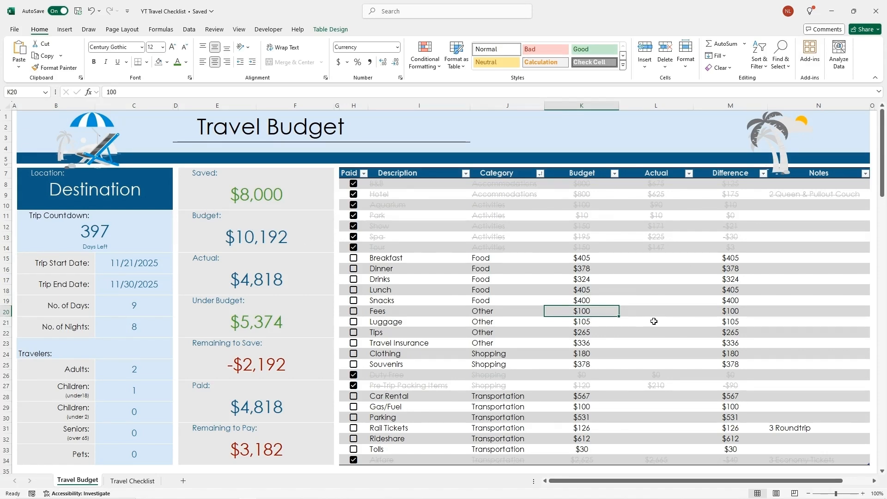
mouse_move(583, 449)
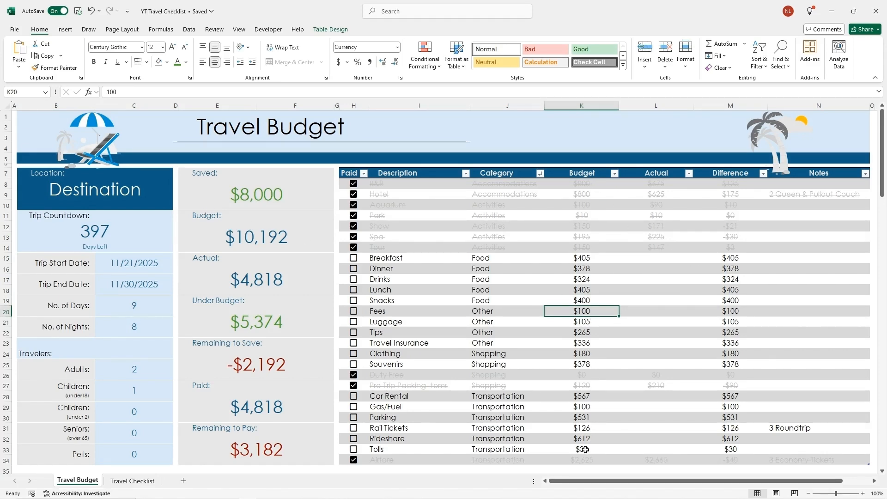
mouse_move(296, 279)
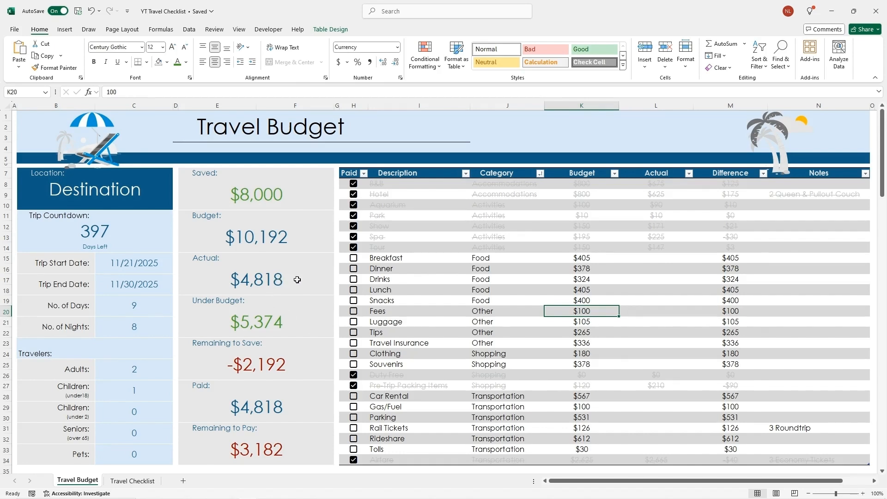
left_click(256, 279)
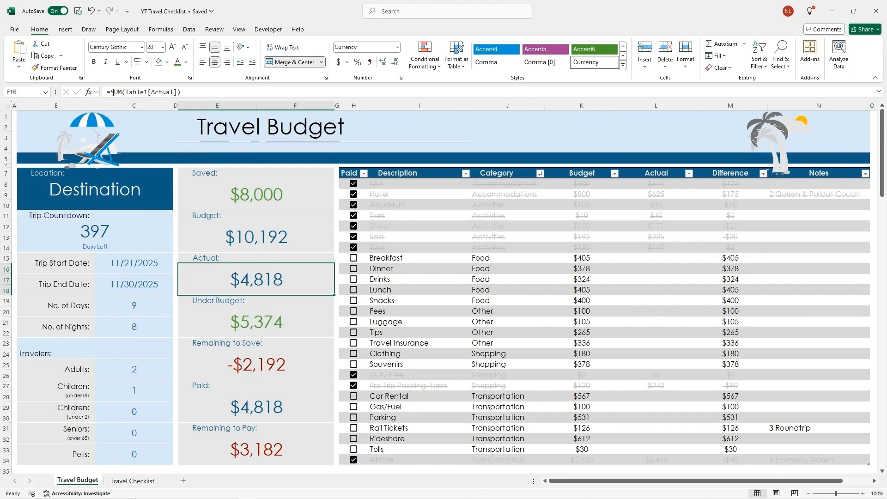
mouse_move(657, 195)
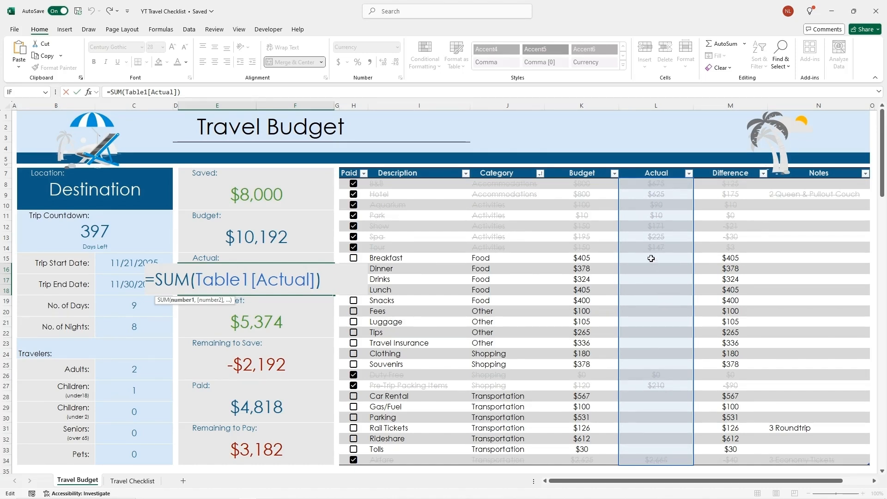
mouse_move(652, 408)
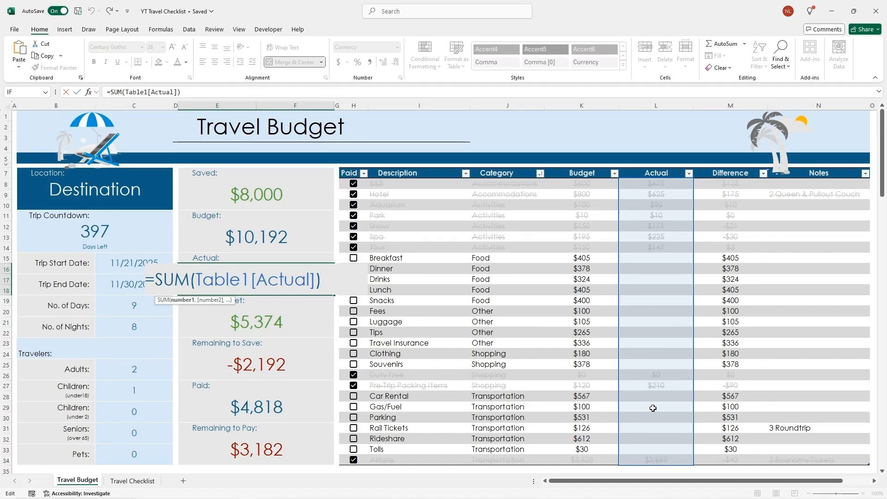
mouse_move(321, 298)
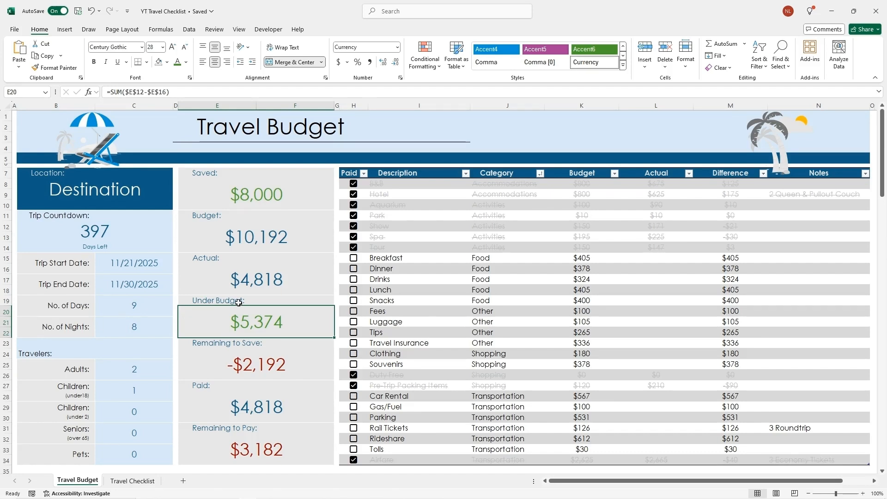
mouse_move(285, 323)
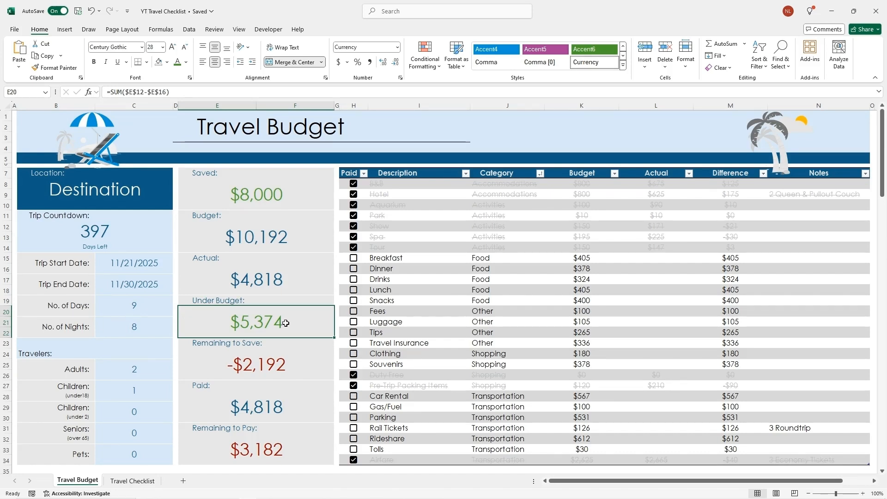
double_click(255, 320)
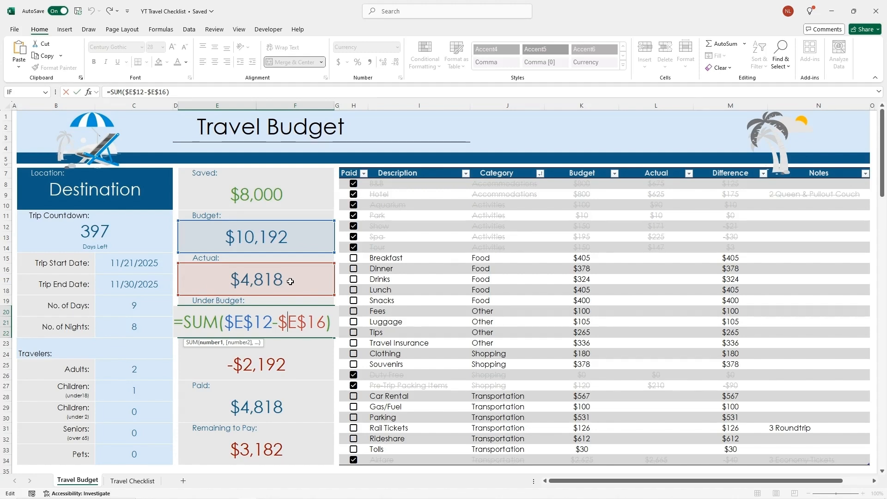
mouse_move(203, 299)
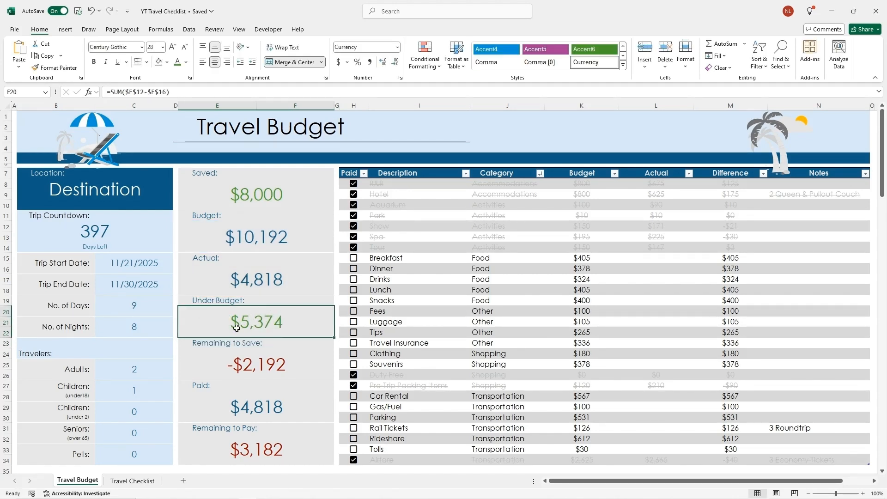
mouse_move(297, 321)
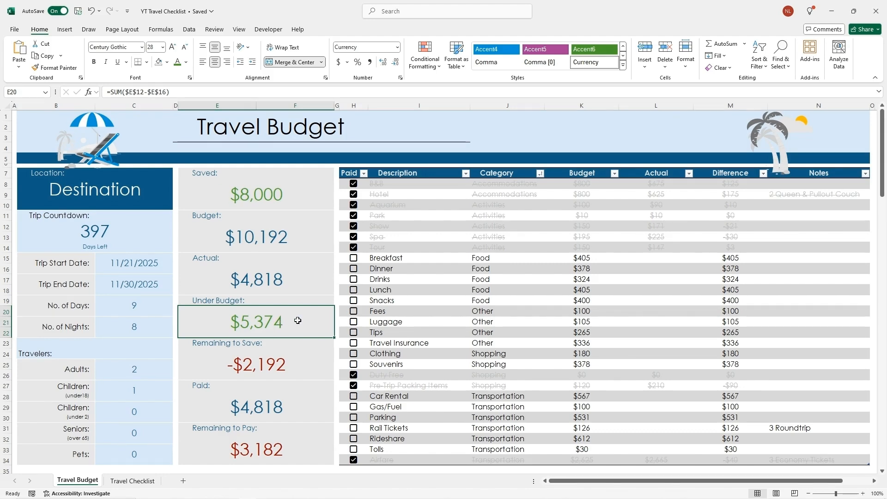
mouse_move(290, 321)
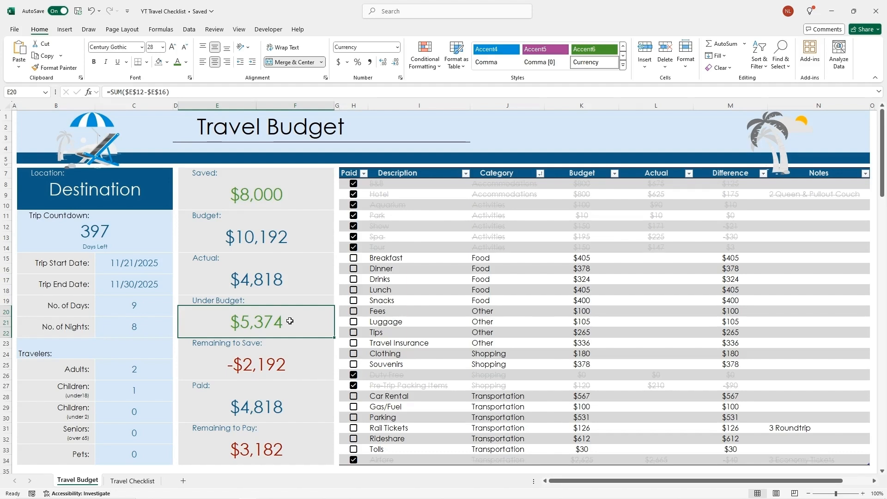
mouse_move(293, 322)
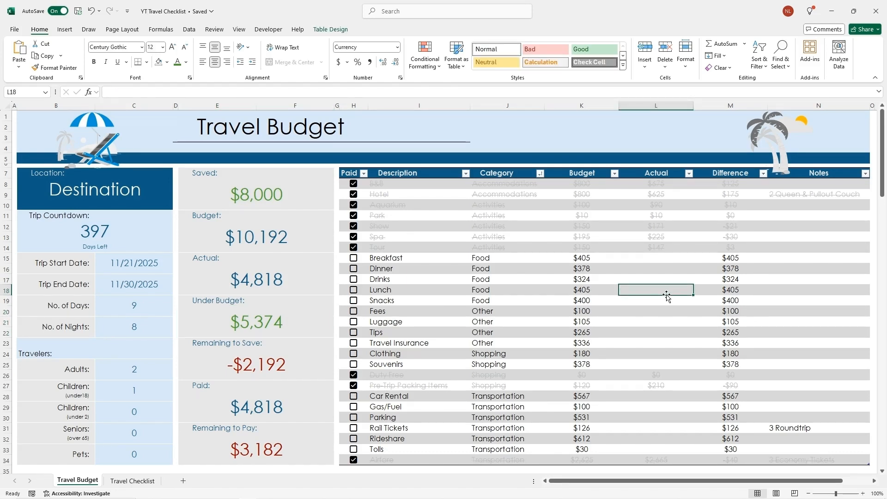
type("6000")
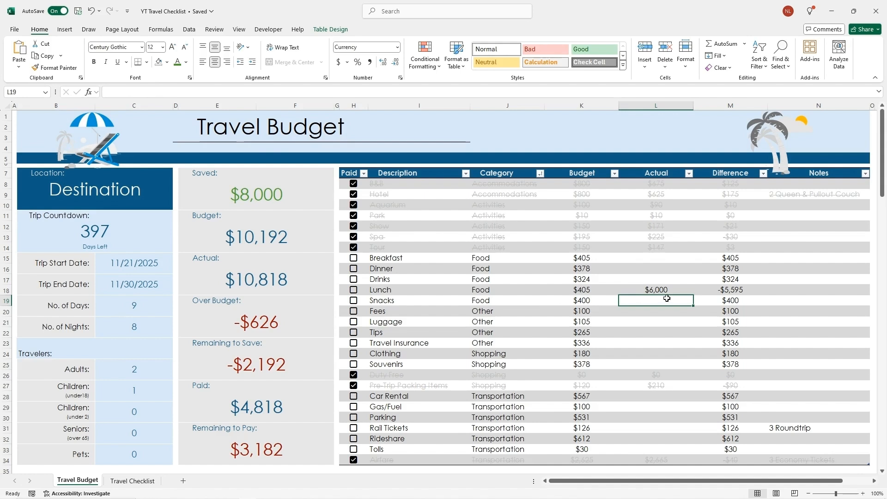
mouse_move(261, 302)
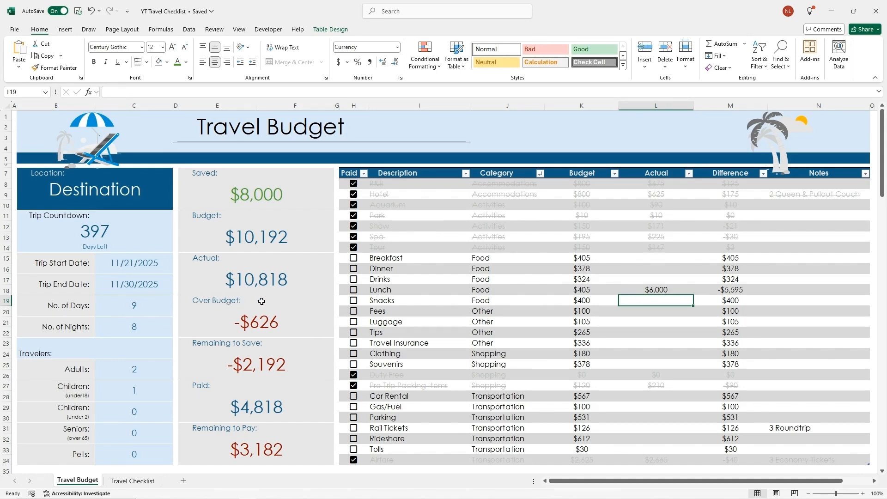
mouse_move(206, 301)
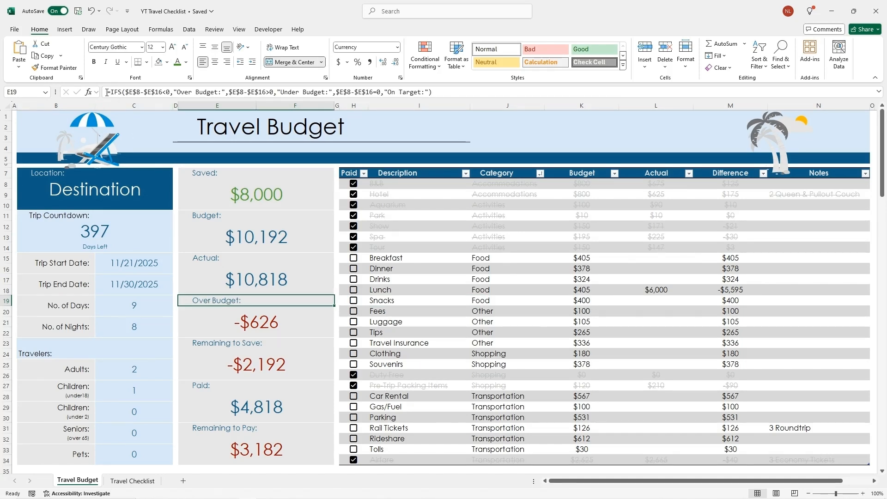
mouse_move(110, 91)
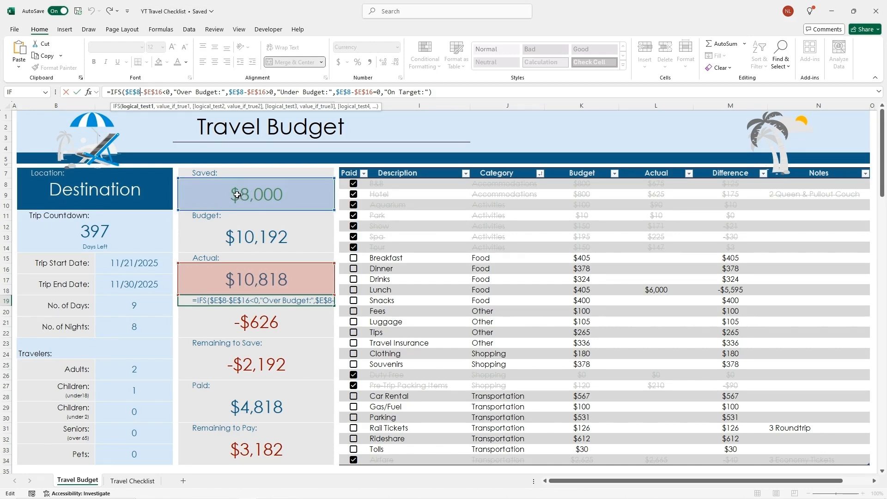
mouse_move(285, 277)
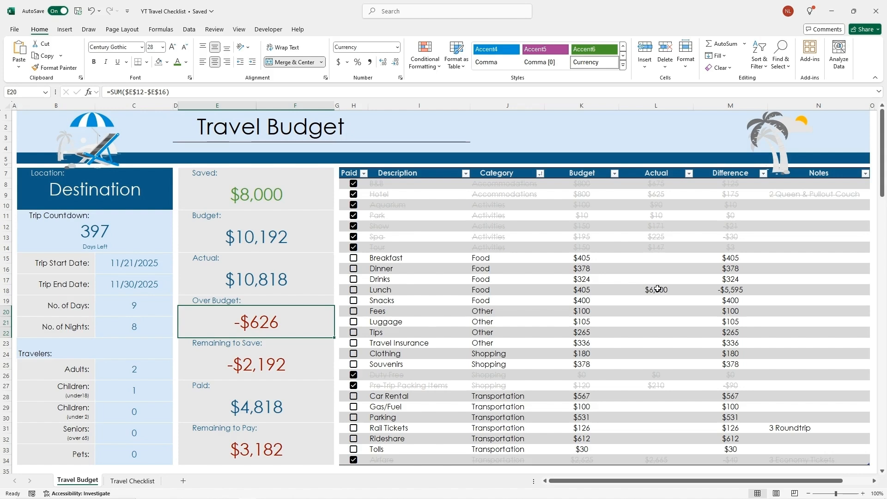
left_click(656, 289)
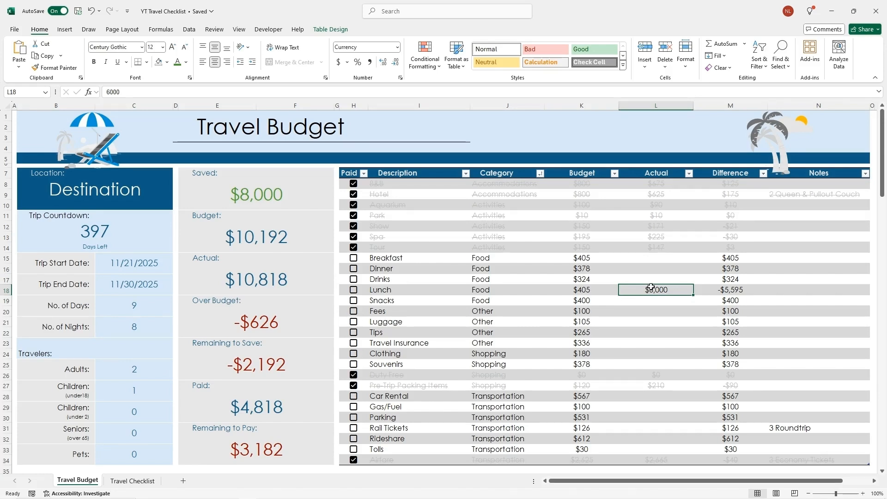
key("Delete")
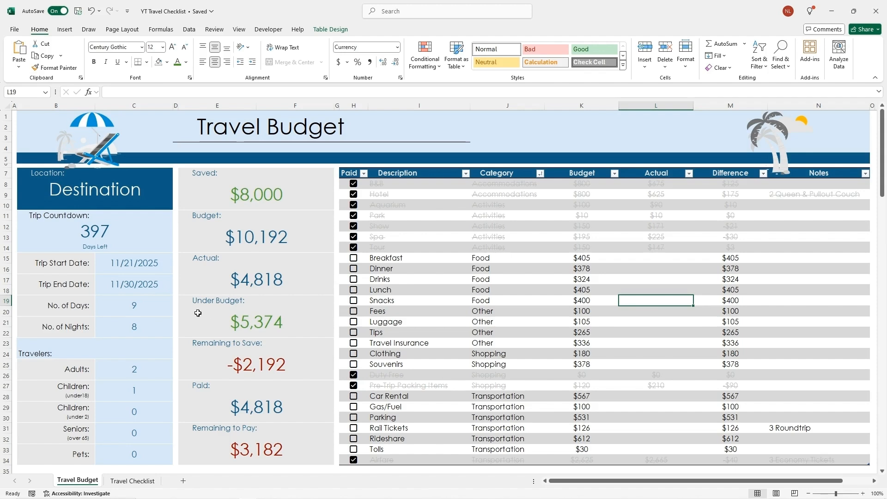
mouse_move(251, 324)
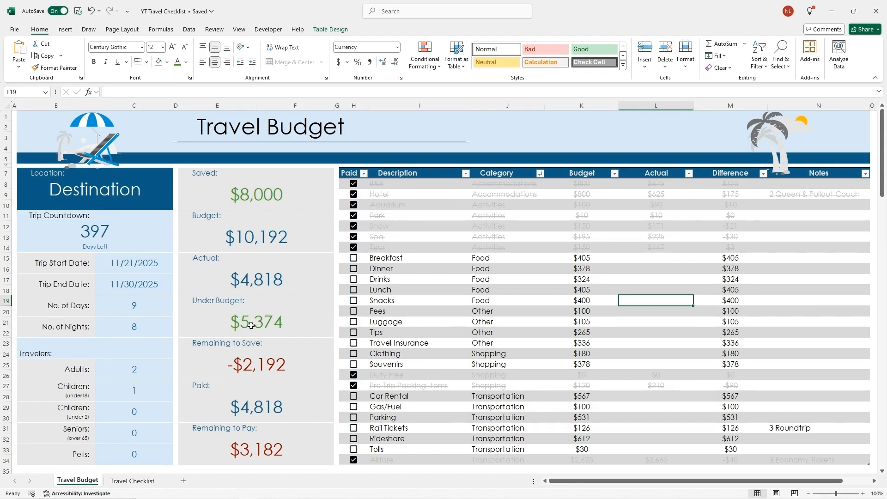
mouse_move(237, 327)
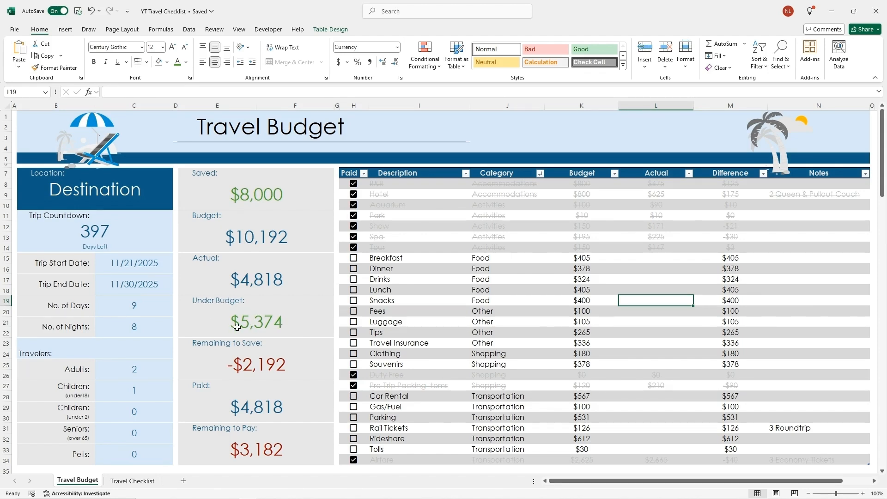
Step: Show the Conditional Formatting Rules Manager for the Under Budget figure
left_click(424, 53)
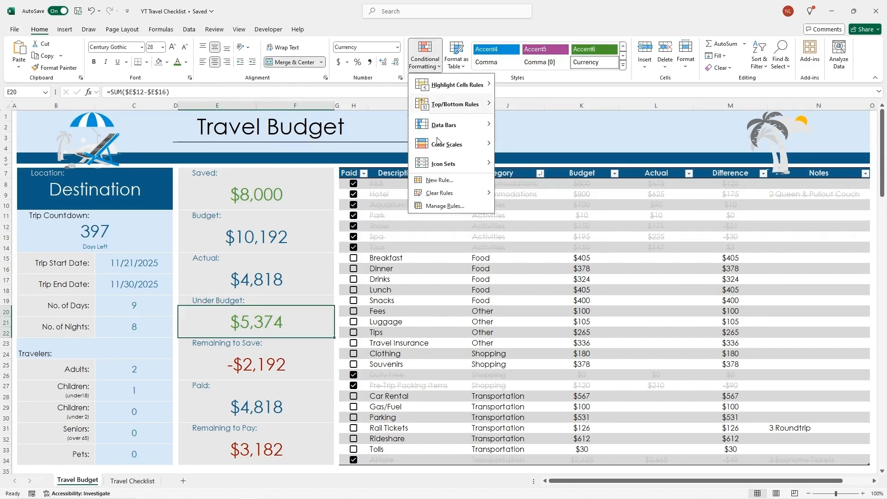
left_click(446, 205)
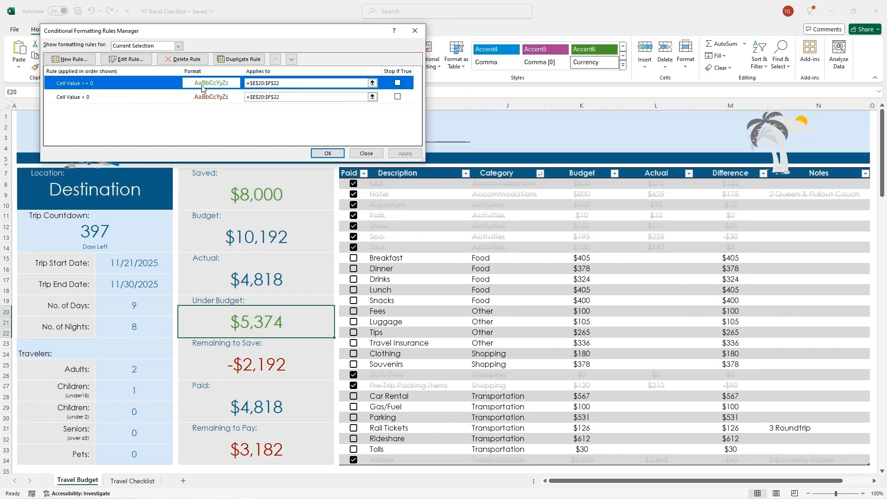
mouse_move(237, 288)
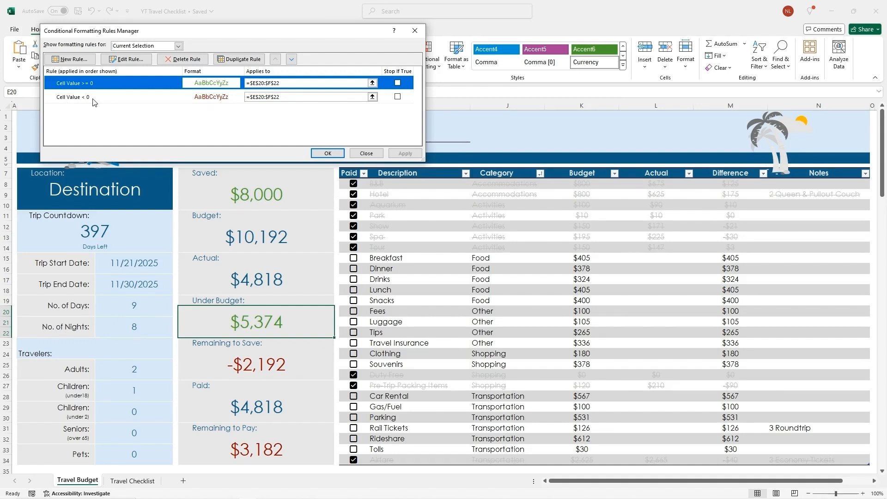
mouse_move(286, 335)
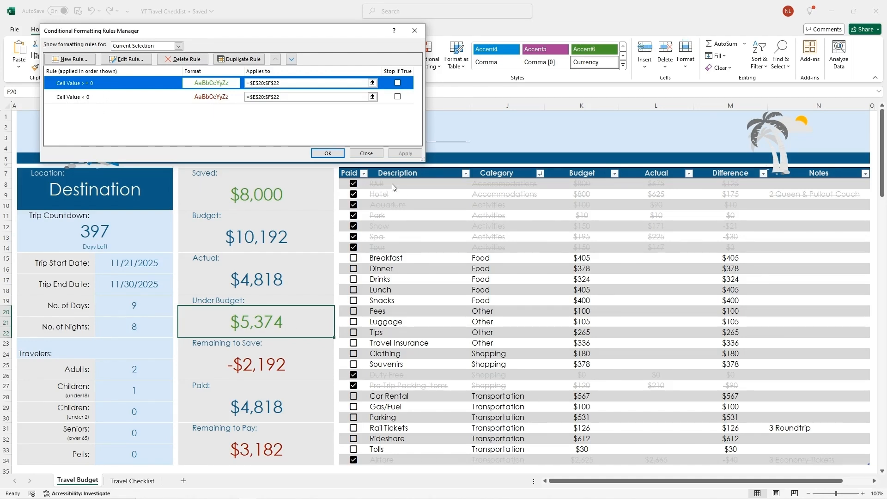
Step: Close the rules manager and enter 1200 while examining the summary column labels
left_click(366, 154)
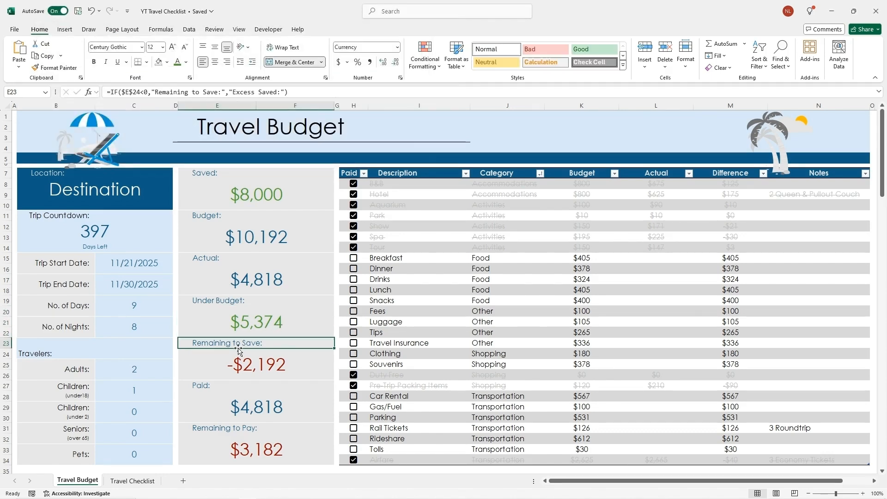
mouse_move(281, 350)
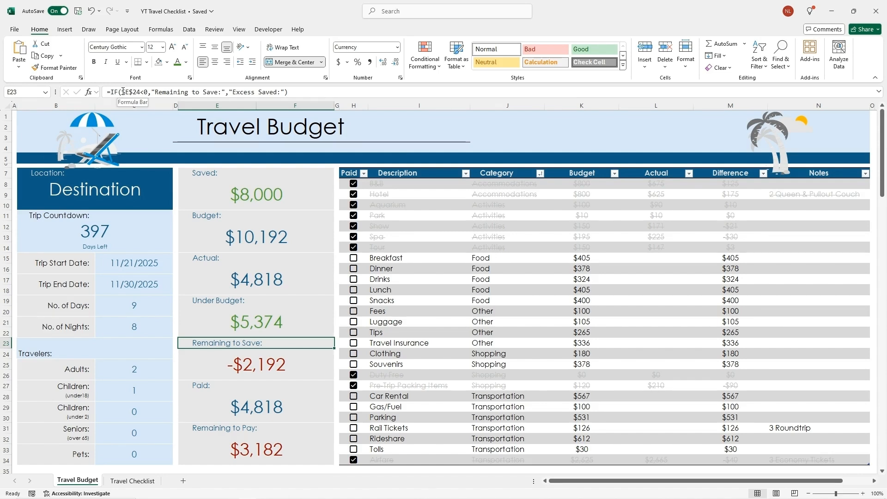
mouse_move(294, 351)
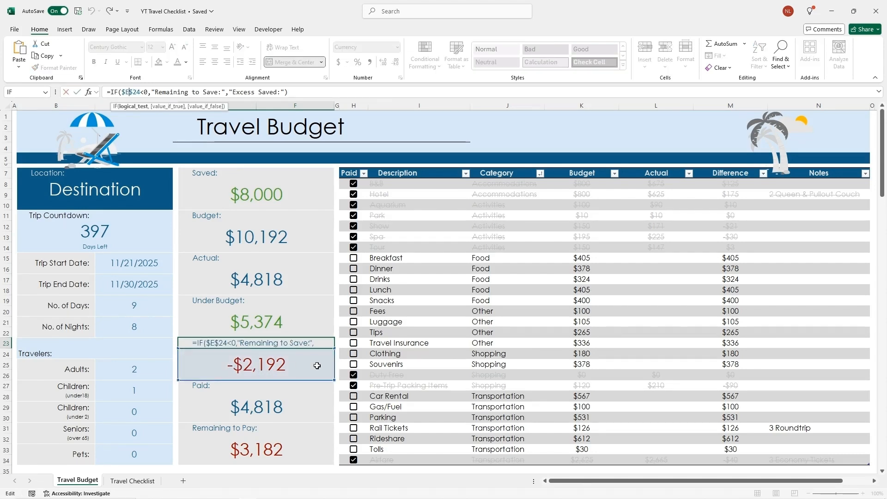
mouse_move(294, 365)
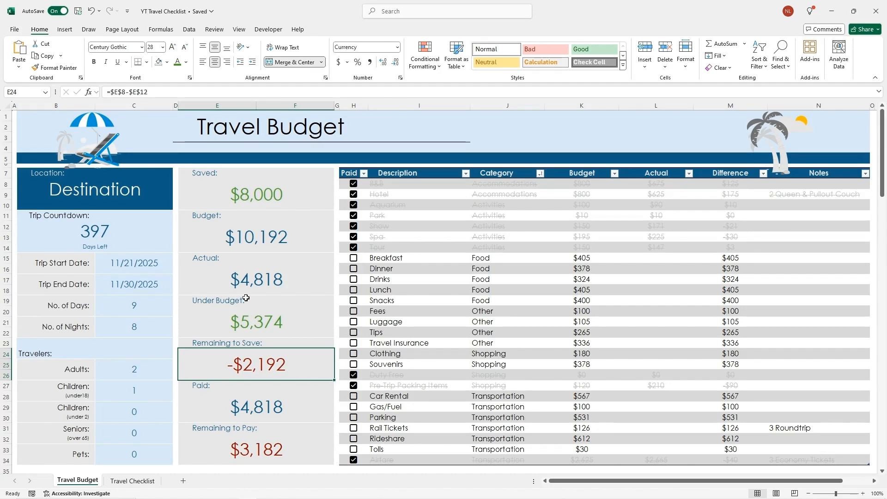
type("1200")
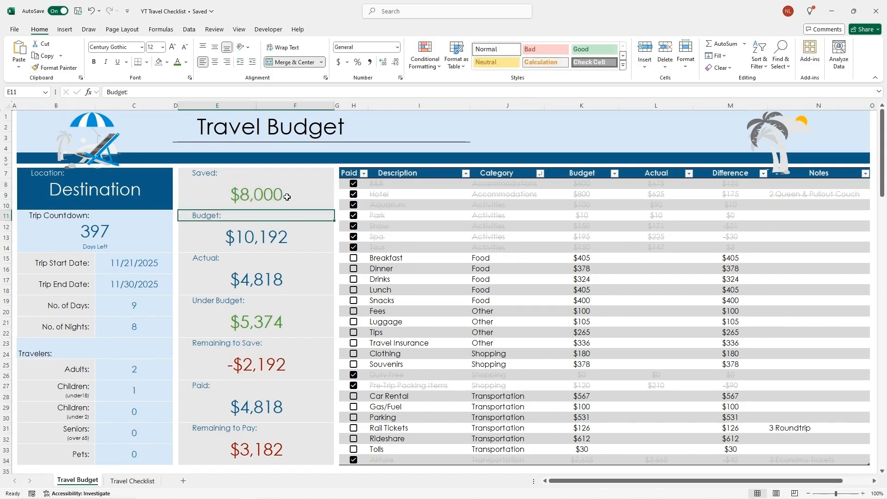
mouse_move(296, 364)
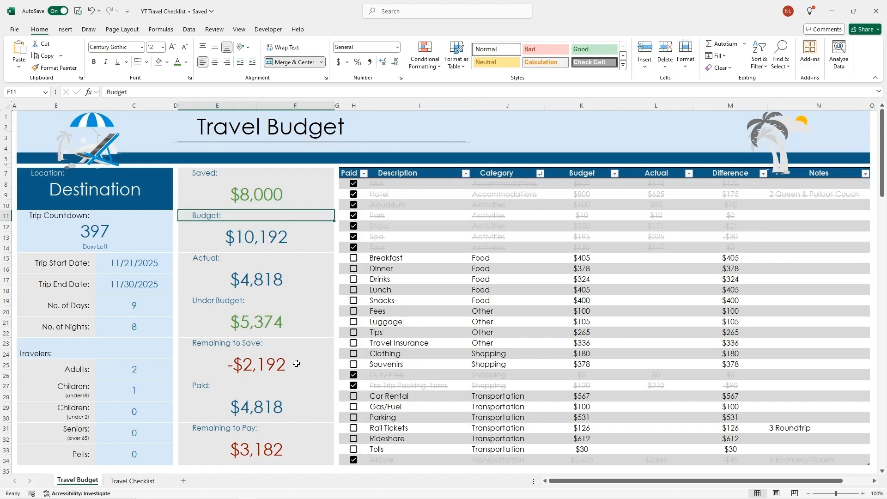
mouse_move(288, 403)
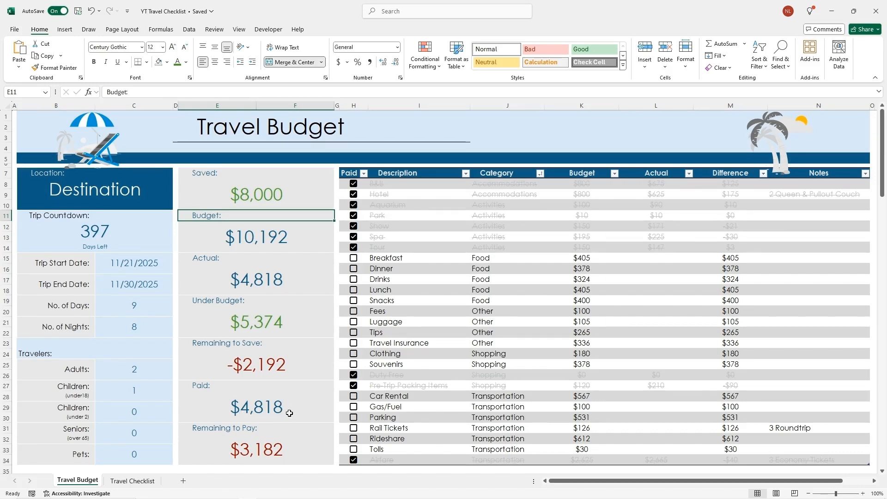
mouse_move(299, 407)
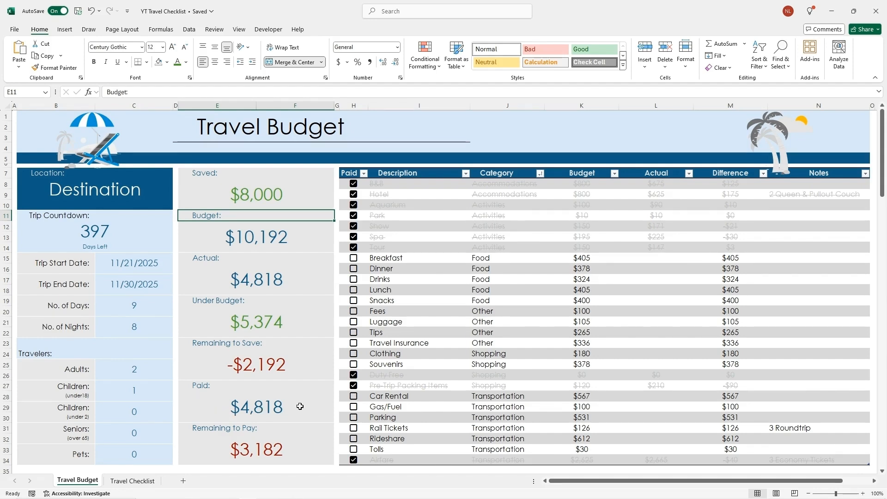
mouse_move(251, 410)
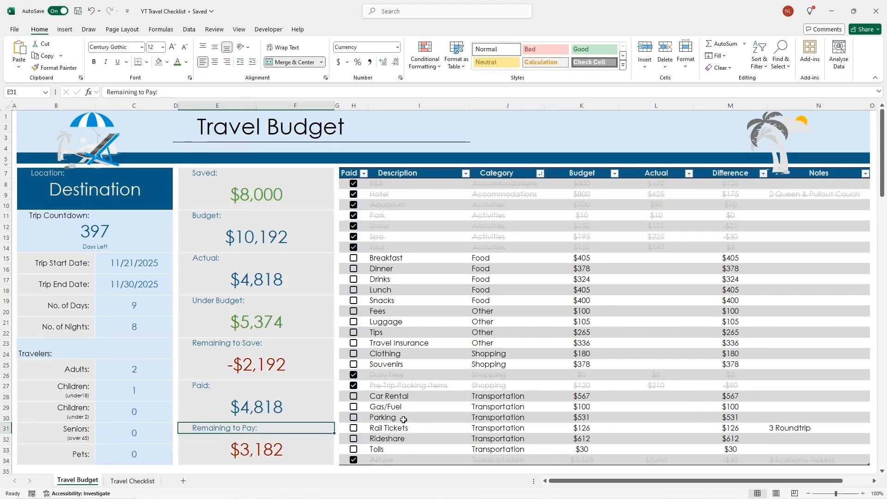
mouse_move(649, 178)
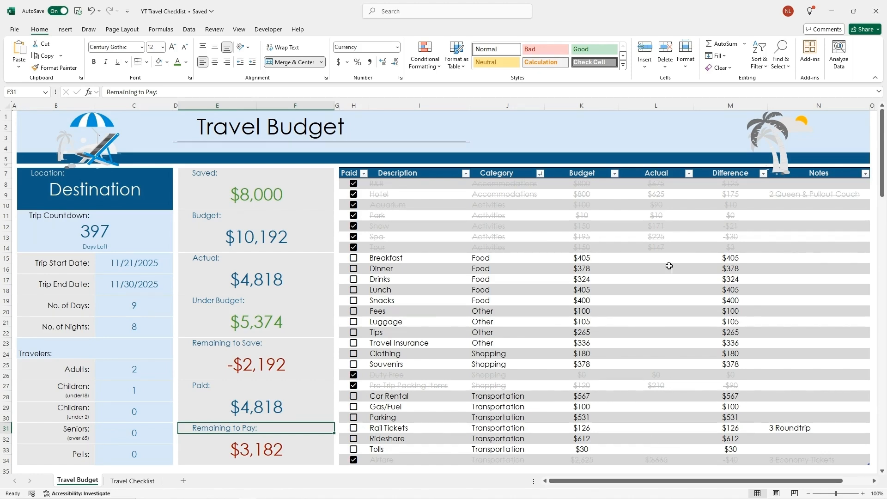
mouse_move(354, 324)
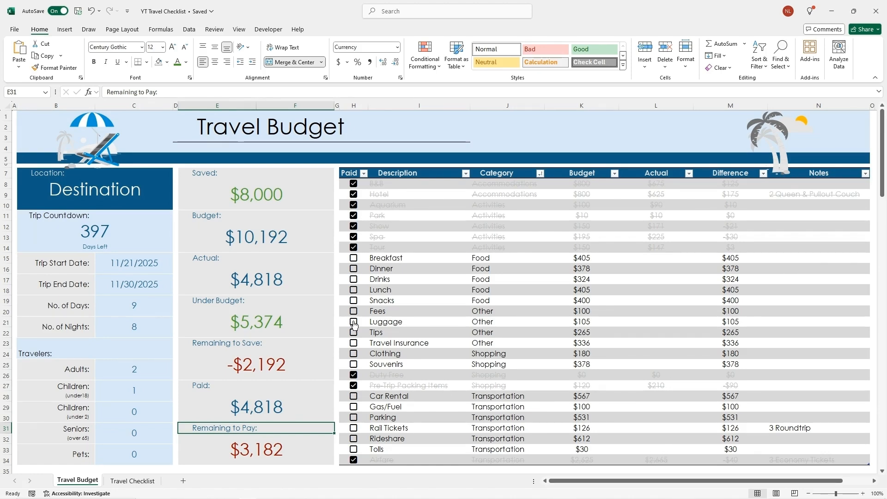
Step: Untick and re-tick Tour, enter a $2,000 Breakfast actual and toggle its Paid box
left_click(353, 247)
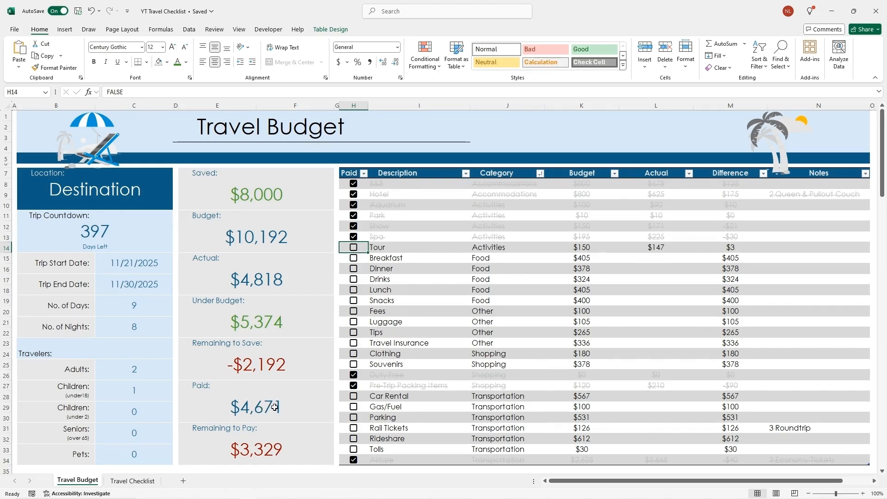
left_click(353, 248)
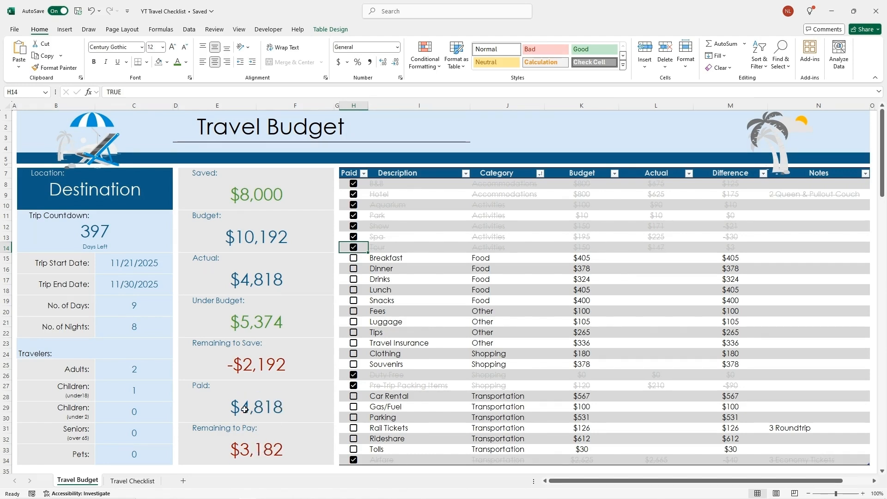
mouse_move(301, 236)
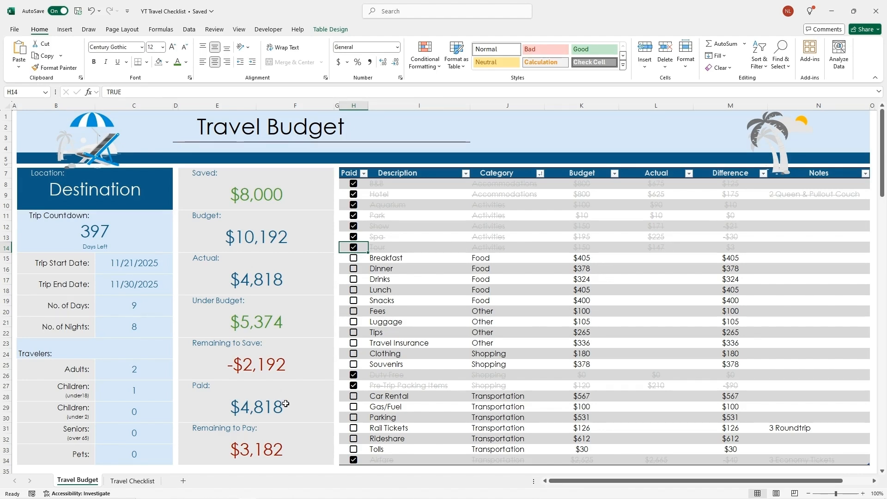
left_click(656, 257)
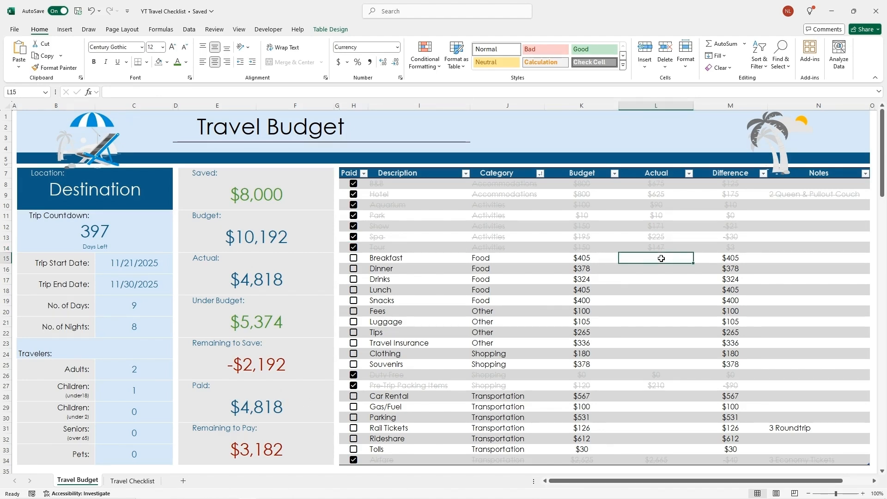
type("2000")
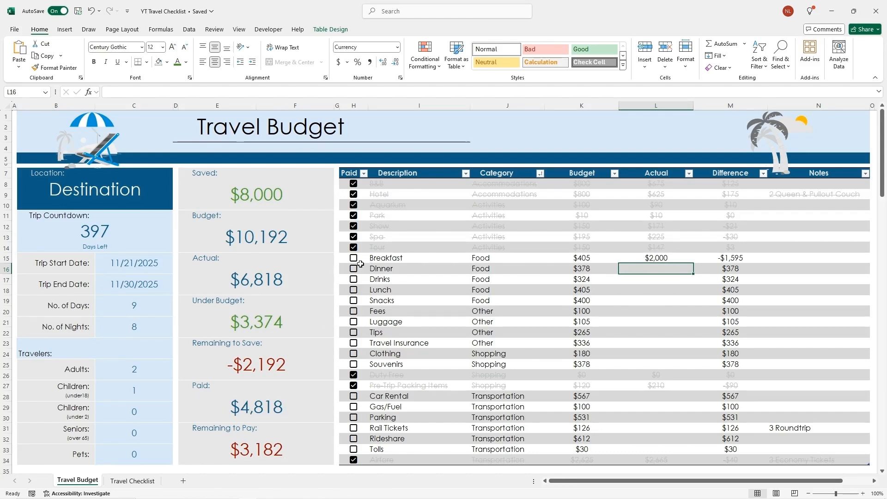
left_click(354, 257)
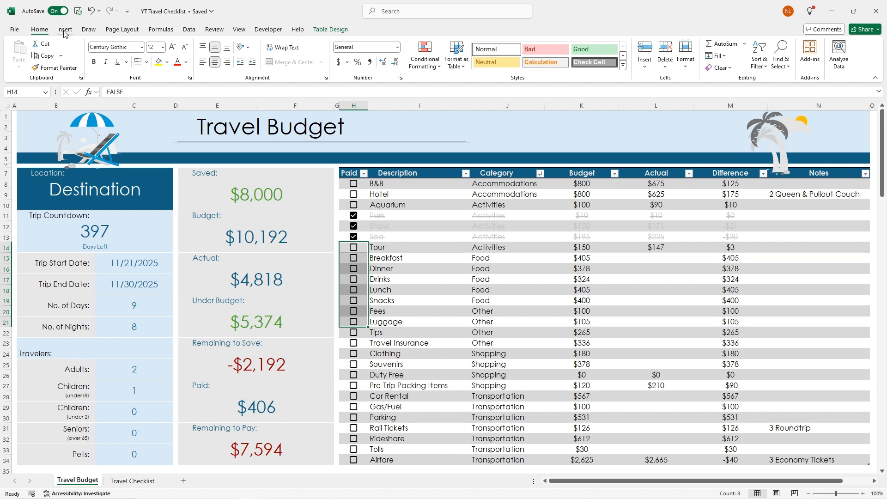
Step: Show the Insert ribbon's Checkbox control and tick the Aquarium expense as paid
left_click(65, 28)
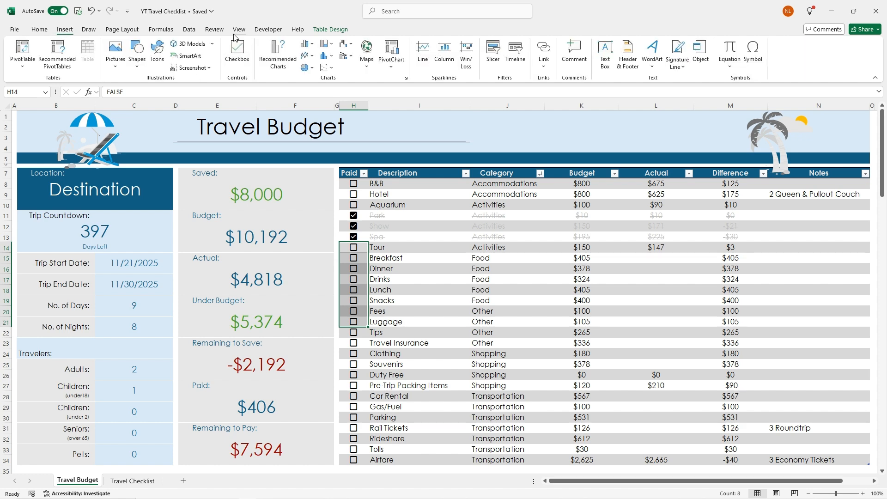
mouse_move(237, 54)
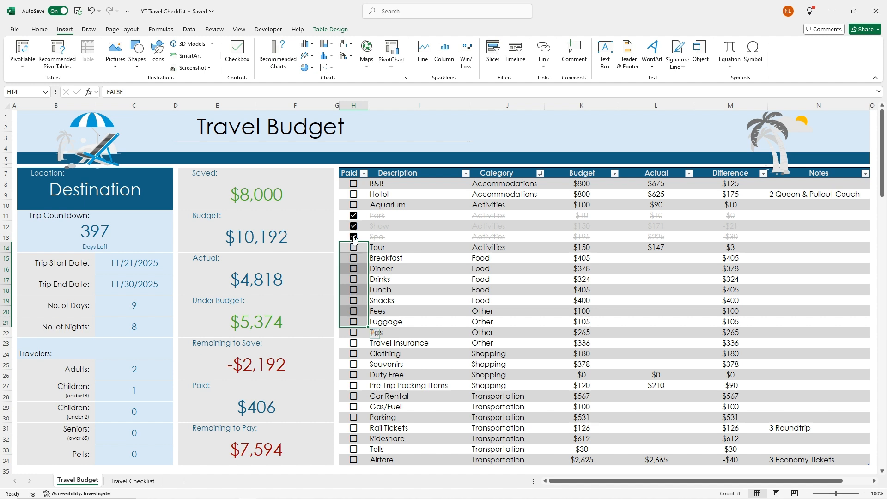
left_click(354, 236)
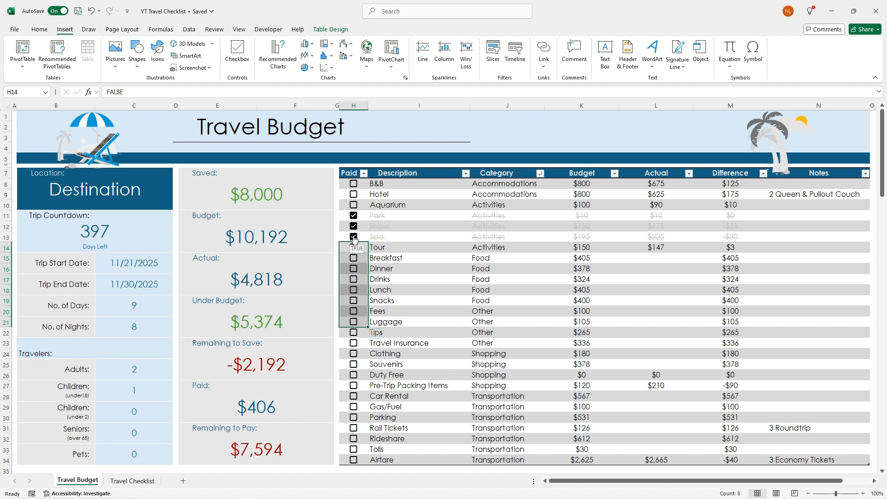
left_click(354, 236)
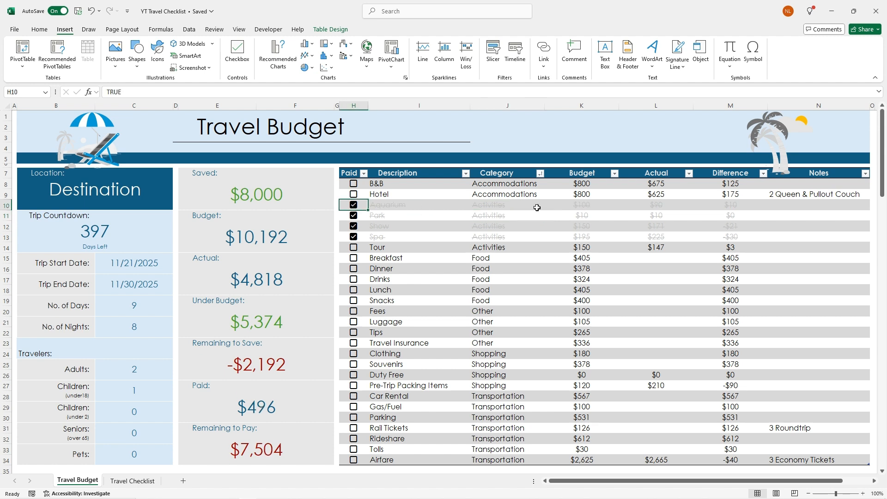
mouse_move(424, 205)
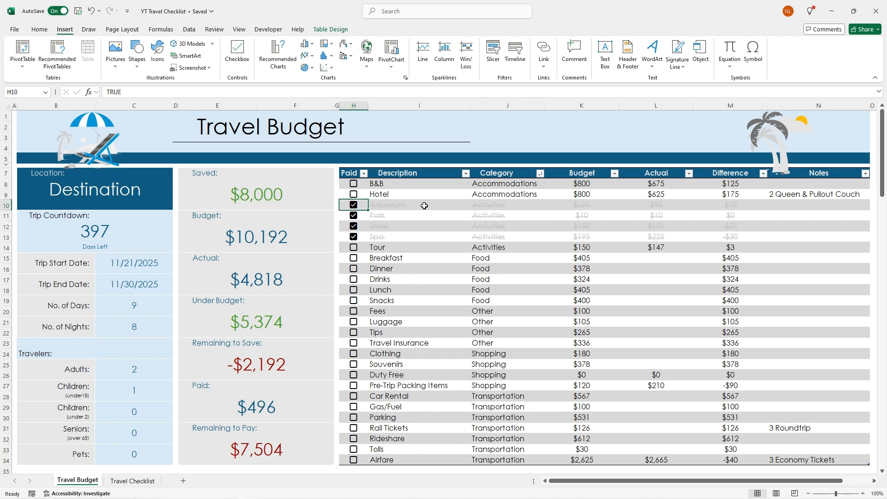
mouse_move(745, 205)
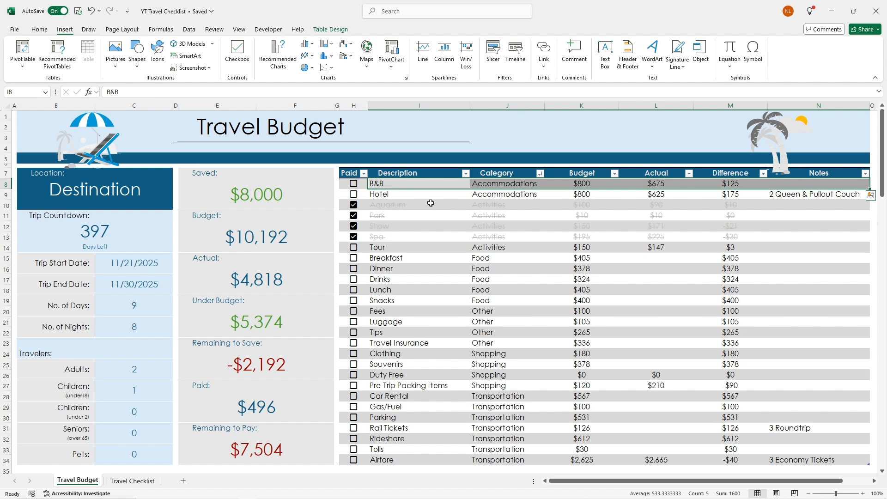
mouse_move(115, 51)
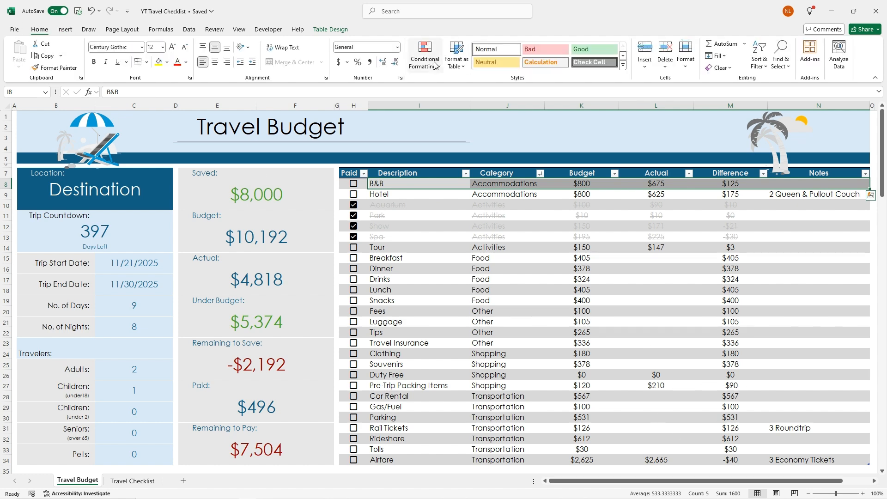
Step: Start a new formula-based conditional formatting rule using =$H8 for row 8
left_click(424, 54)
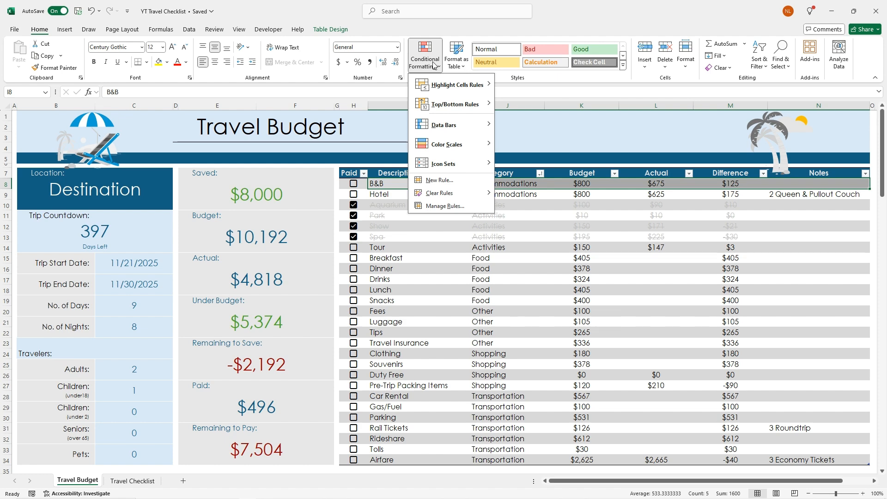
left_click(439, 181)
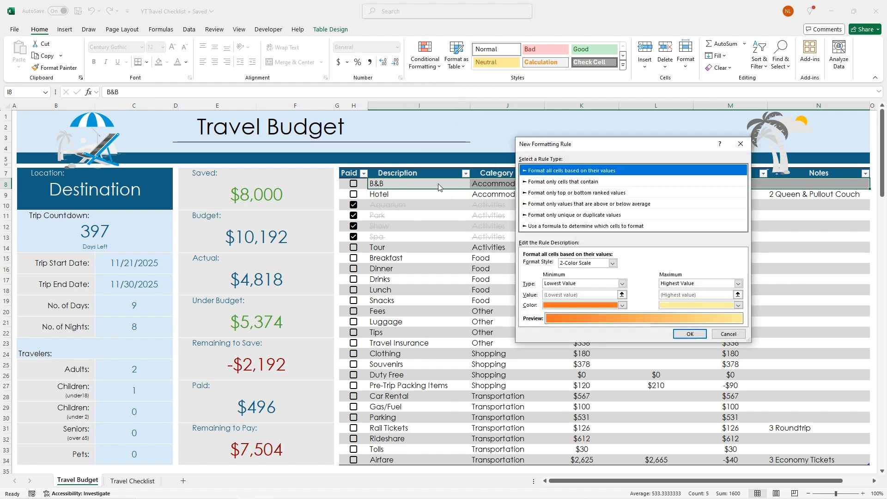
mouse_move(602, 230)
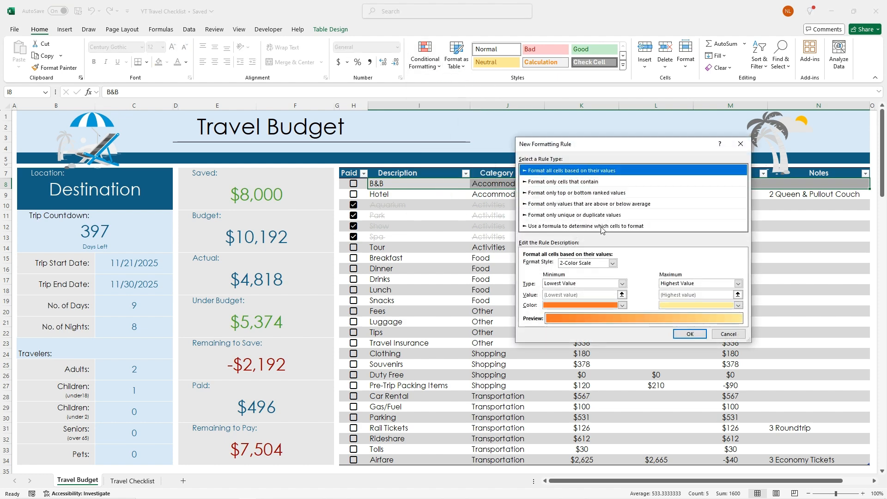
mouse_move(568, 230)
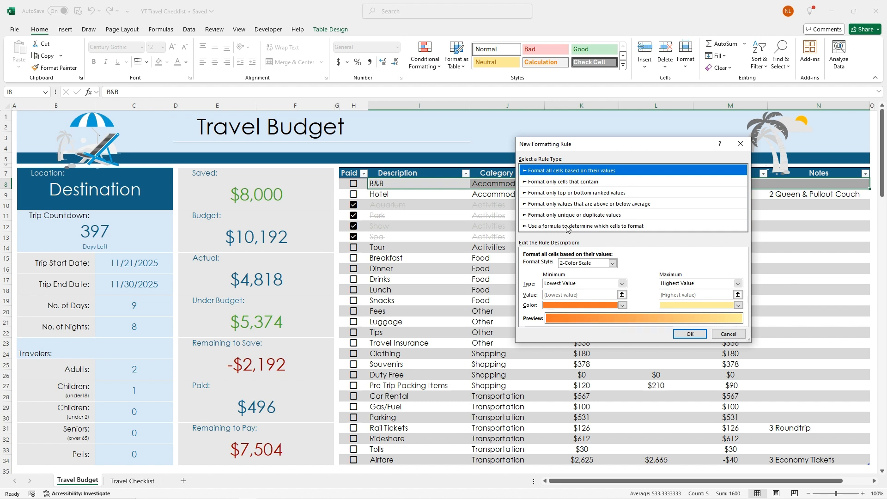
mouse_move(633, 231)
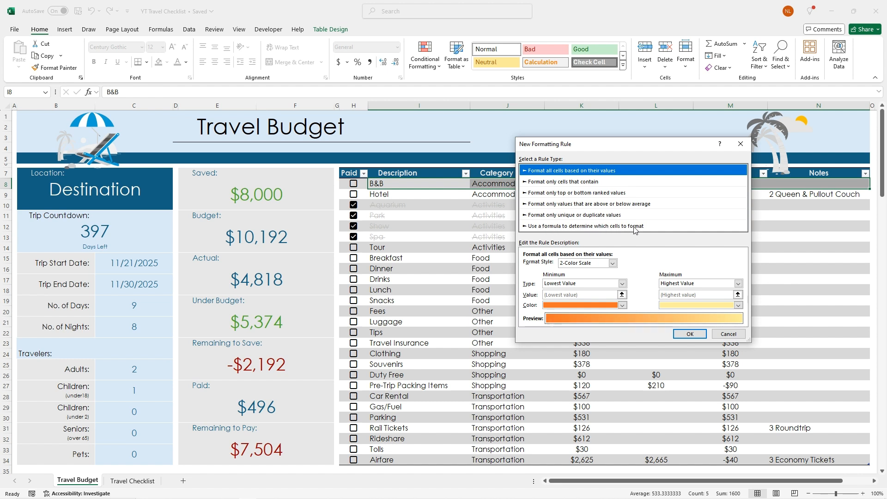
left_click(584, 225)
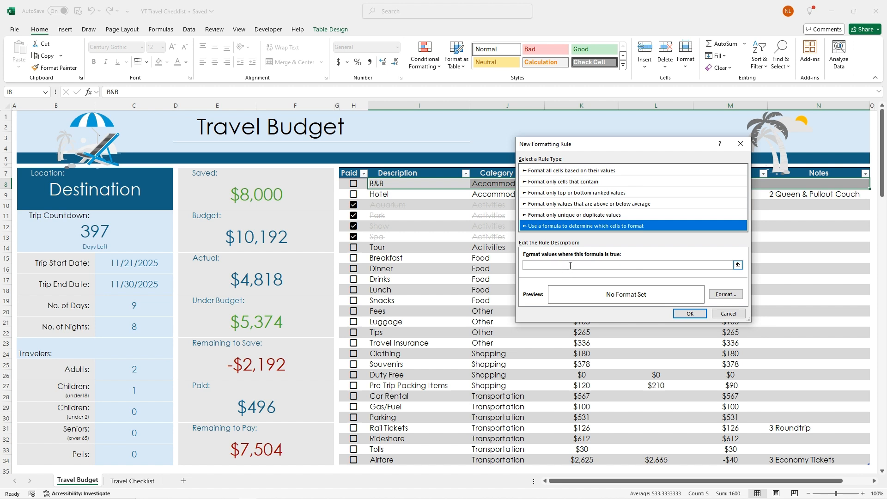
mouse_move(442, 248)
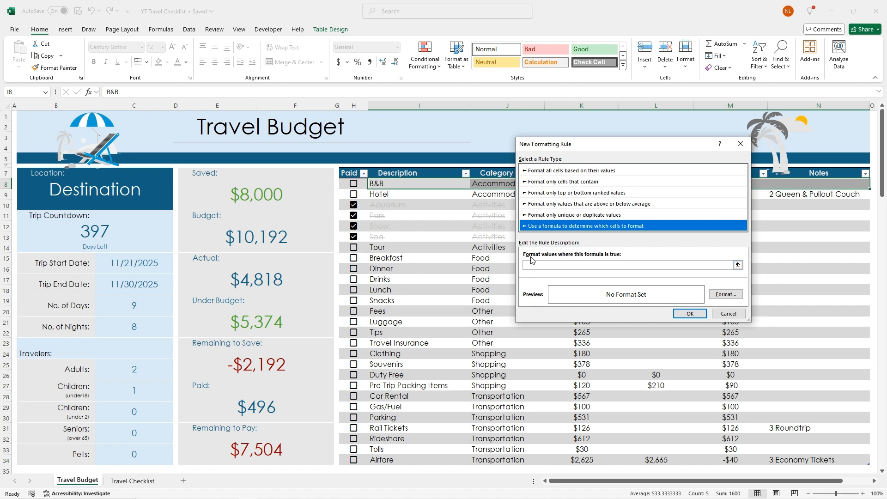
mouse_move(626, 260)
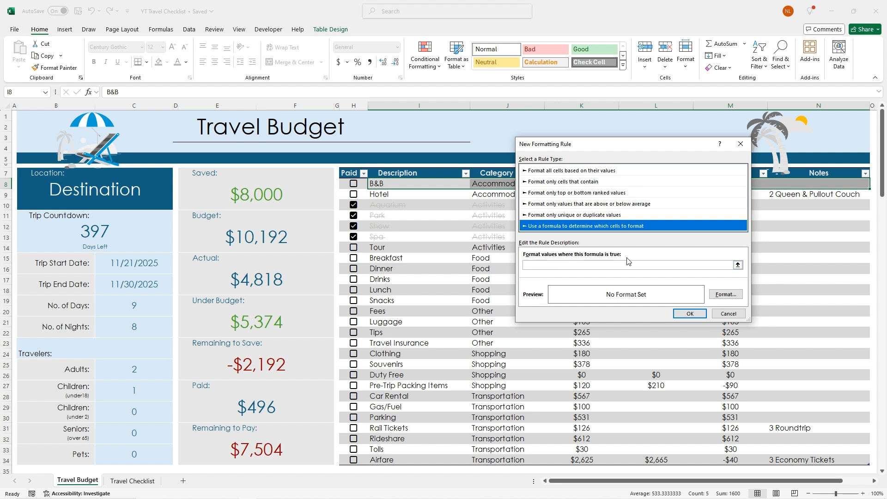
left_click(629, 265)
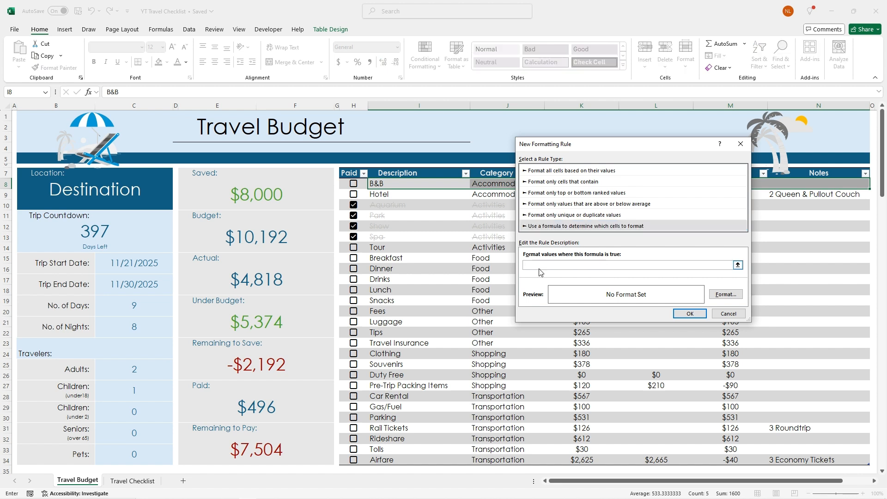
mouse_move(399, 199)
type("=$H8")
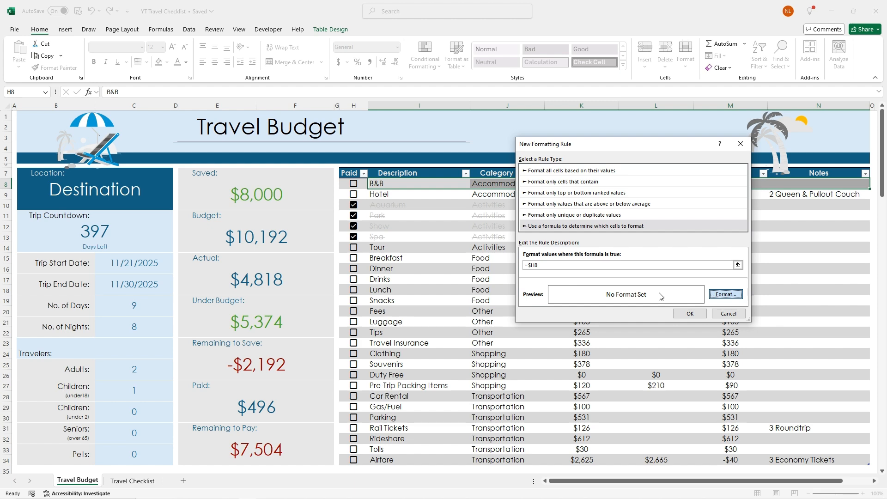
Step: Format the rule's font as strikethrough in light grey
left_click(726, 294)
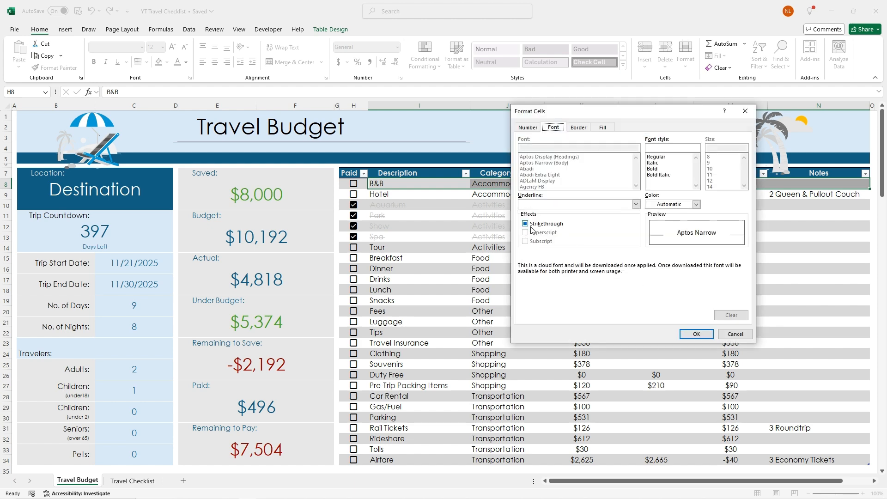
left_click(696, 205)
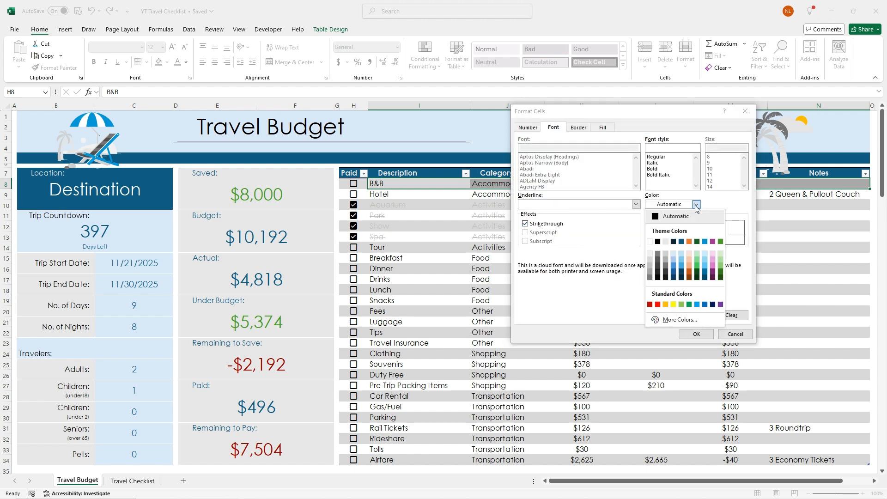
left_click(697, 204)
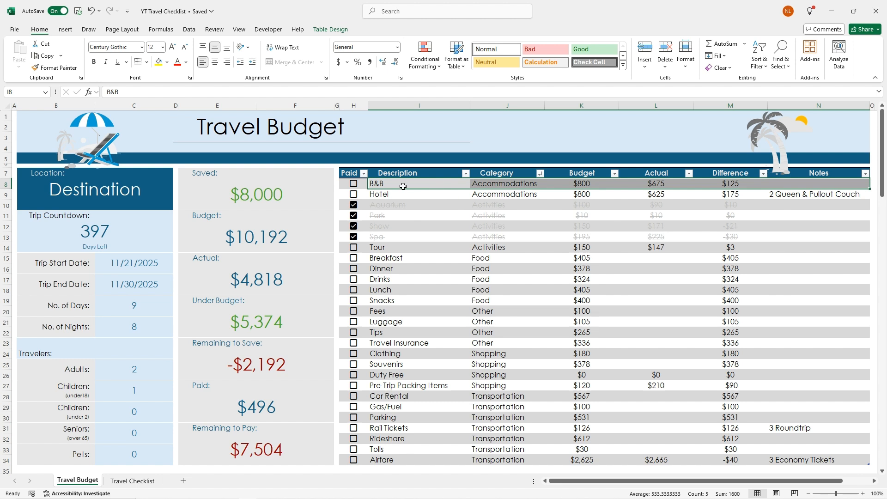
mouse_move(719, 274)
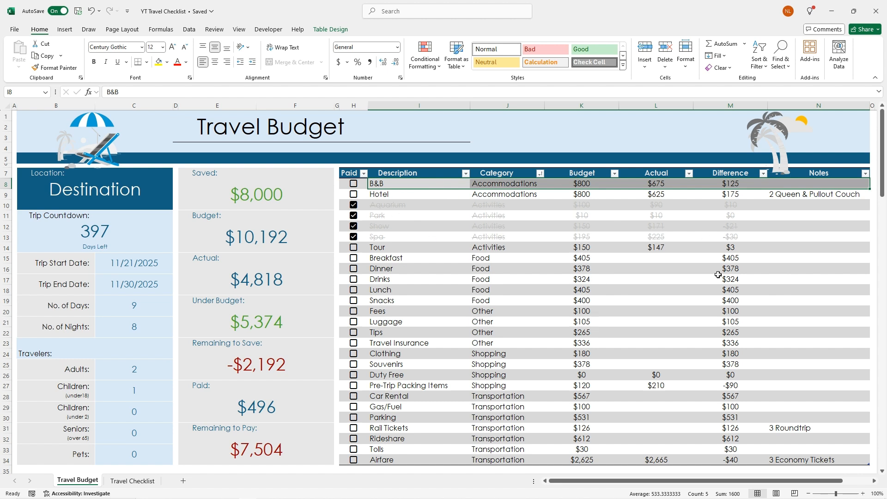
Step: Tick B&B as paid and Format-Paint its strikethrough rule across the whole expense table
left_click(354, 183)
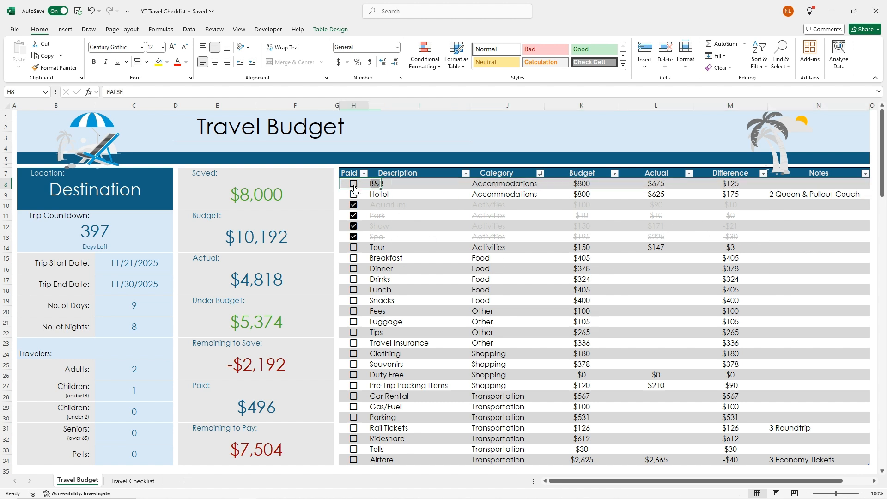
left_click(354, 184)
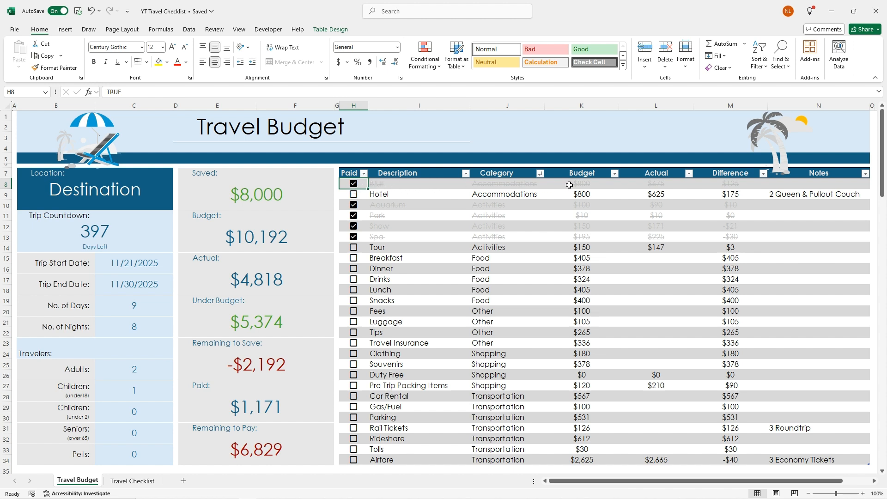
mouse_move(788, 185)
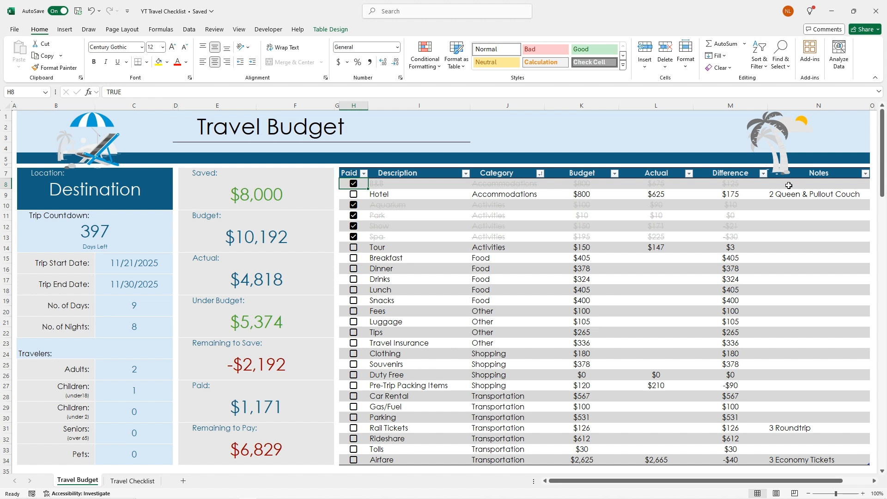
left_click(418, 183)
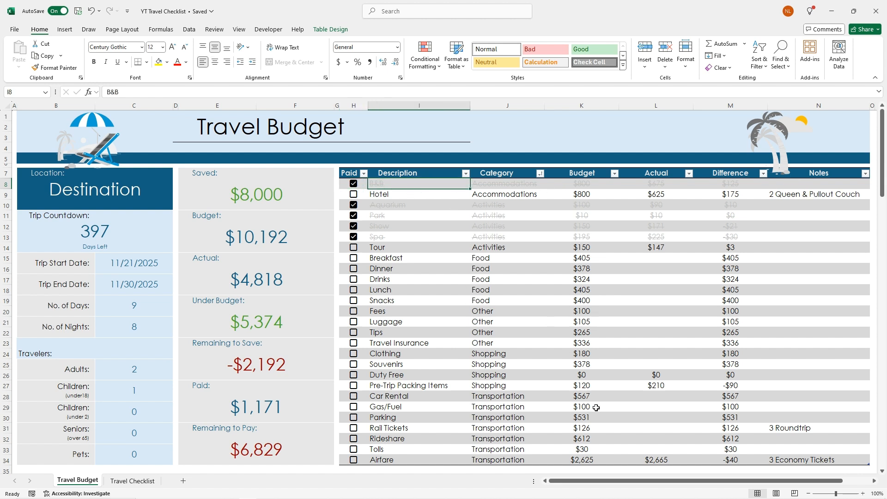
mouse_move(719, 423)
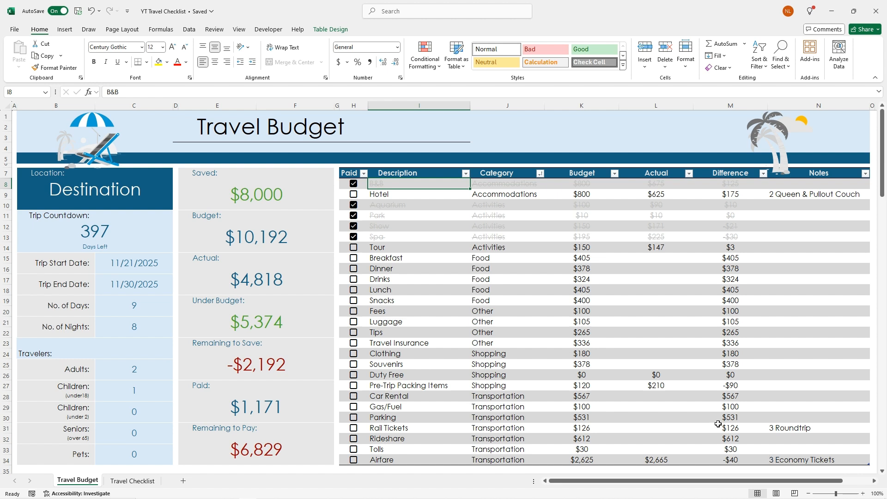
mouse_move(508, 248)
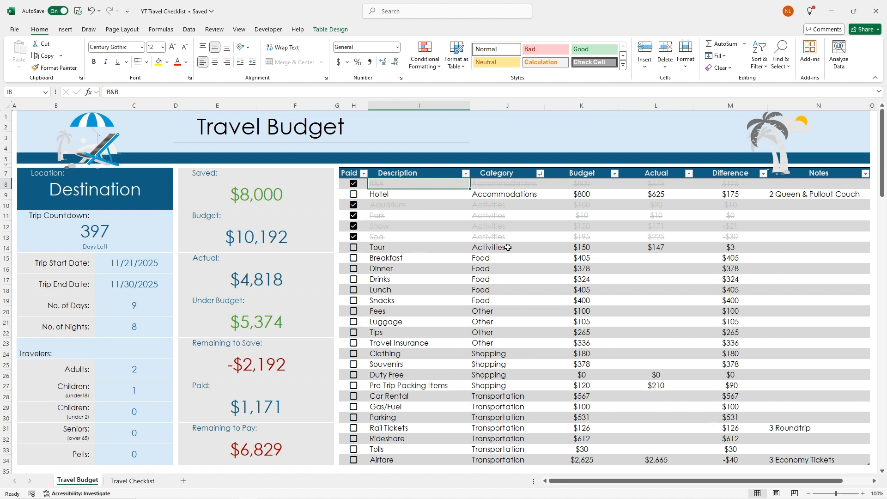
mouse_move(439, 185)
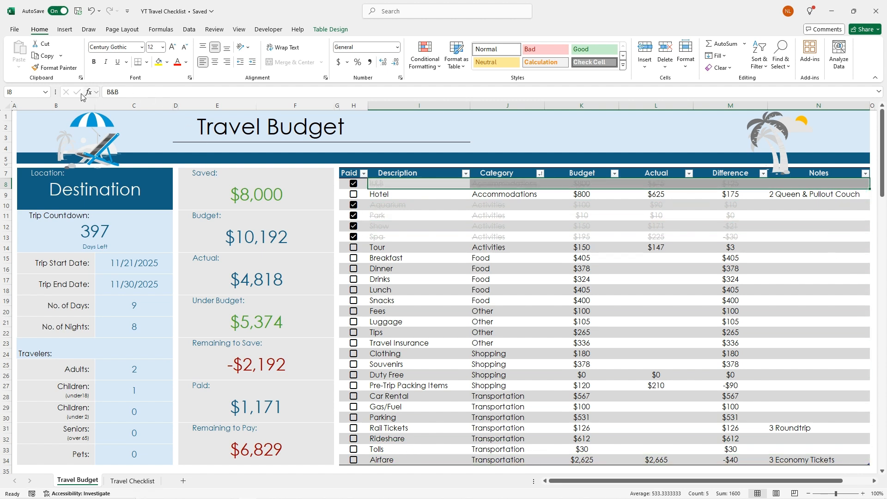
mouse_move(434, 188)
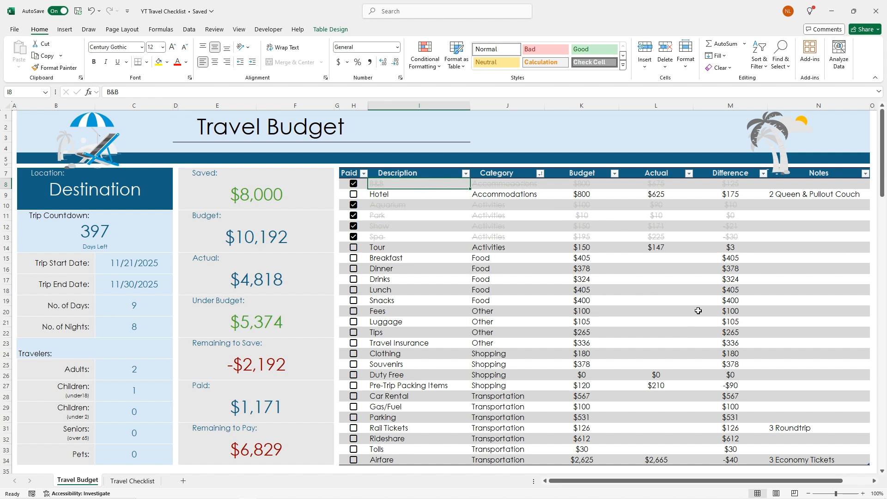
left_click(55, 68)
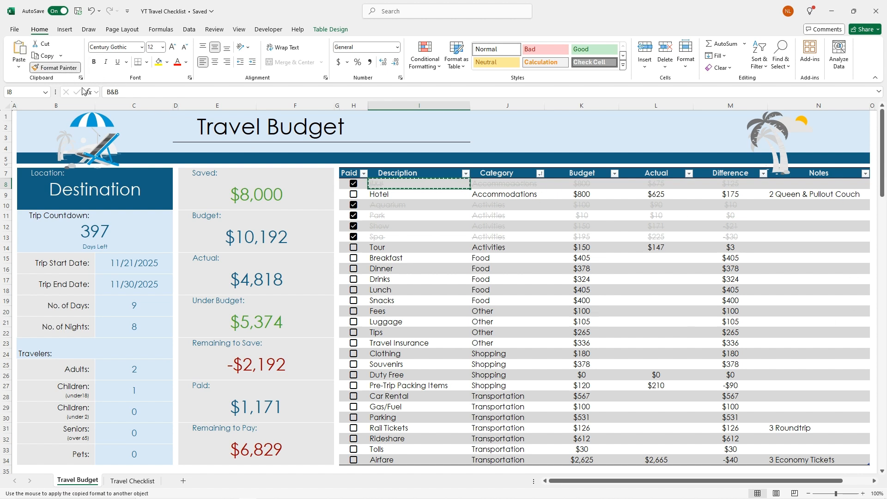
left_click(418, 194)
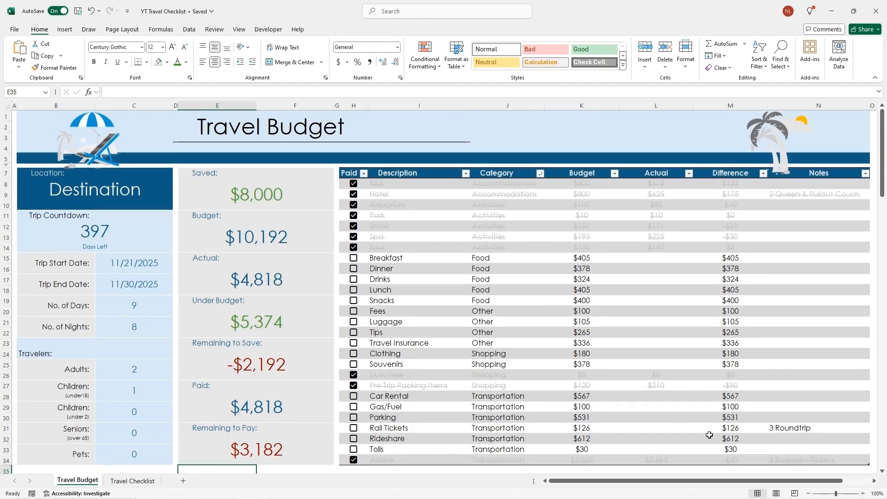
mouse_move(585, 306)
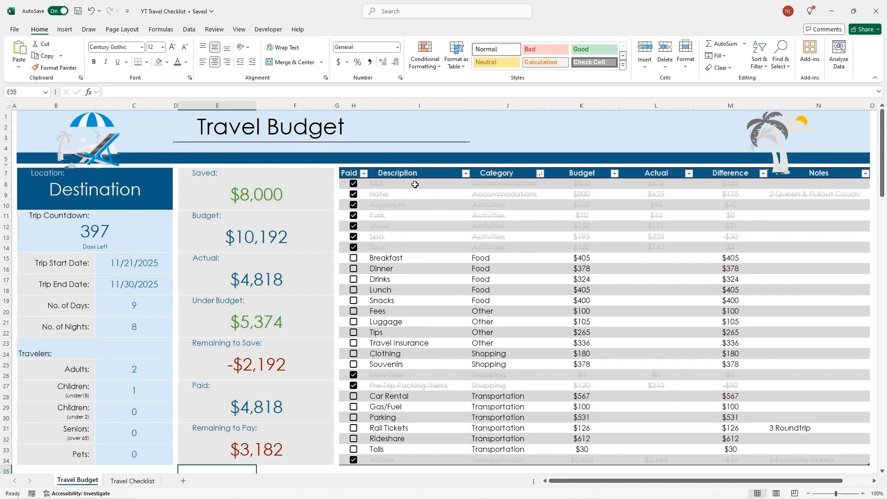
Step: Select the B&B description cell and show the Insert ribbon commands
left_click(418, 183)
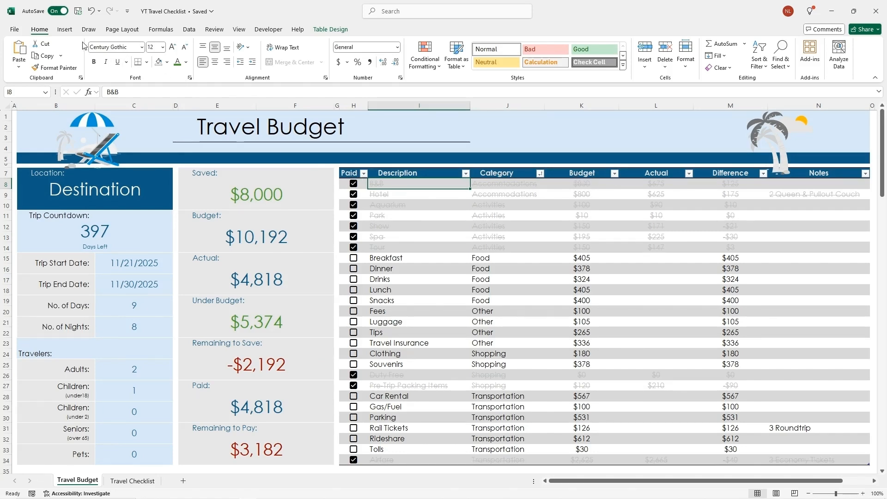
left_click(65, 29)
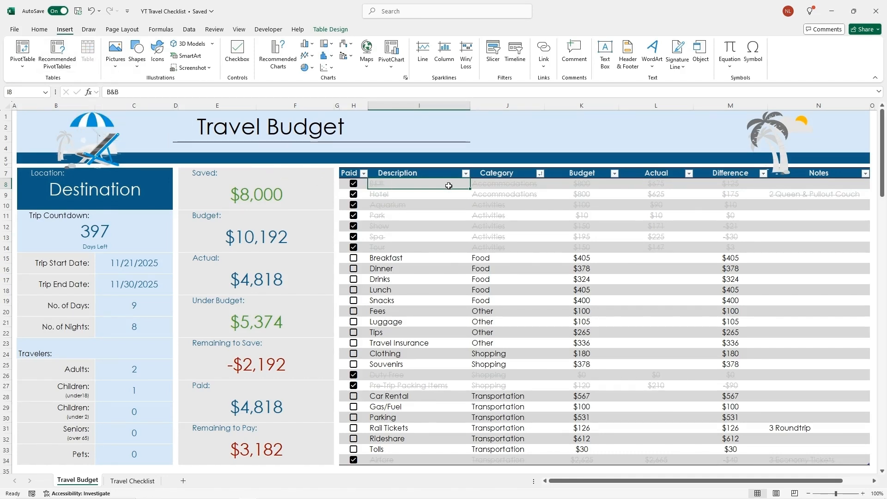
mouse_move(602, 442)
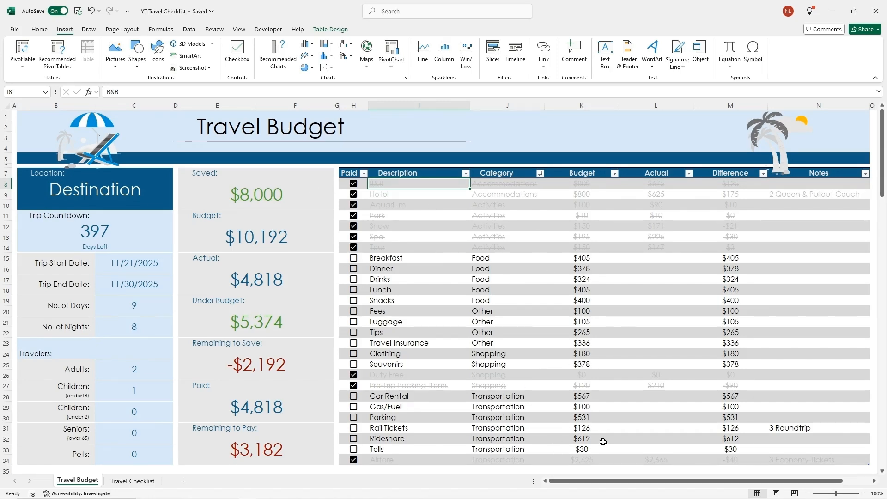
mouse_move(417, 188)
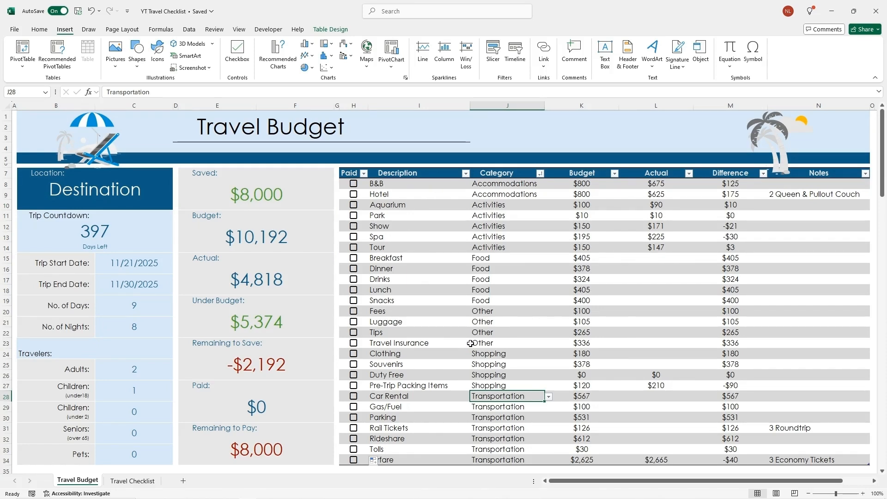
mouse_move(409, 300)
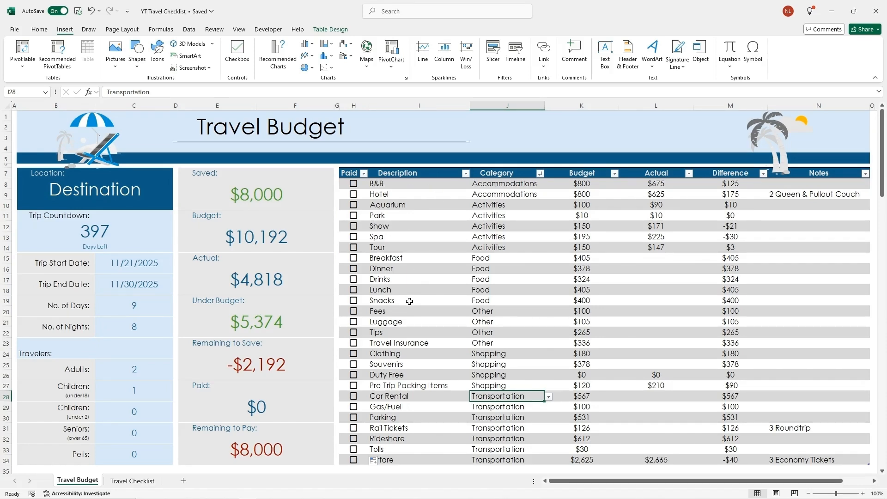
mouse_move(407, 295)
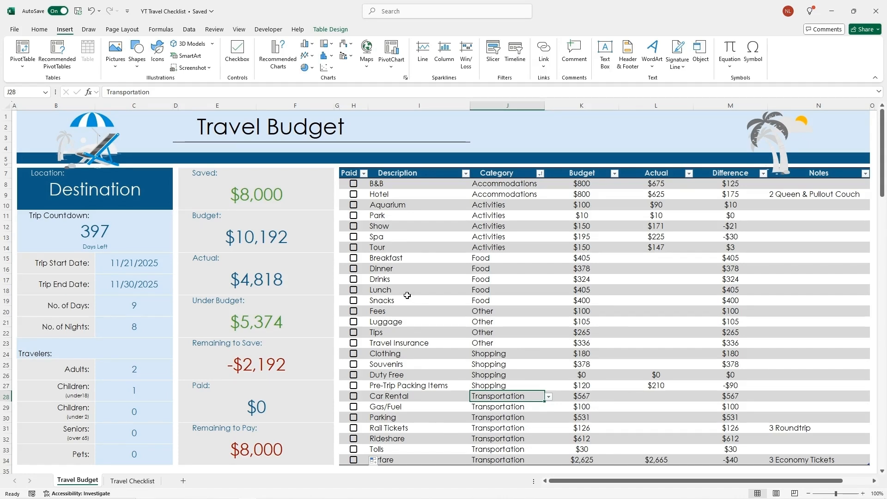
mouse_move(417, 268)
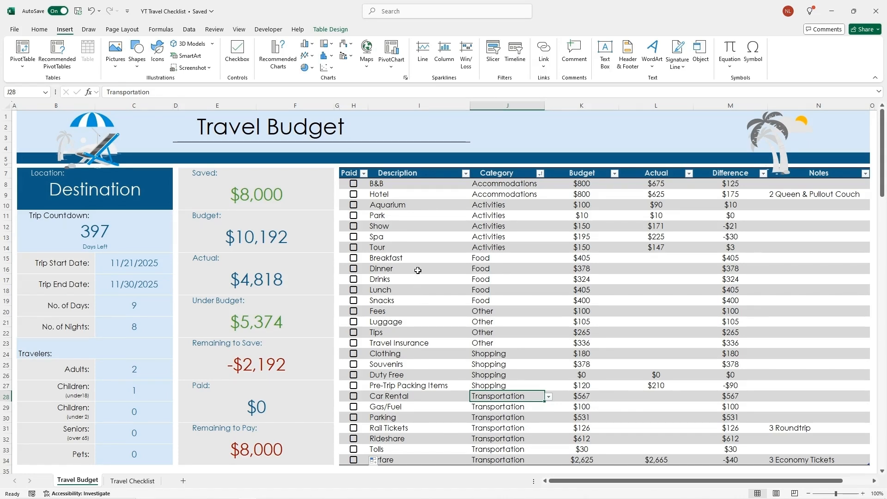
mouse_move(489, 182)
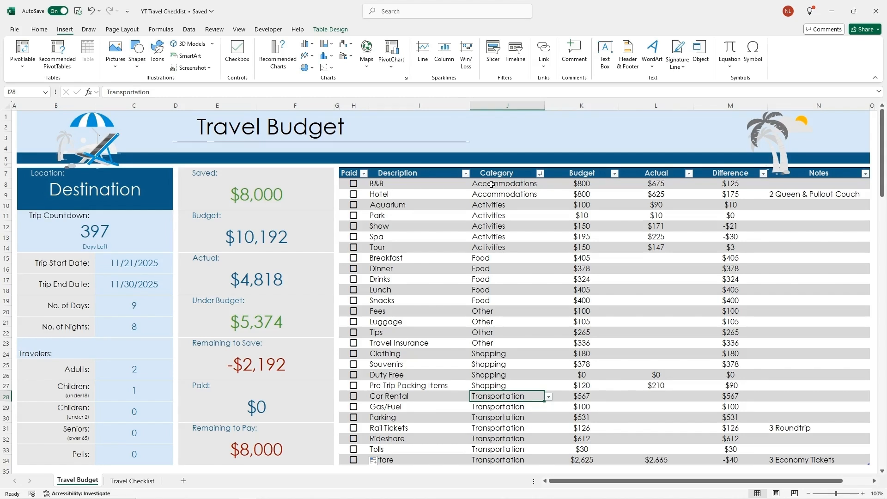
mouse_move(427, 207)
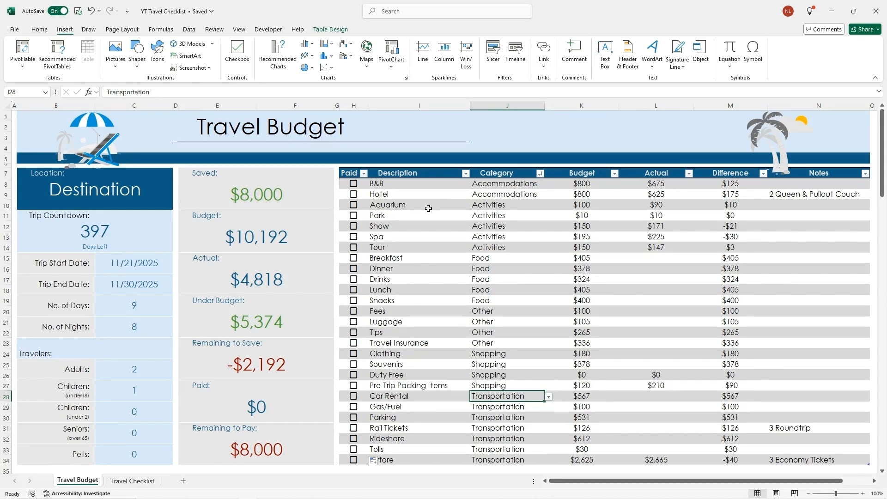
mouse_move(500, 205)
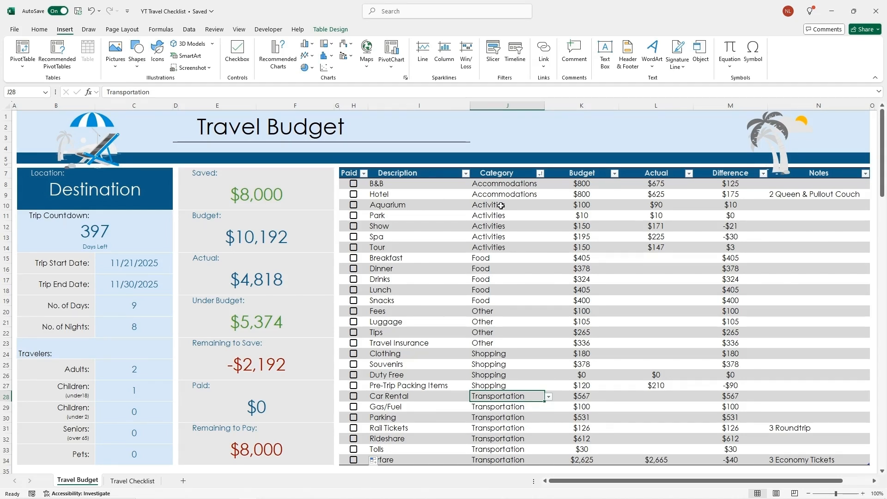
mouse_move(393, 214)
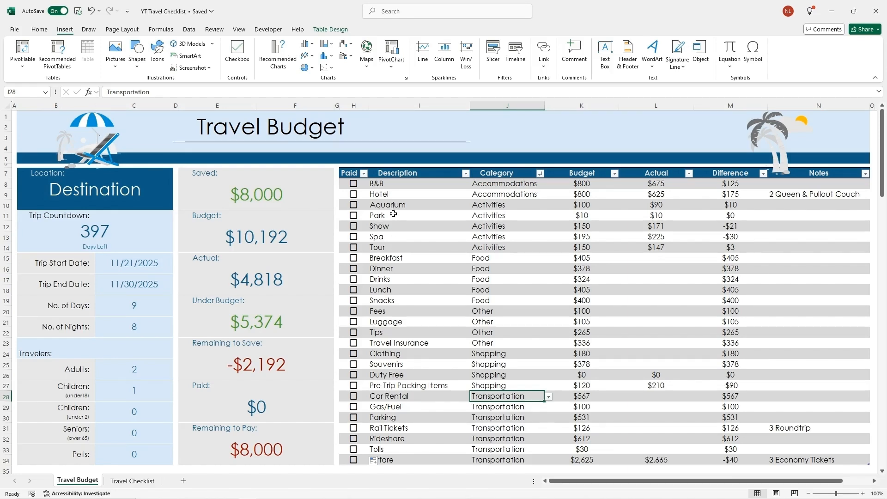
mouse_move(499, 253)
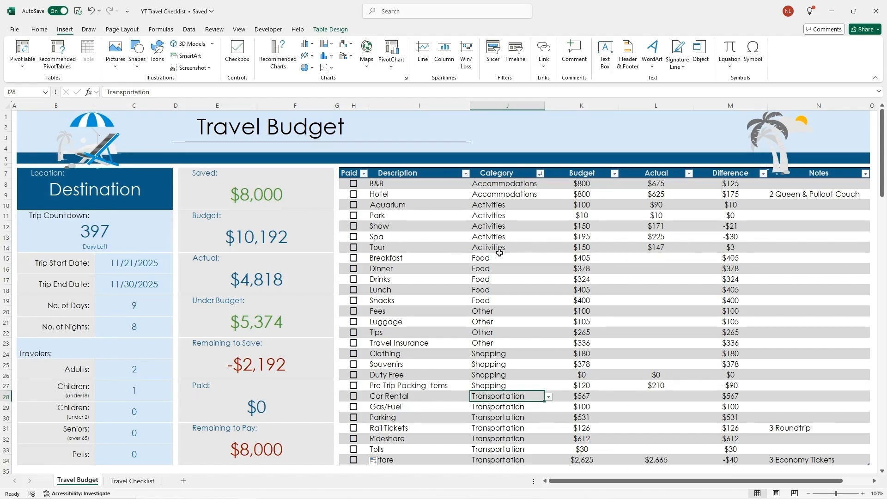
mouse_move(397, 265)
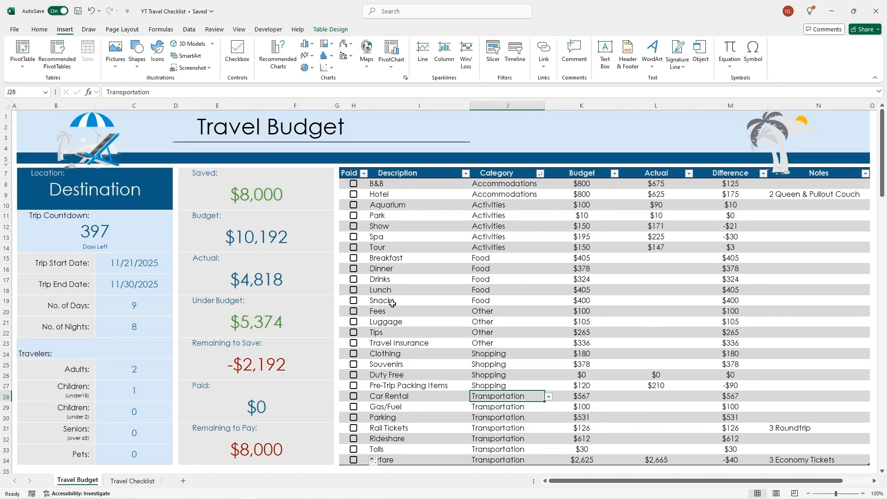
mouse_move(390, 332)
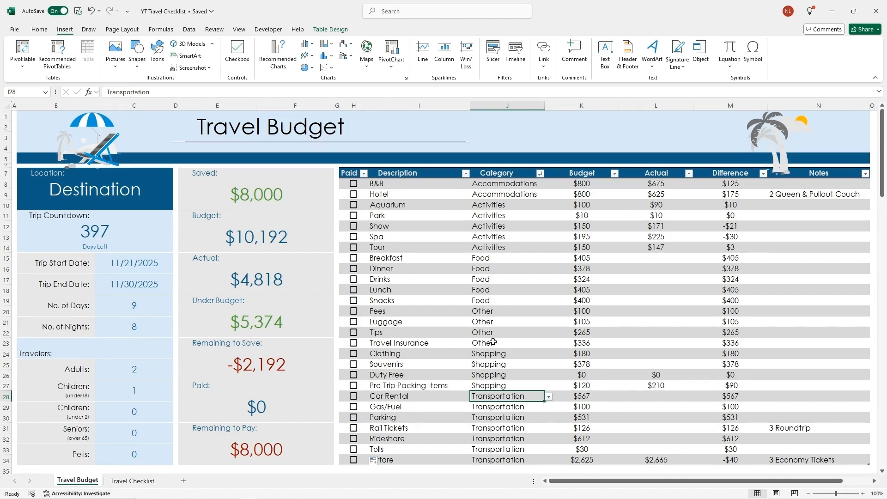
mouse_move(453, 385)
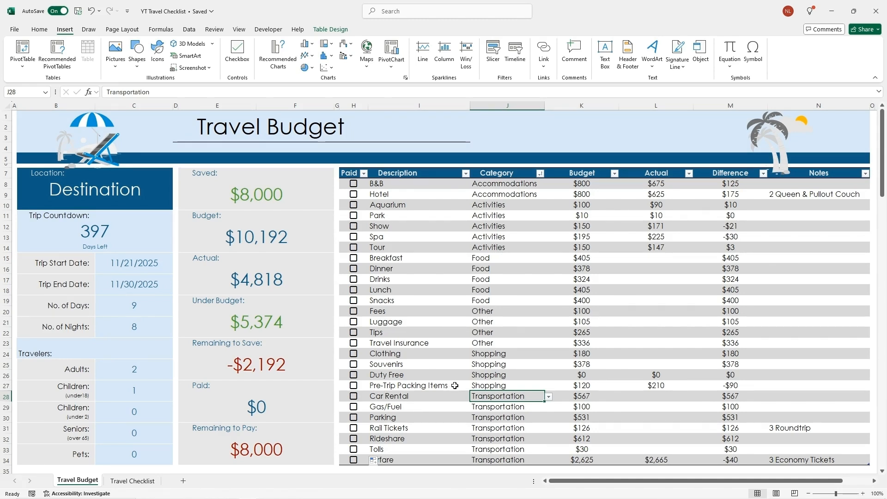
mouse_move(406, 354)
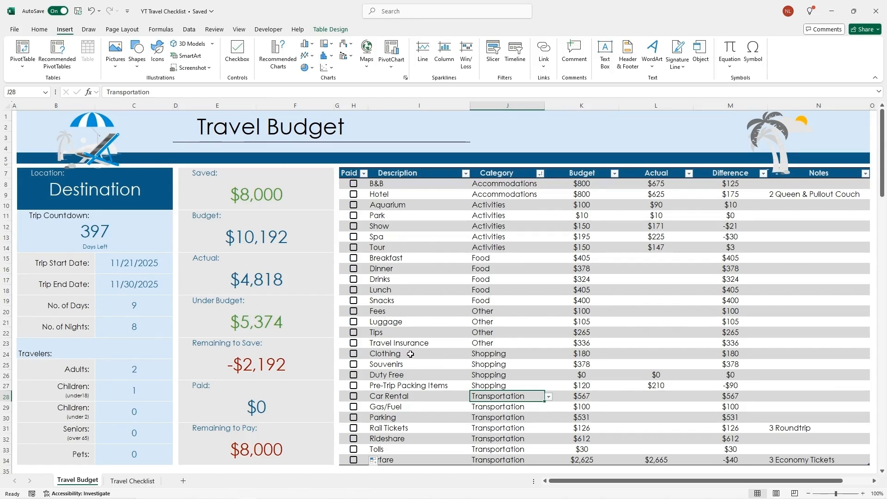
mouse_move(410, 374)
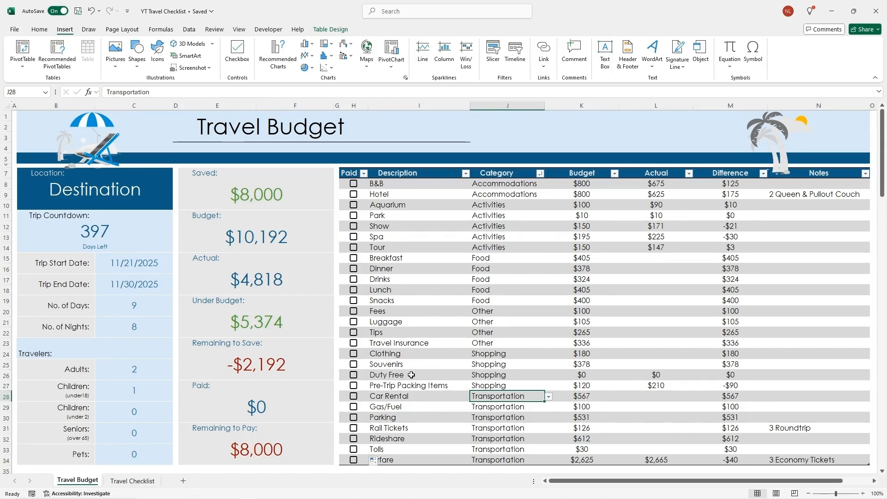
mouse_move(458, 385)
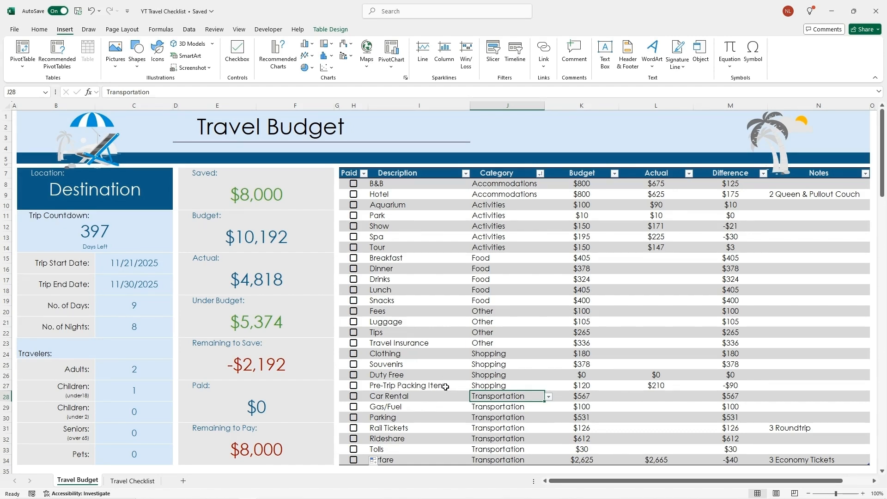
mouse_move(399, 396)
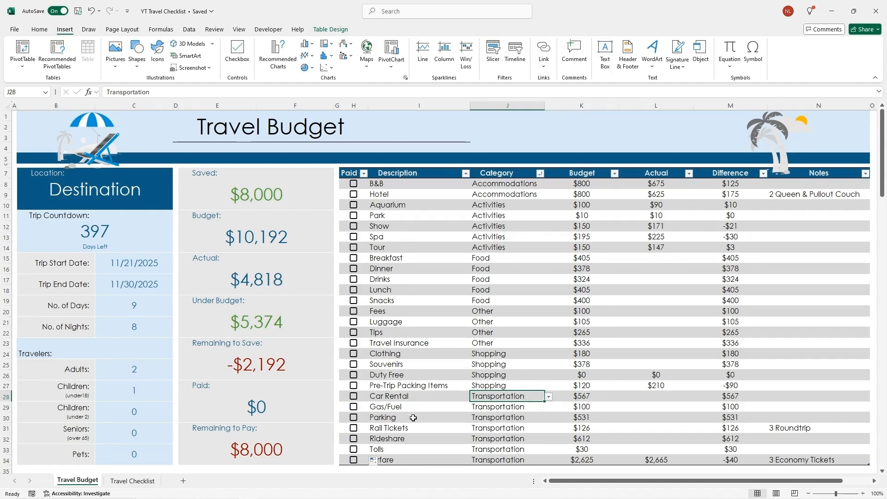
mouse_move(417, 428)
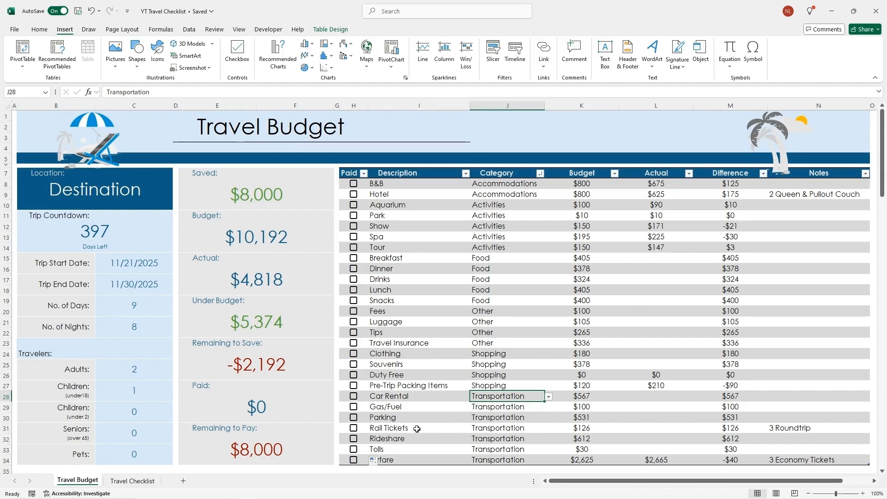
mouse_move(415, 440)
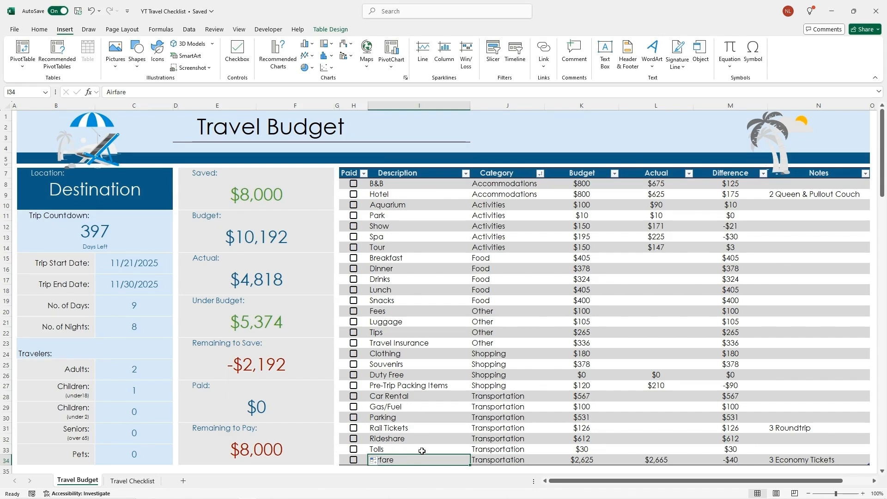
mouse_move(521, 203)
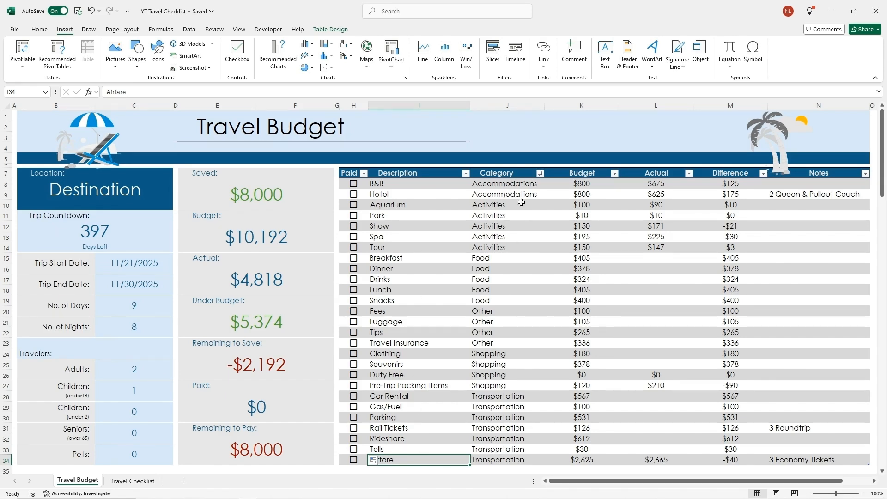
left_click(505, 183)
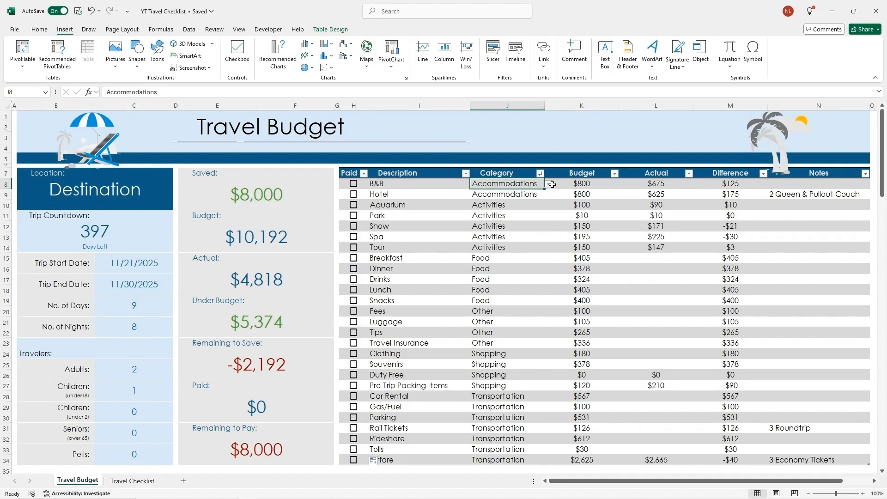
left_click(547, 183)
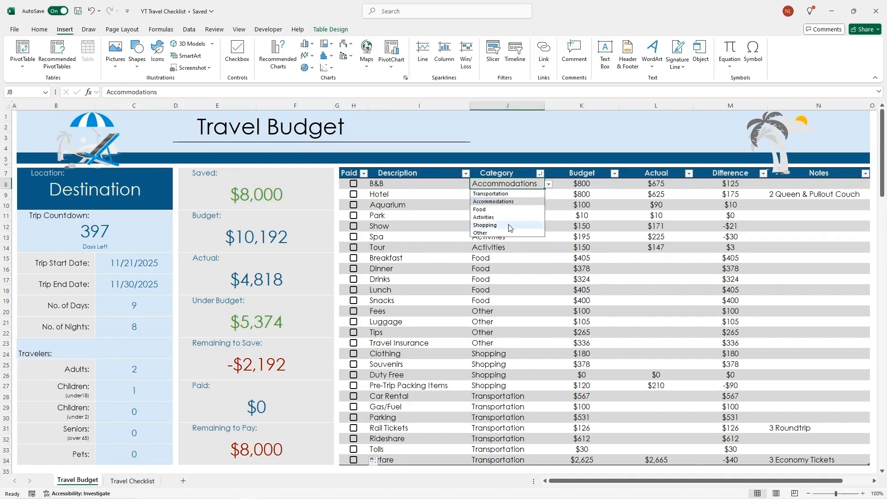
left_click(483, 216)
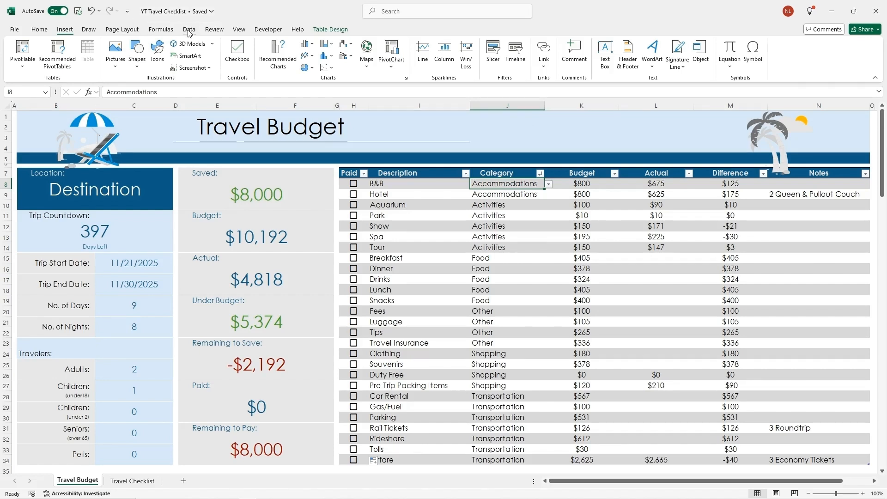
left_click(621, 53)
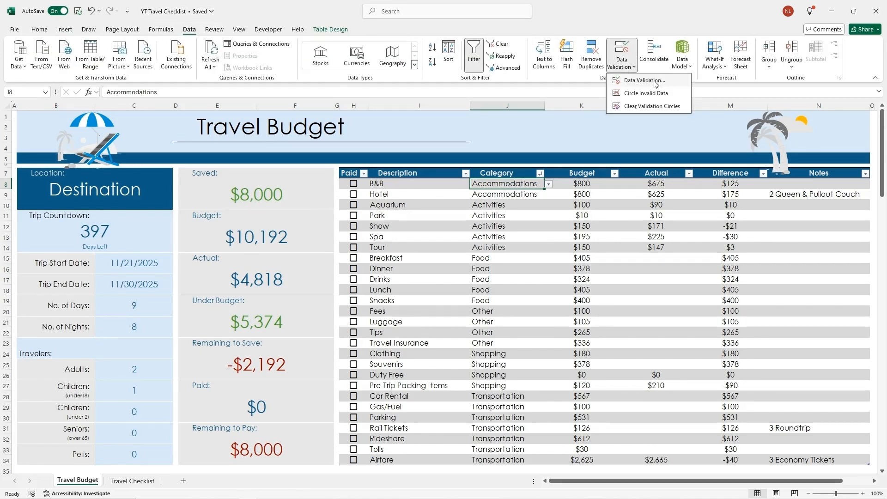
left_click(641, 80)
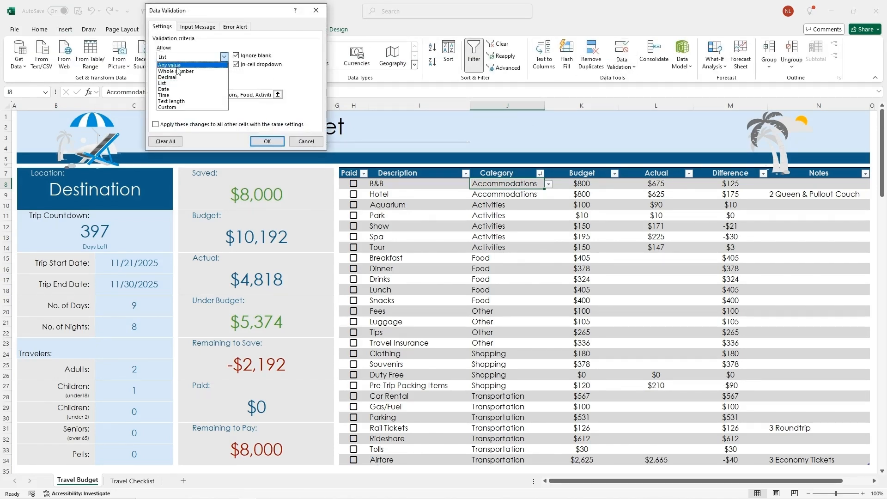
left_click(170, 78)
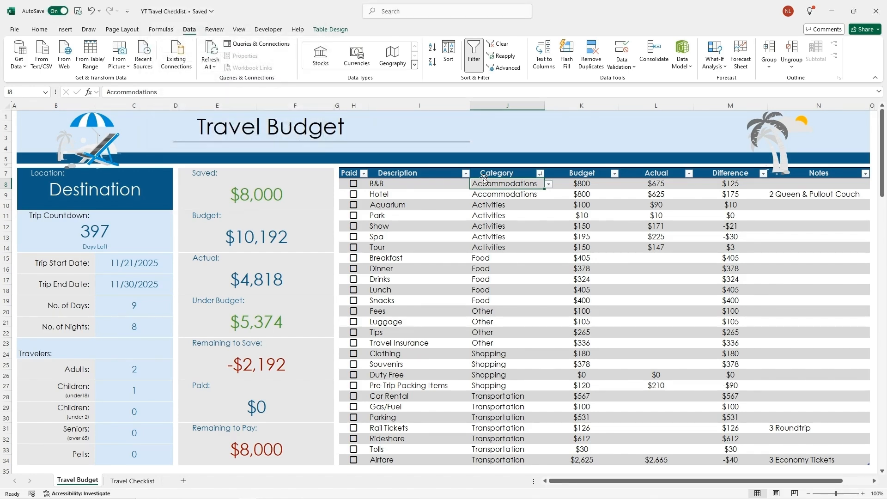
mouse_move(530, 243)
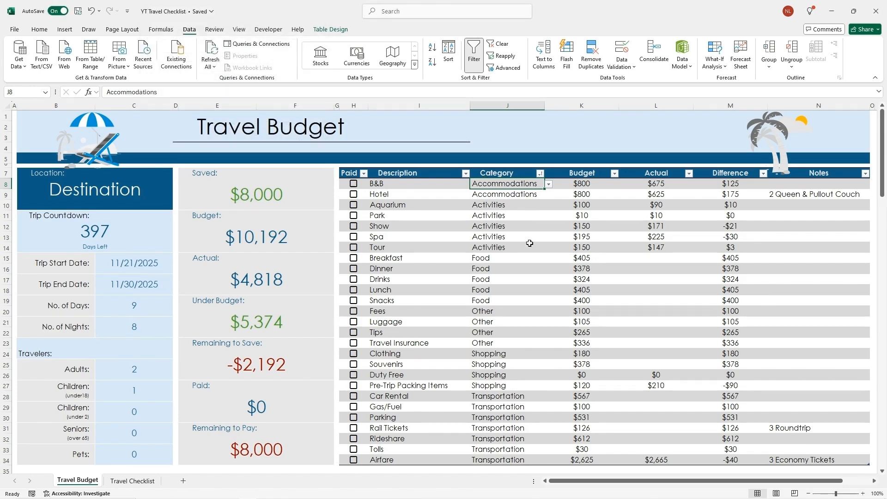
left_click(582, 183)
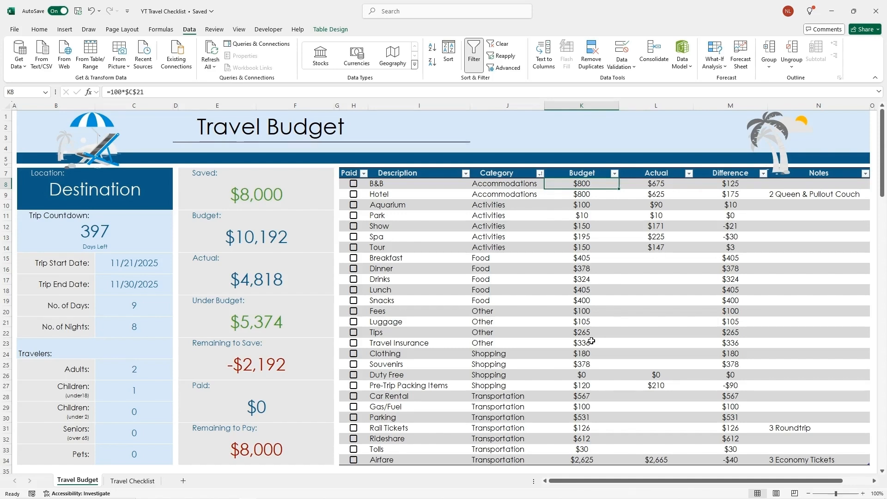
Step: Keep the budget amounts in Currency format, then show the Insert ribbon for pictures and icons
left_click(39, 28)
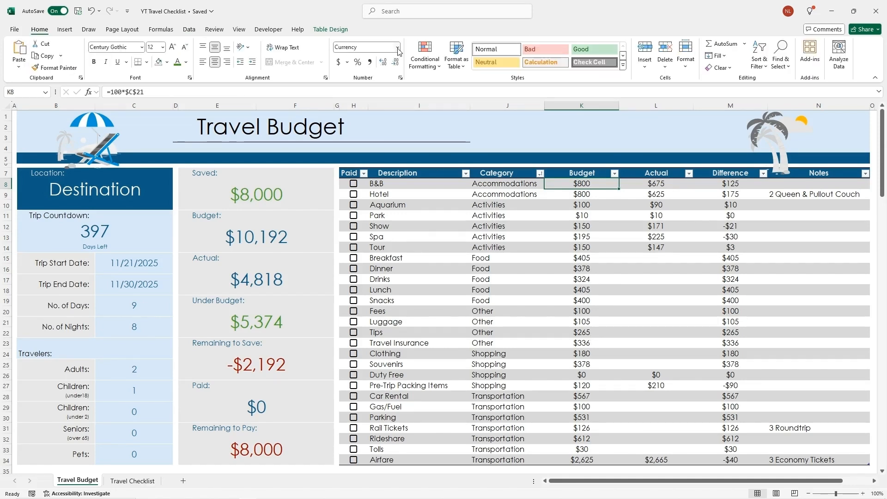
left_click(399, 48)
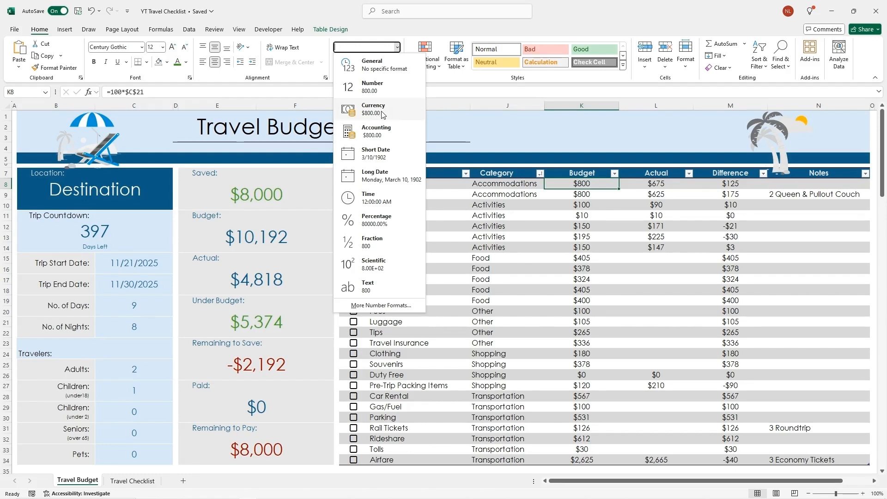
left_click(372, 109)
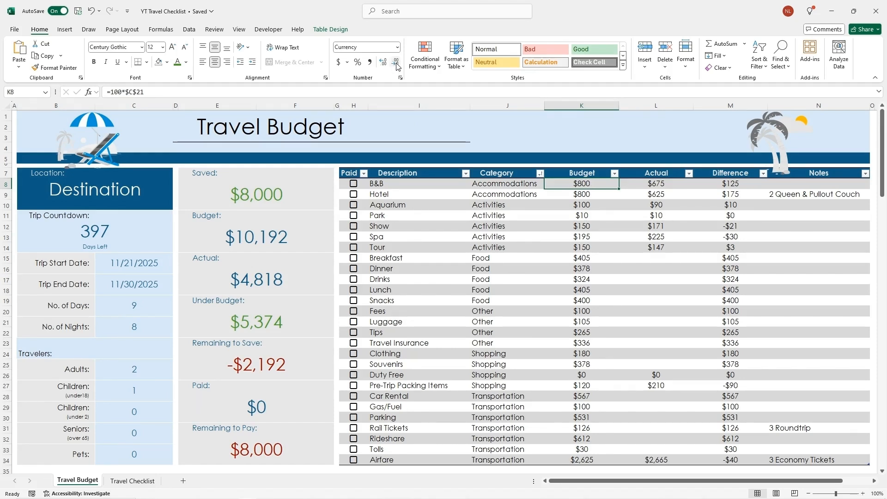
mouse_move(395, 62)
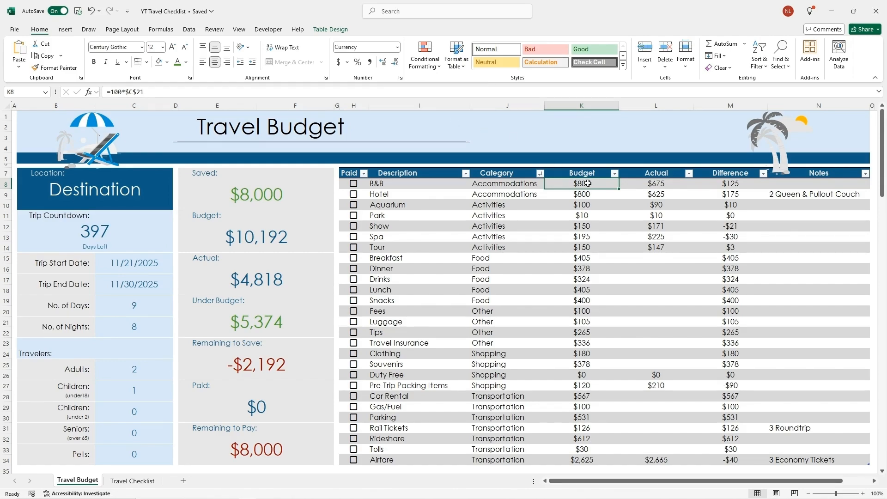
mouse_move(589, 454)
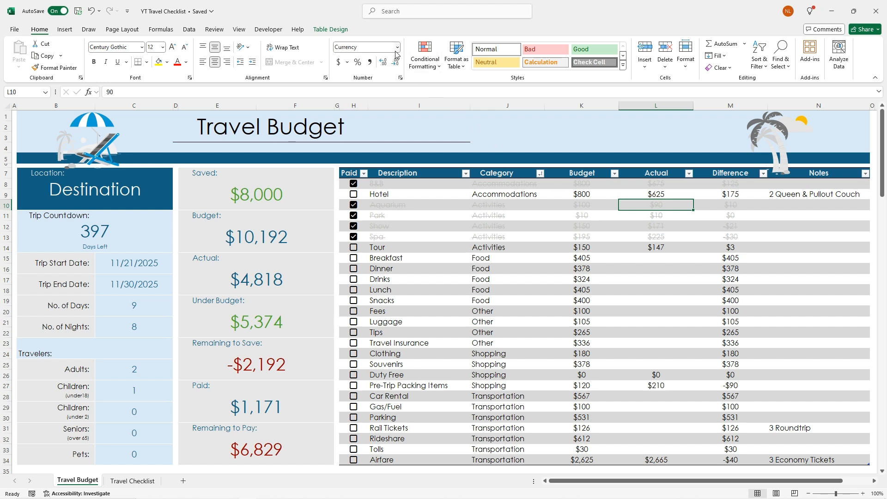
mouse_move(815, 198)
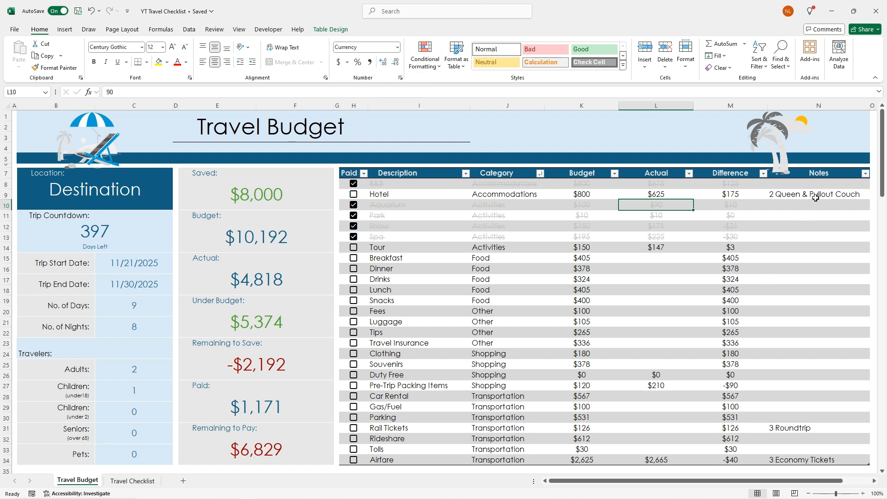
mouse_move(799, 438)
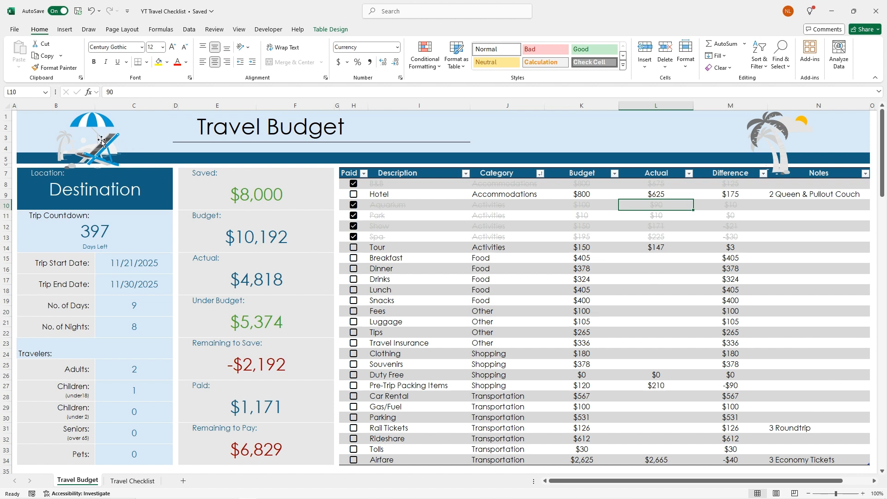
mouse_move(772, 138)
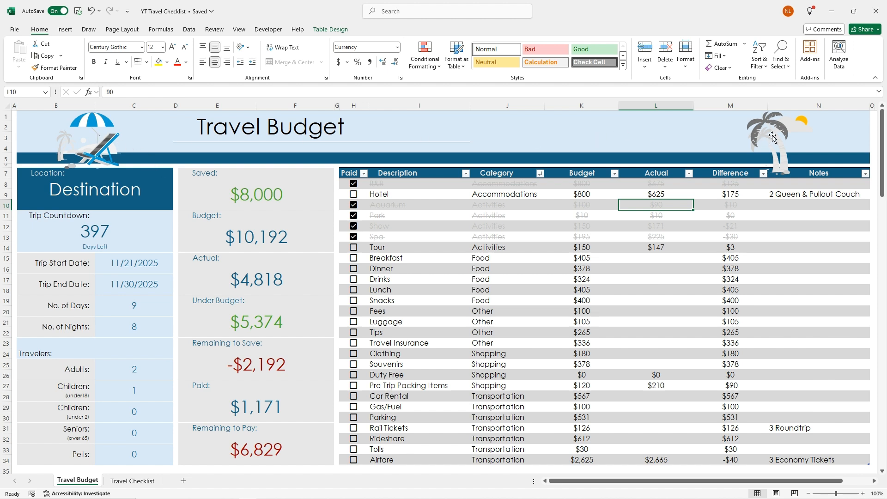
mouse_move(777, 137)
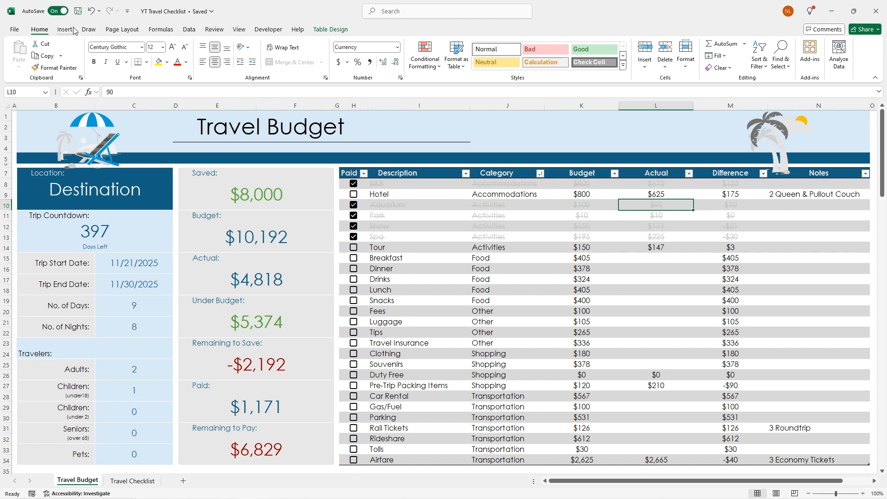
left_click(65, 29)
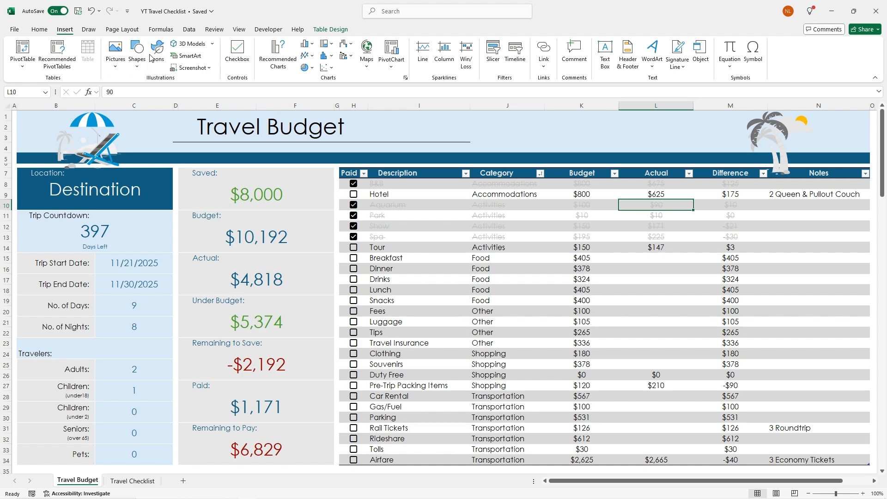
Step: Insert the fish illustration from the Stock Images Illustrations collection onto the worksheet
left_click(157, 51)
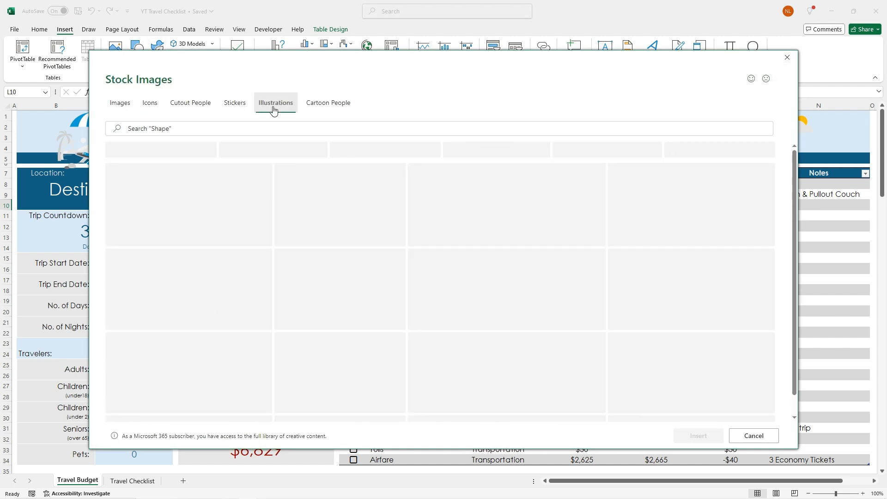
left_click(275, 103)
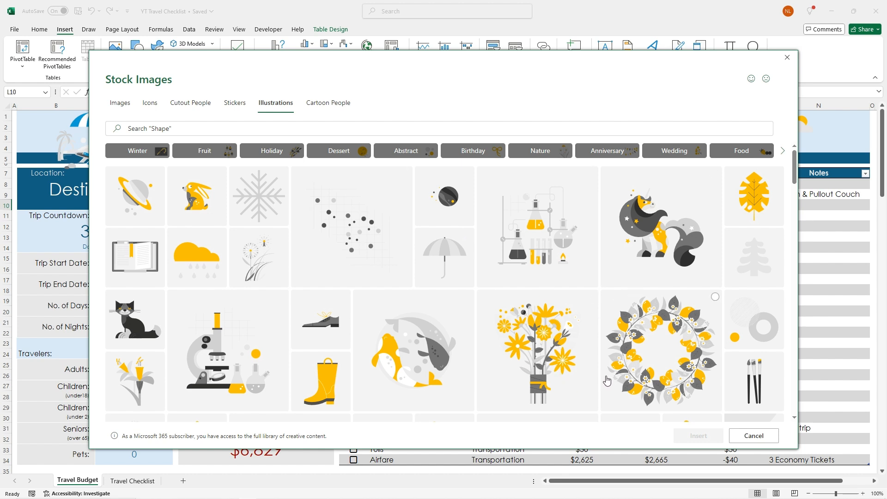
left_click(413, 348)
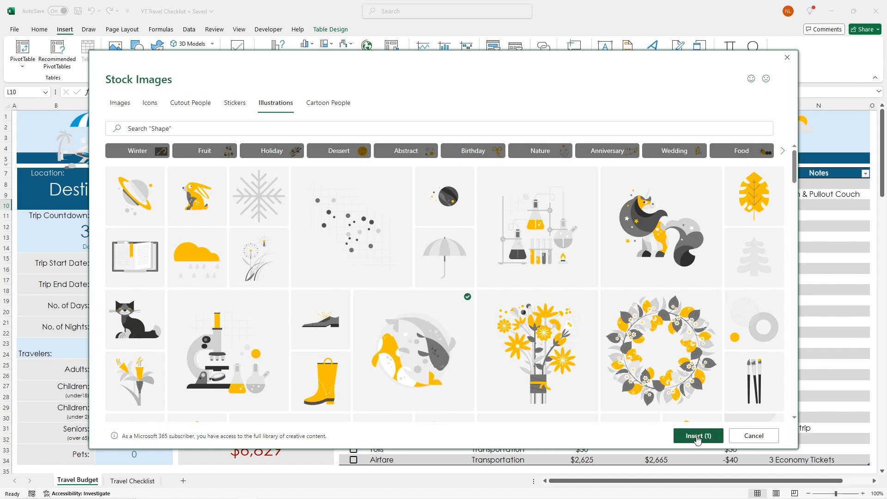
left_click(697, 435)
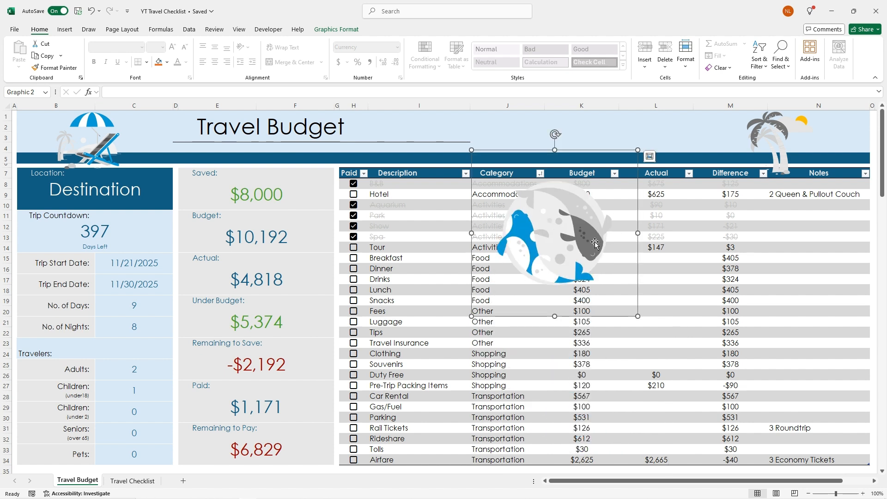
mouse_move(557, 237)
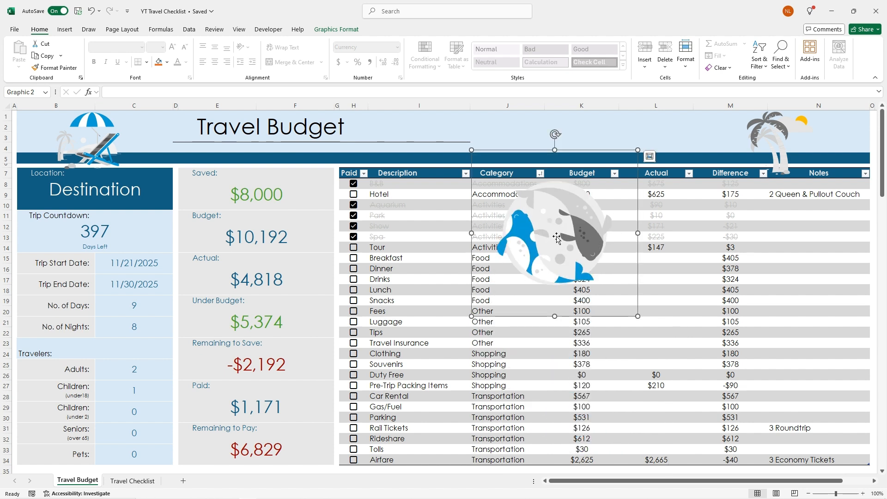
mouse_move(581, 218)
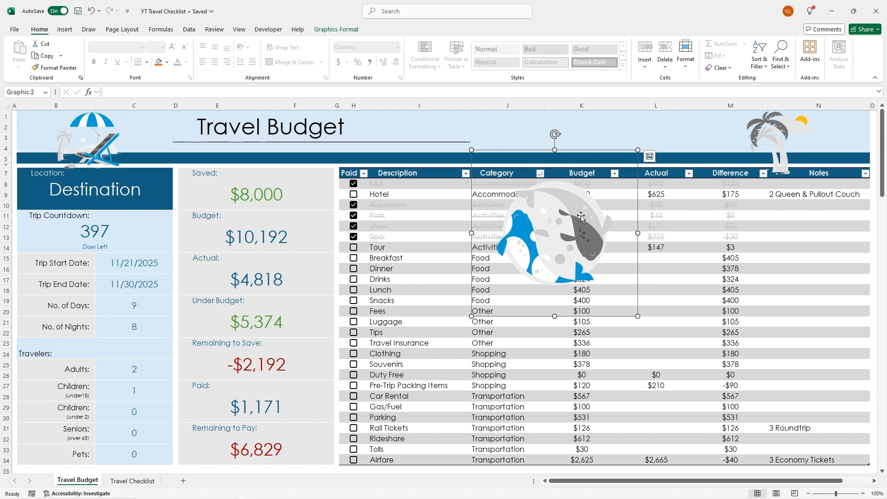
mouse_move(491, 315)
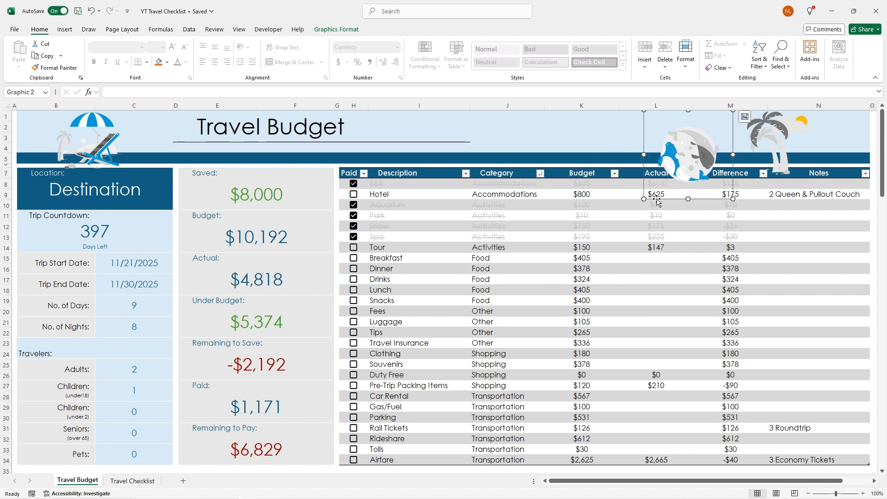
mouse_move(677, 151)
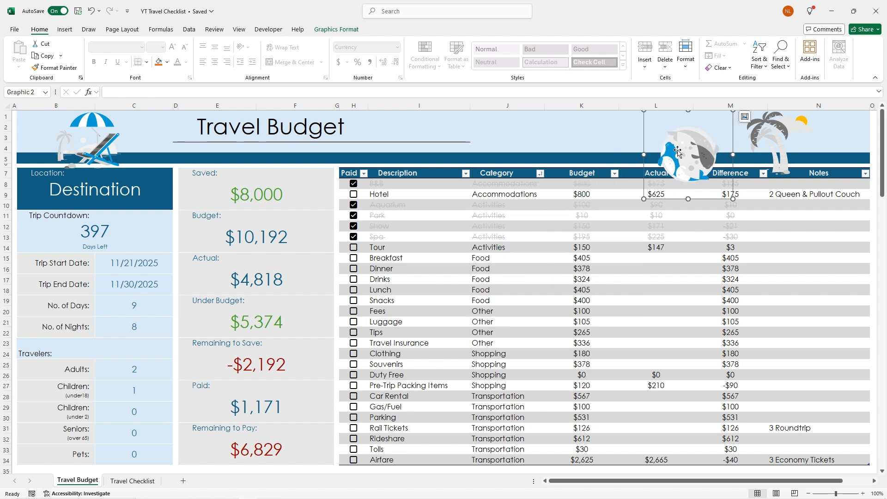
Step: Crop the fish illustration's bottom edge via Graphics Format and finish editing it
left_click(336, 30)
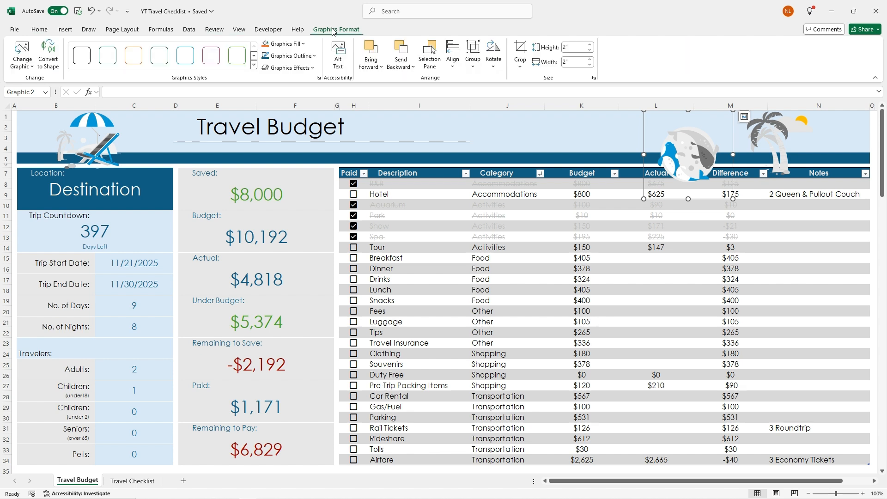
mouse_move(535, 54)
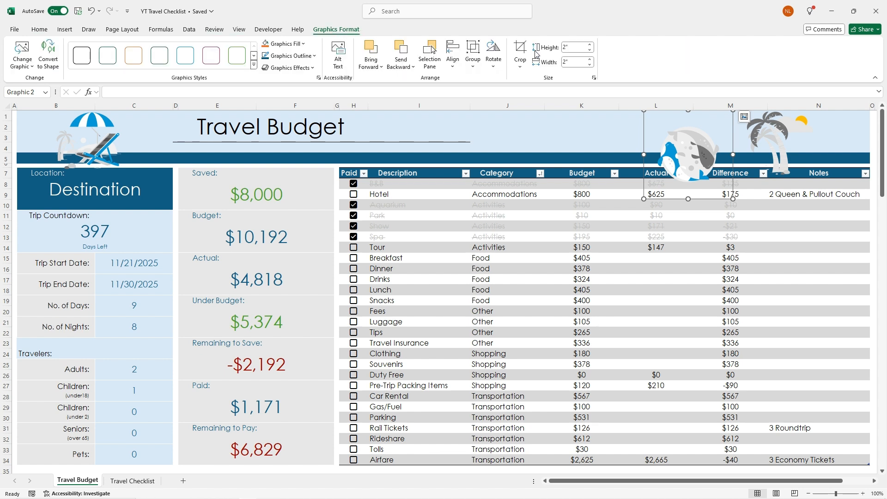
left_click(519, 50)
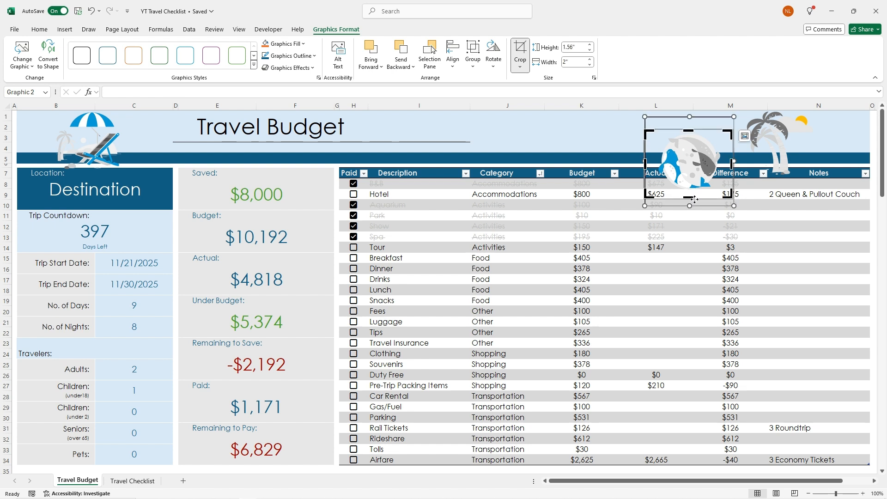
left_click_drag(689, 205, 689, 190)
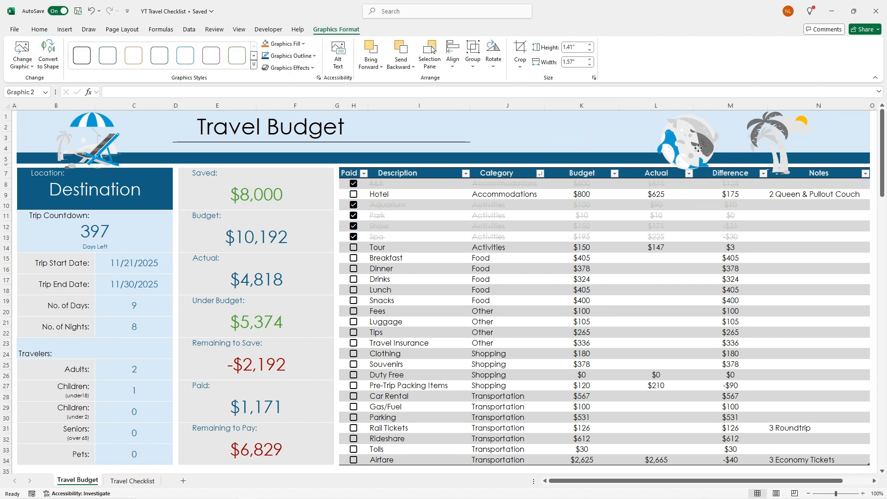
left_click(684, 144)
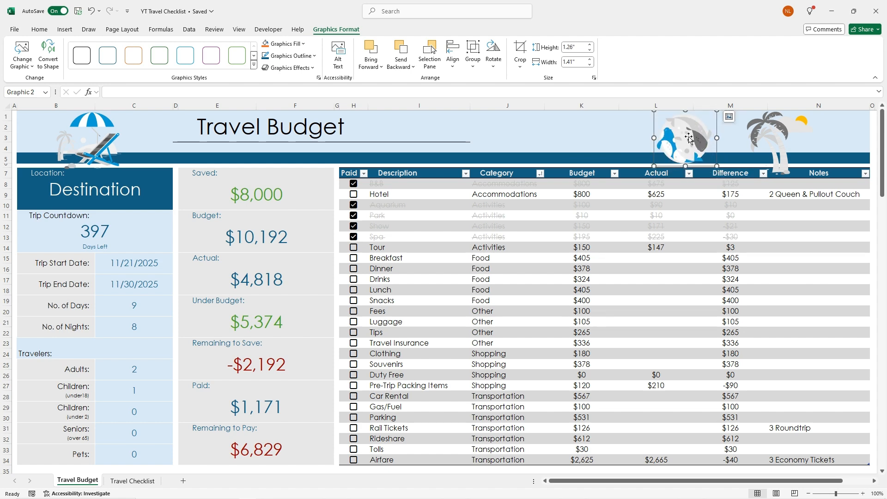
left_click(656, 137)
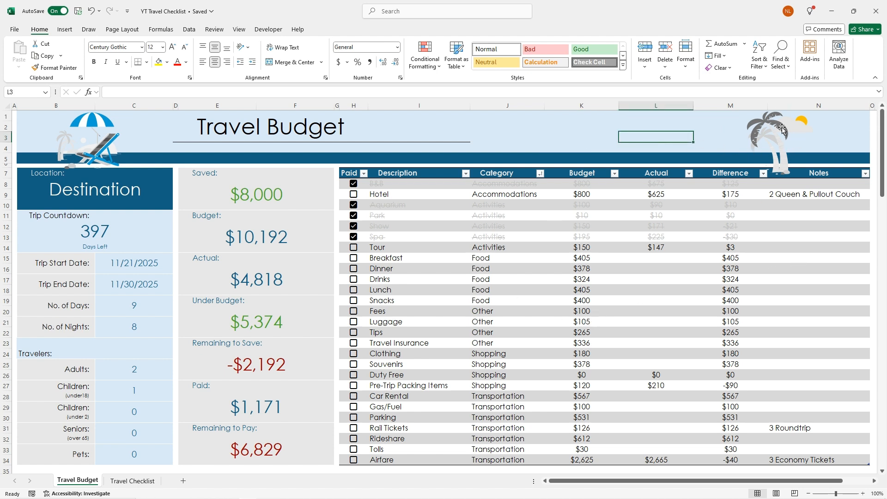
mouse_move(768, 275)
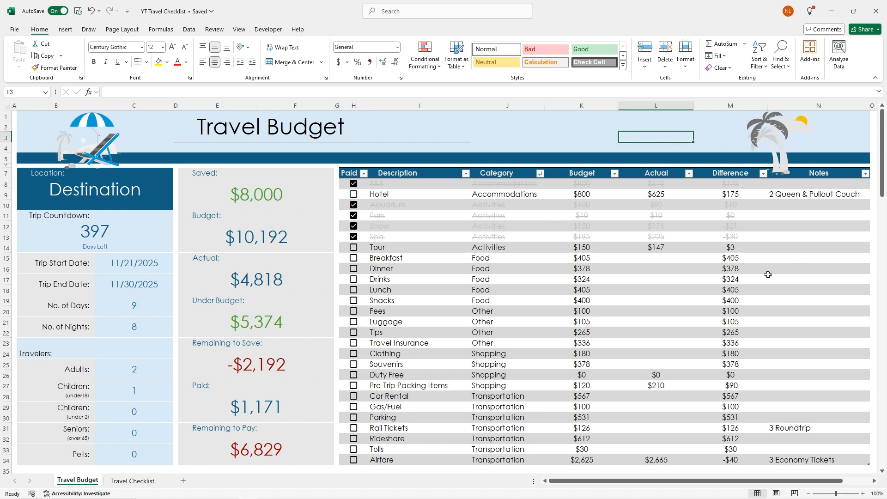
mouse_move(294, 344)
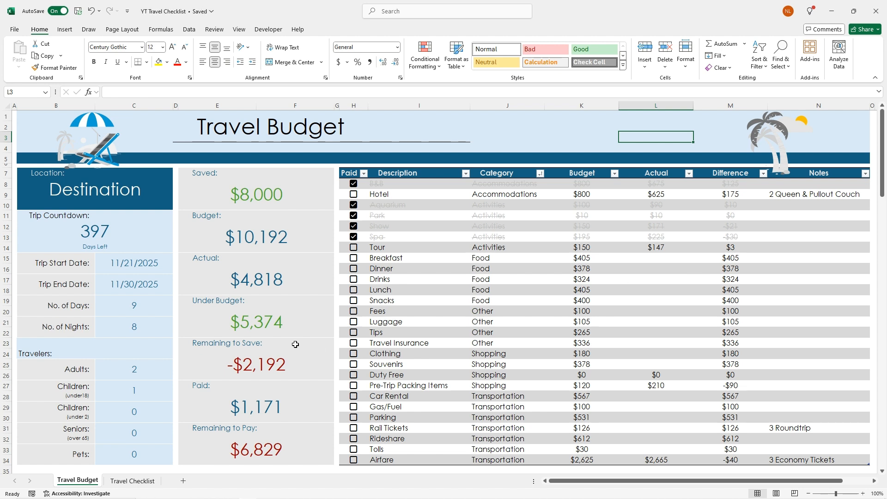
mouse_move(289, 346)
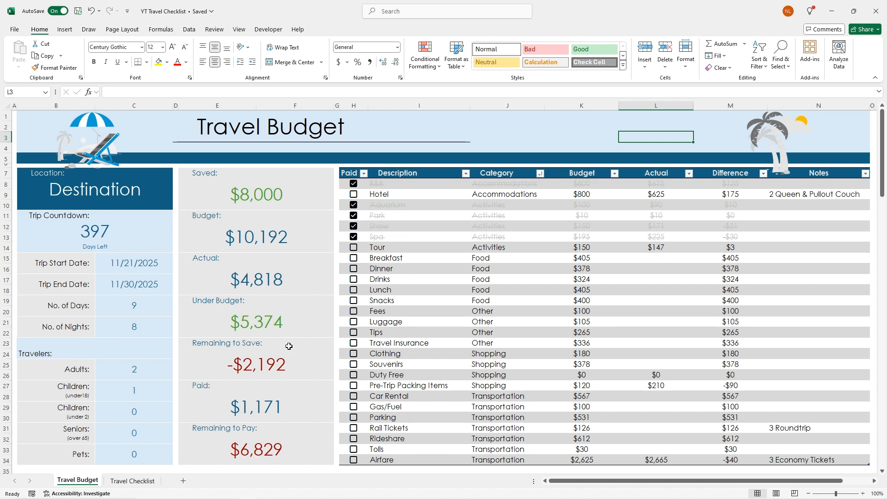